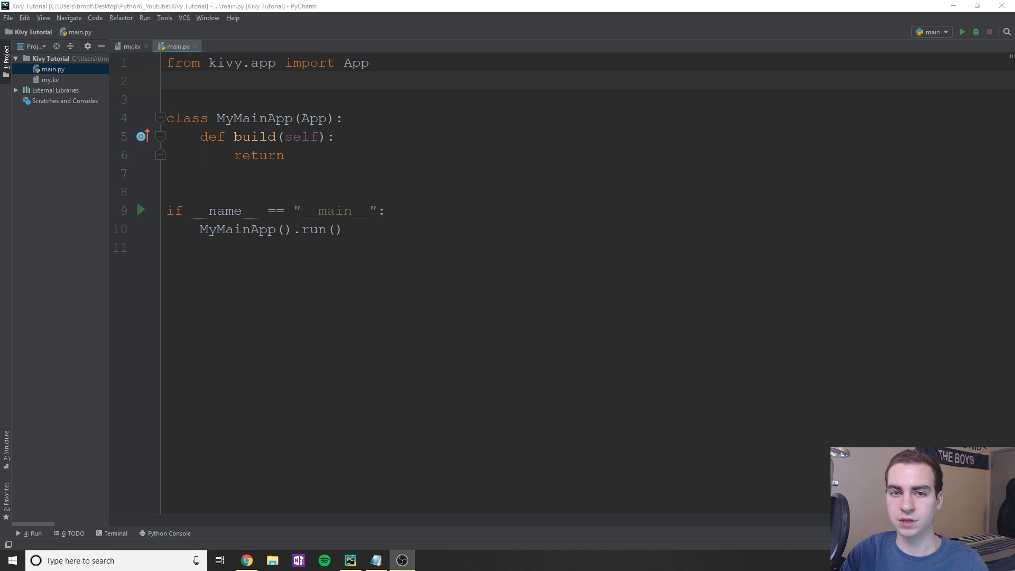
mouse_move(438, 210)
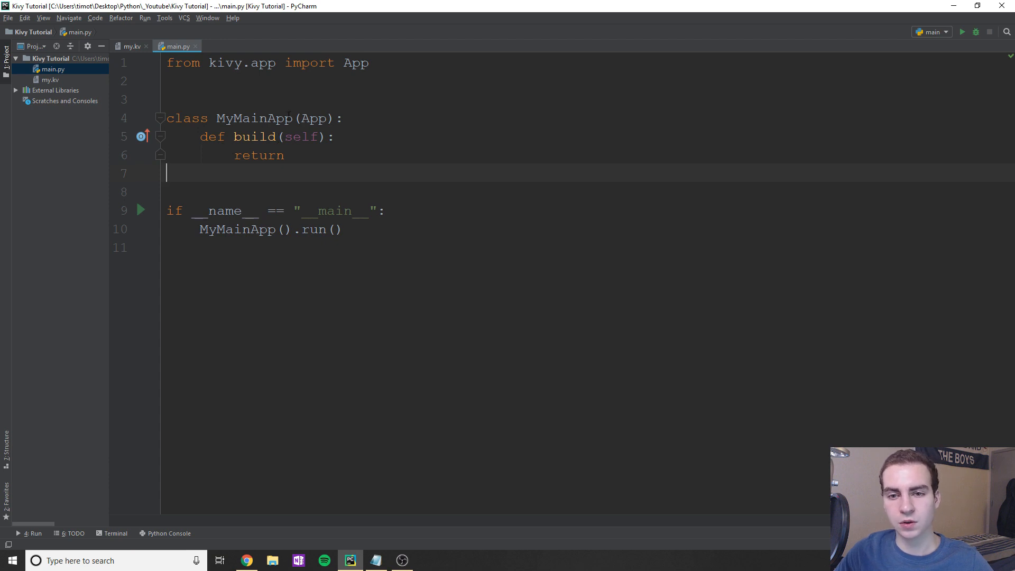
Review the MyMainApp class and compare main.py against the empty my.kv file
double_click(253, 118)
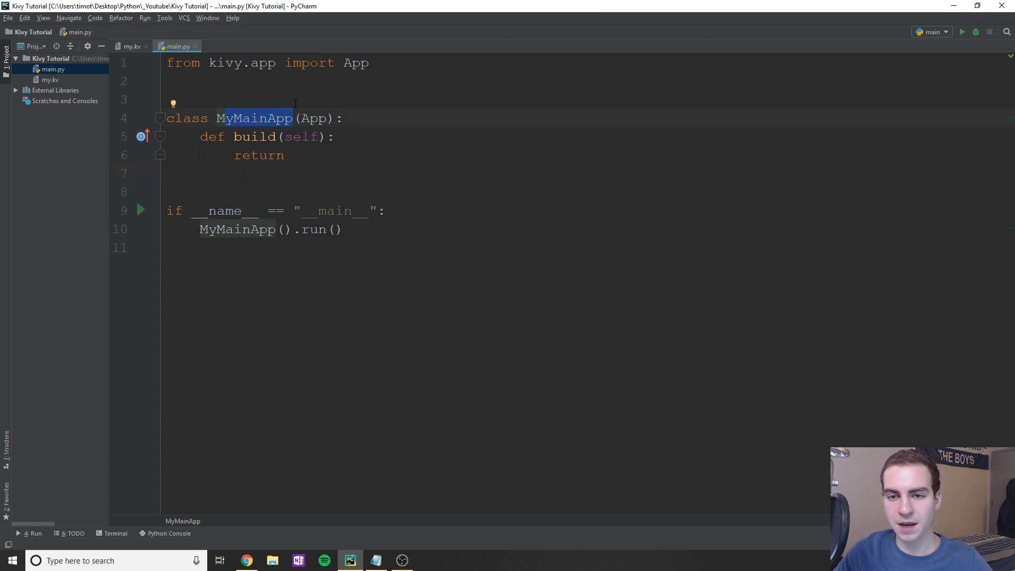
left_click(131, 45)
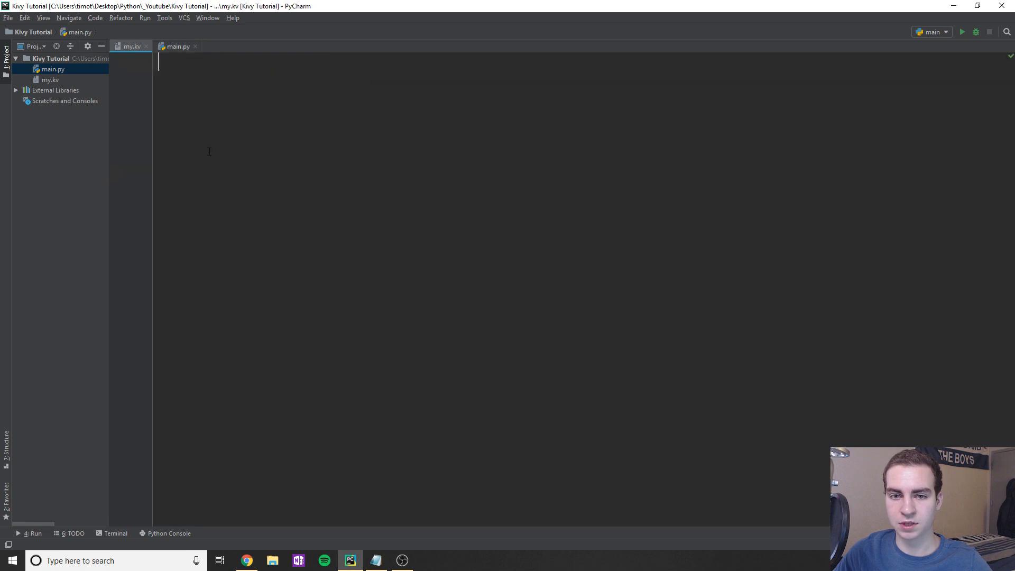
left_click(177, 45)
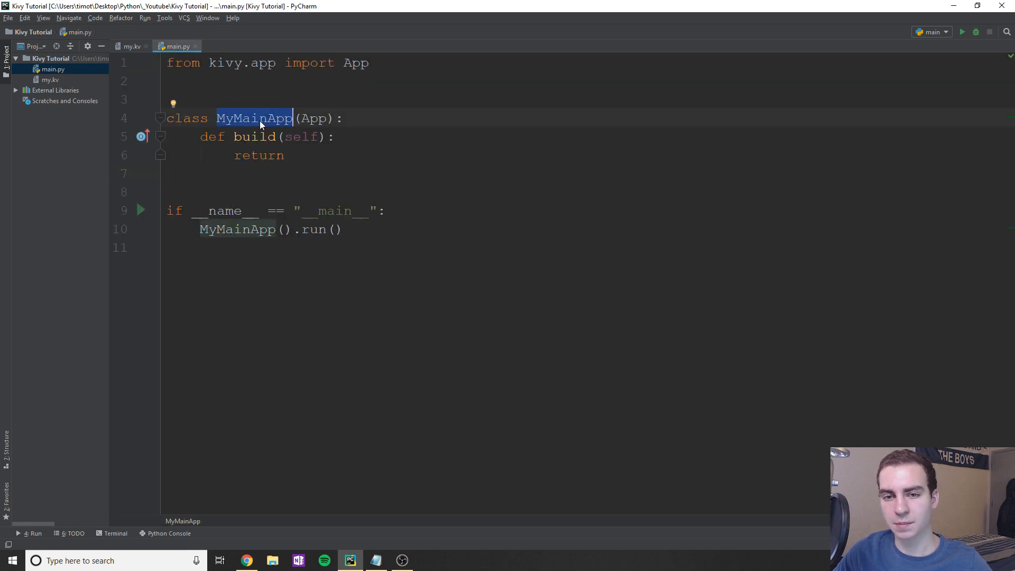
left_click(133, 46)
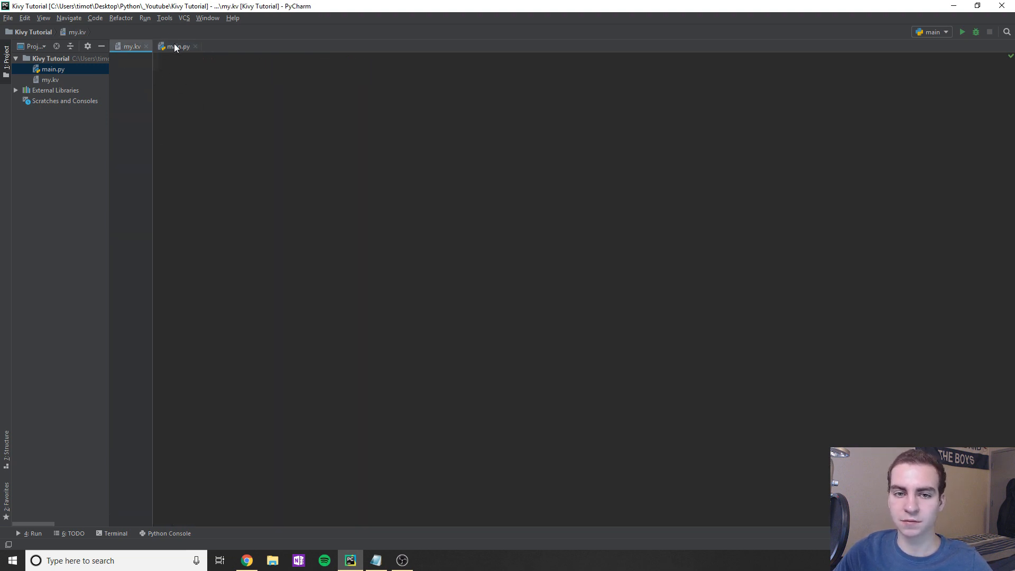
left_click(178, 45)
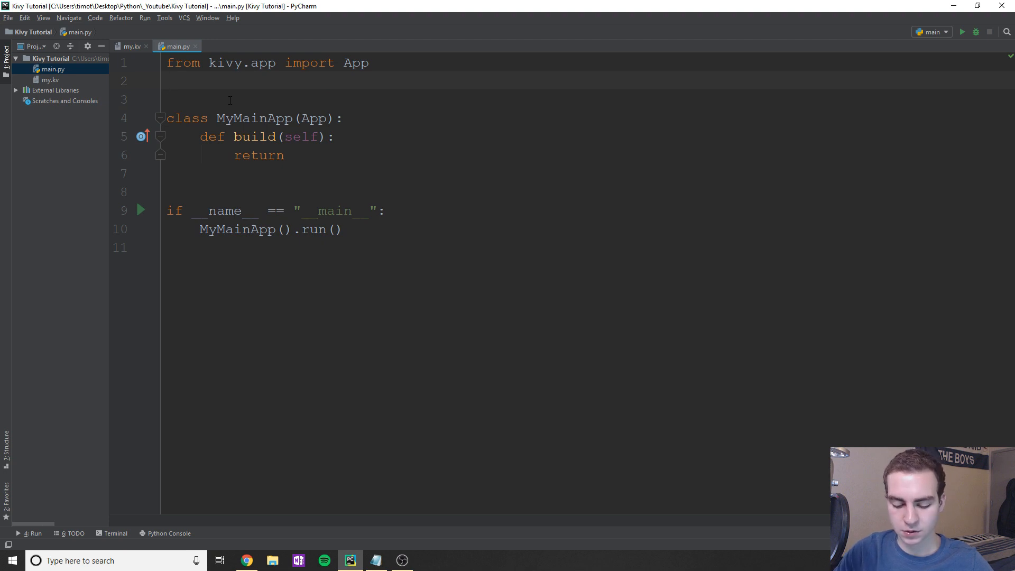
Import Builder from kivy.lang, set kv = Builder.load_file("my.kv") and return kv in build()
type("from kivy")
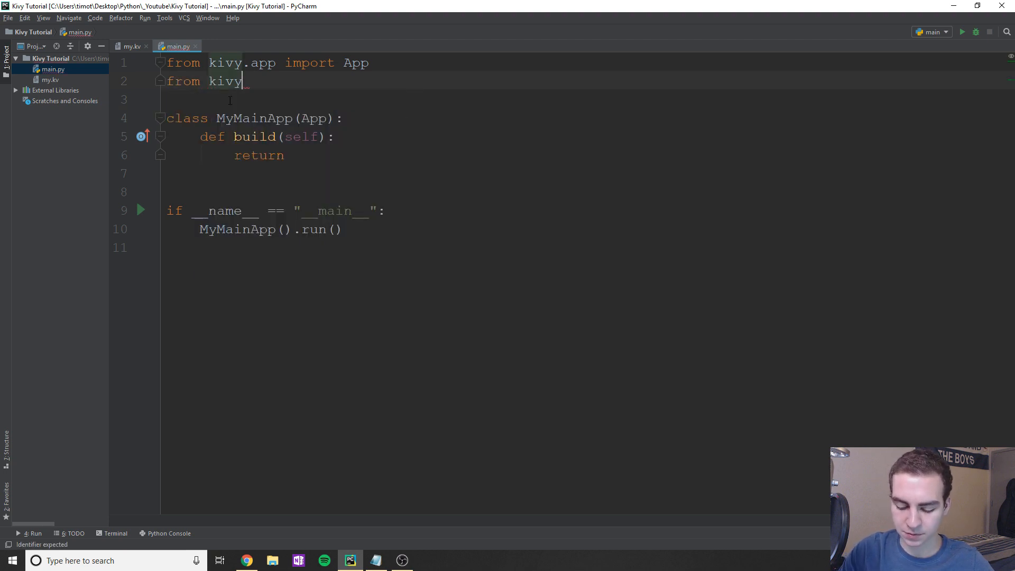
type(".lang_import Builder")
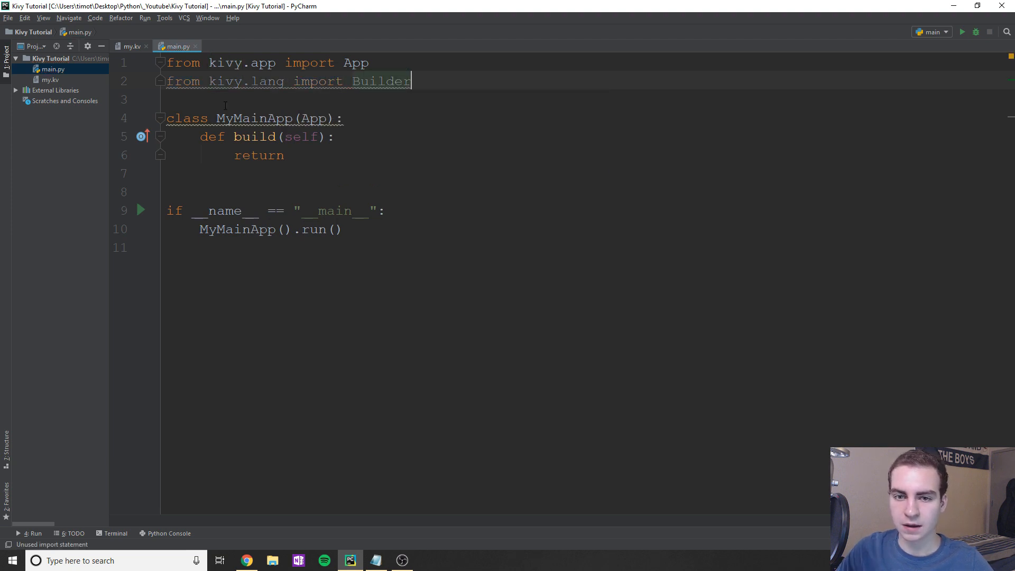
key("enter")
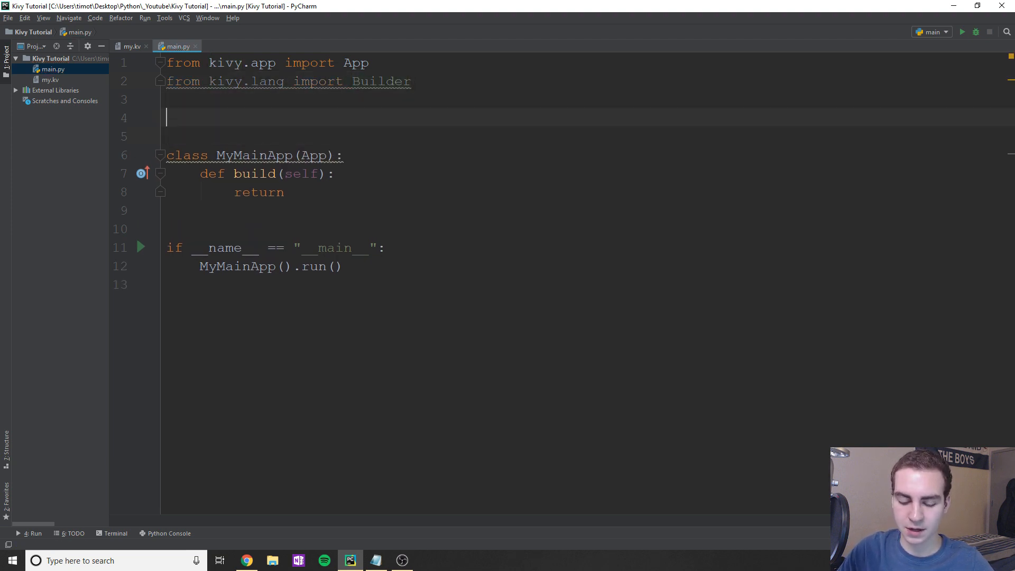
type("kv = Buil")
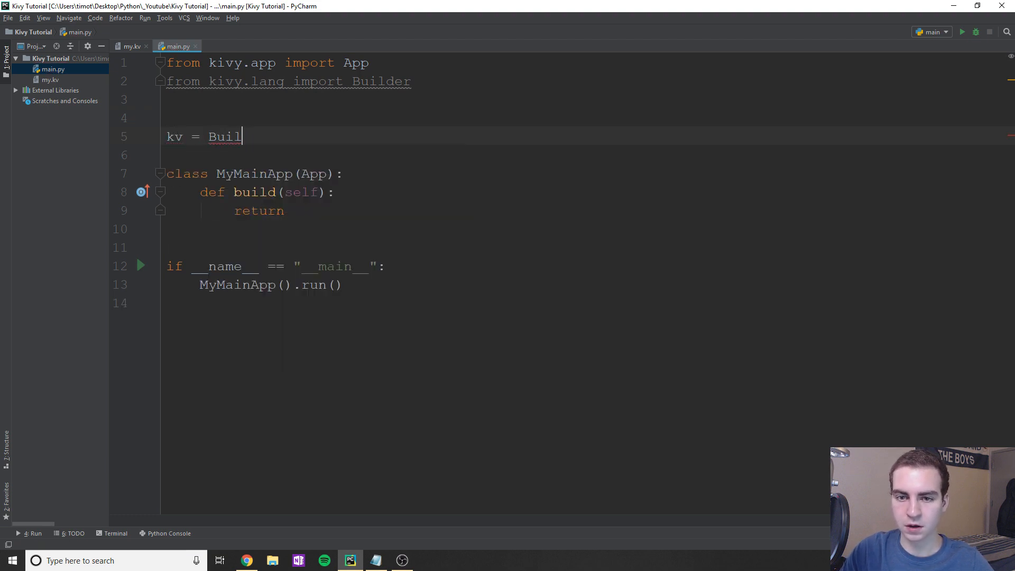
type("der.load_file(\"m")
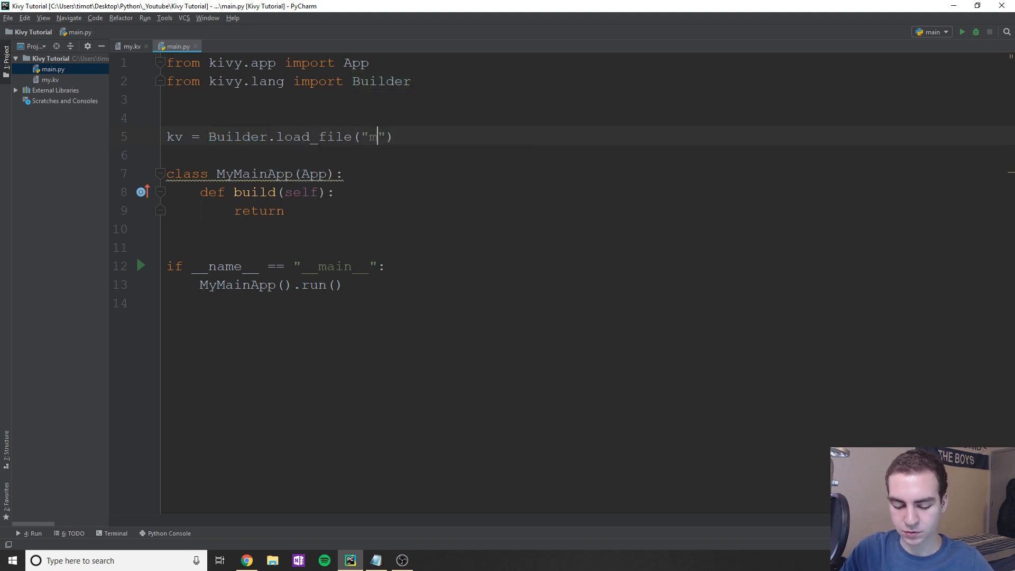
type("y.kv")
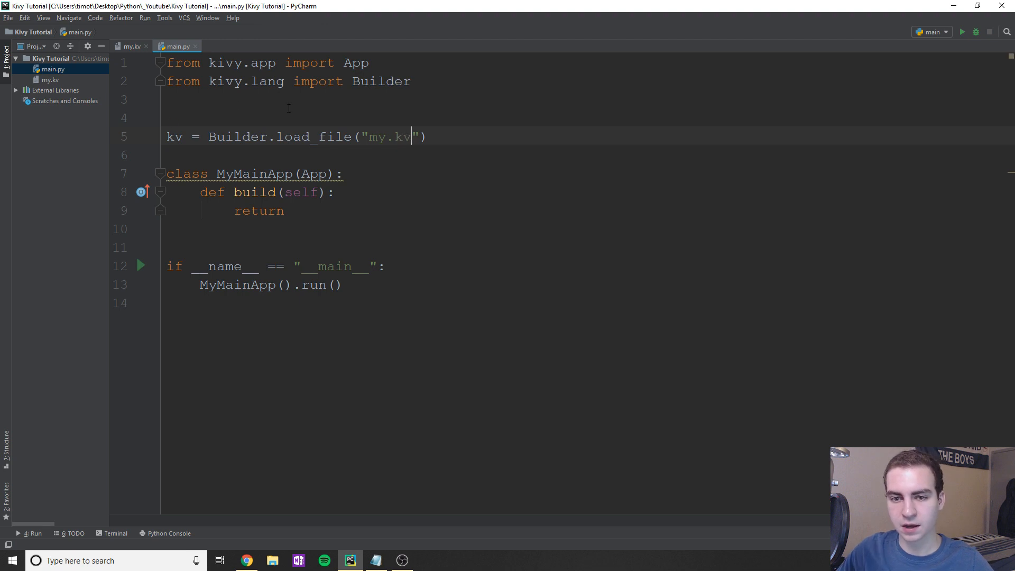
key("Enter")
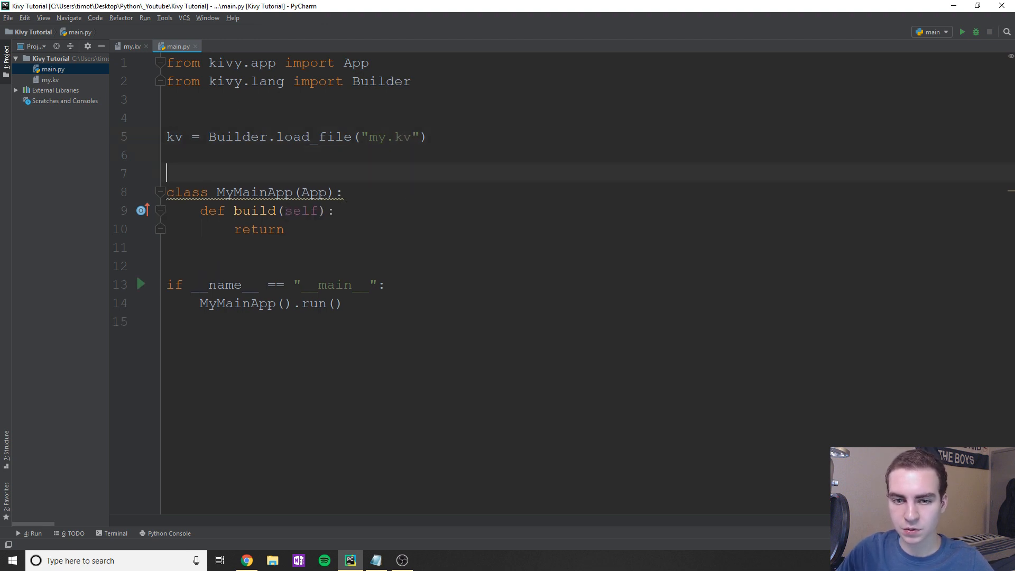
type("kv")
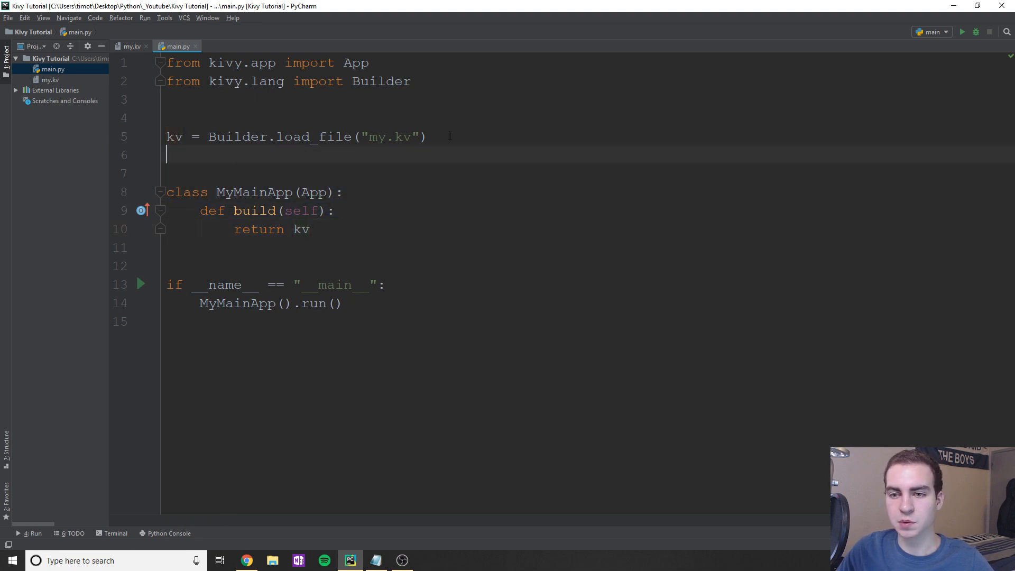
Bring up the empty my.kv file ready for editing
left_click(131, 46)
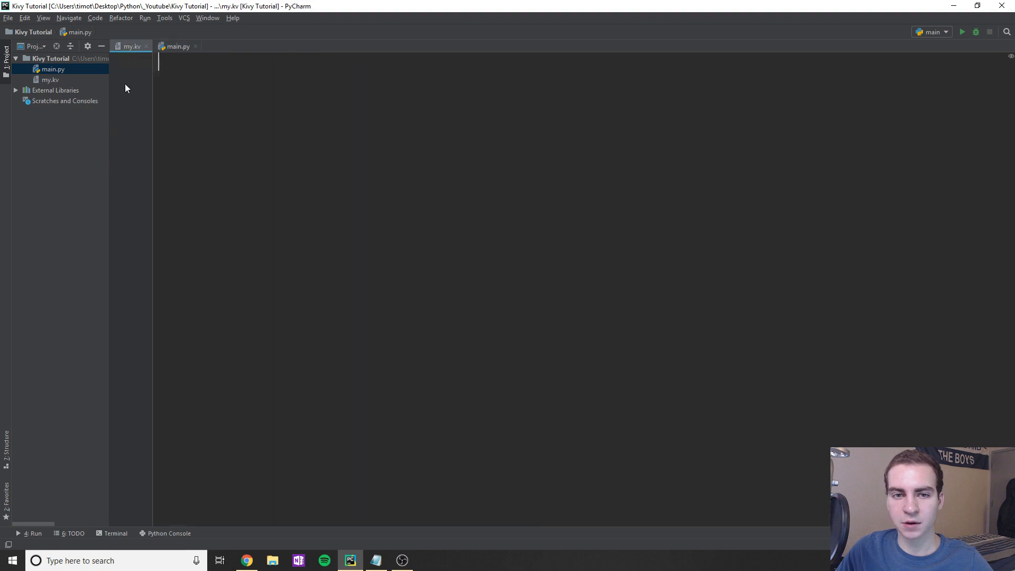
left_click(176, 45)
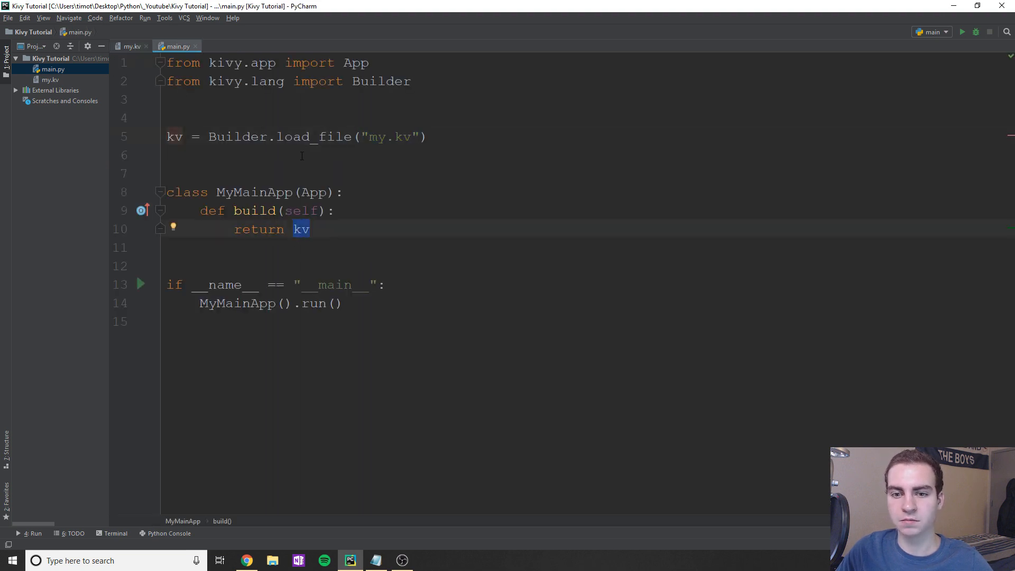
left_click(130, 46)
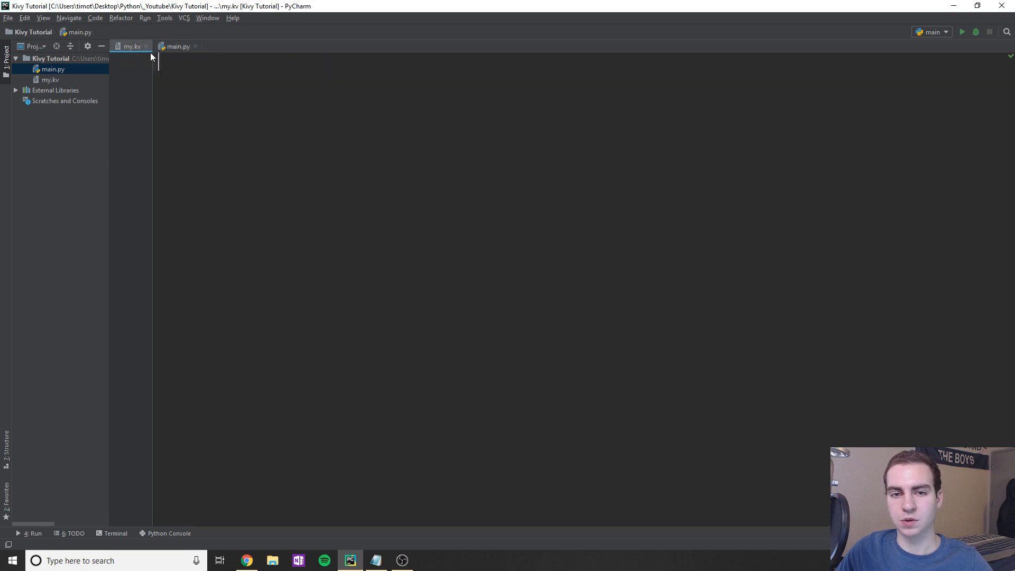
Define a Button with a text property in my.kv, run the app, and return to main.py
type("Button:")
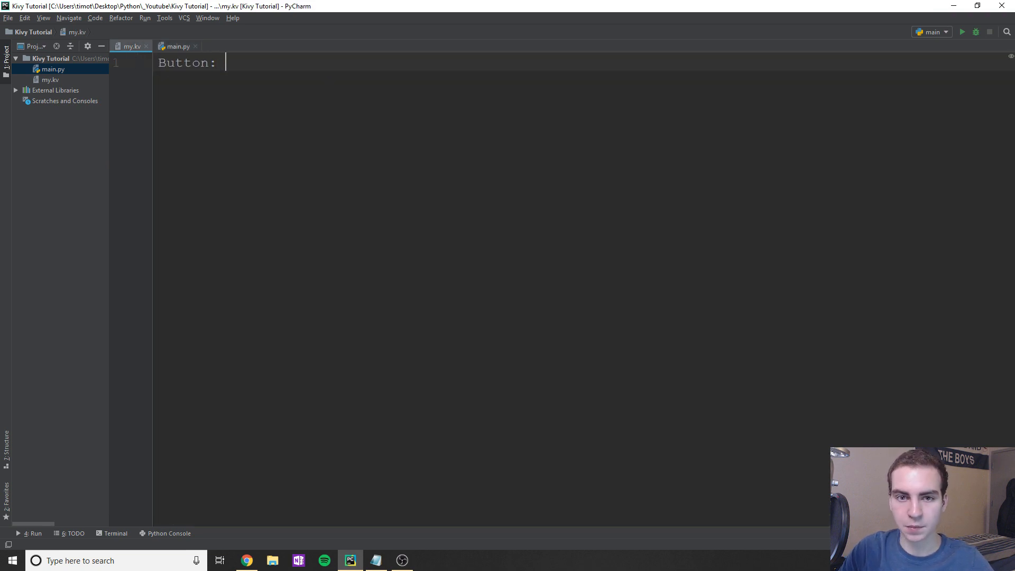
key("Enter")
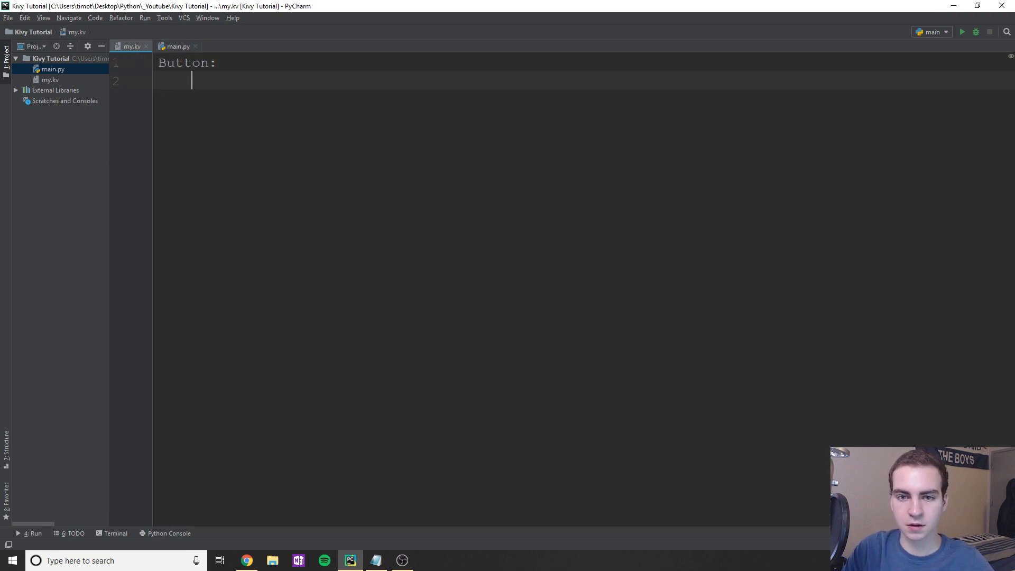
type("text: \"tim")
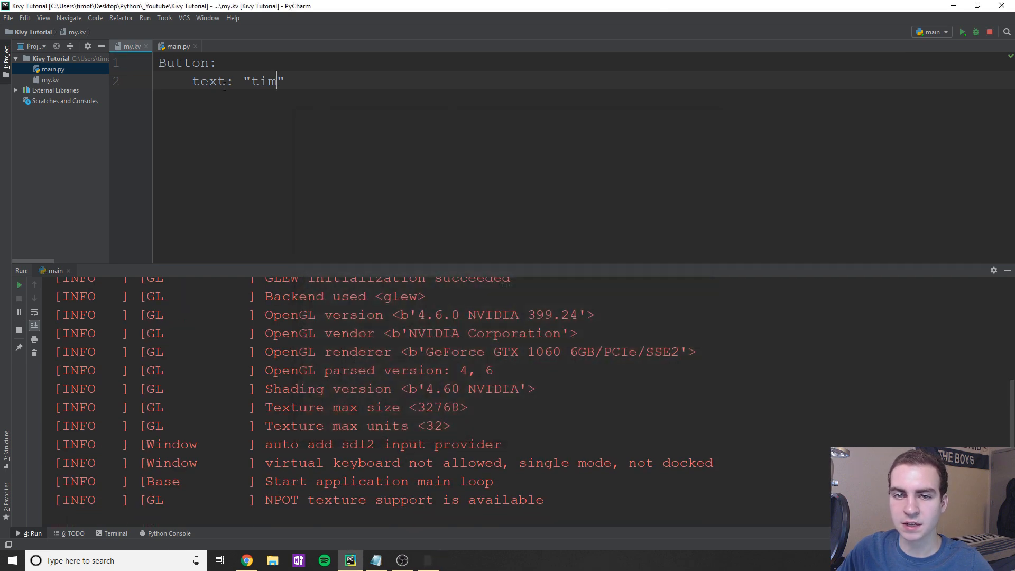
left_click(177, 47)
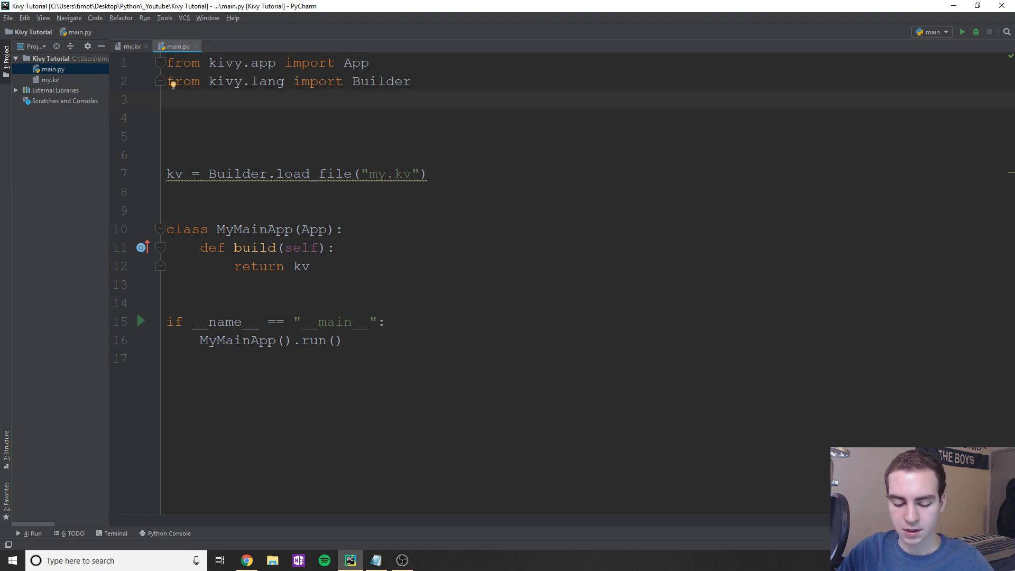
Add 'from kivy.uix.screenmanager import ScreenManager, Screen' and begin a new class
type("from")
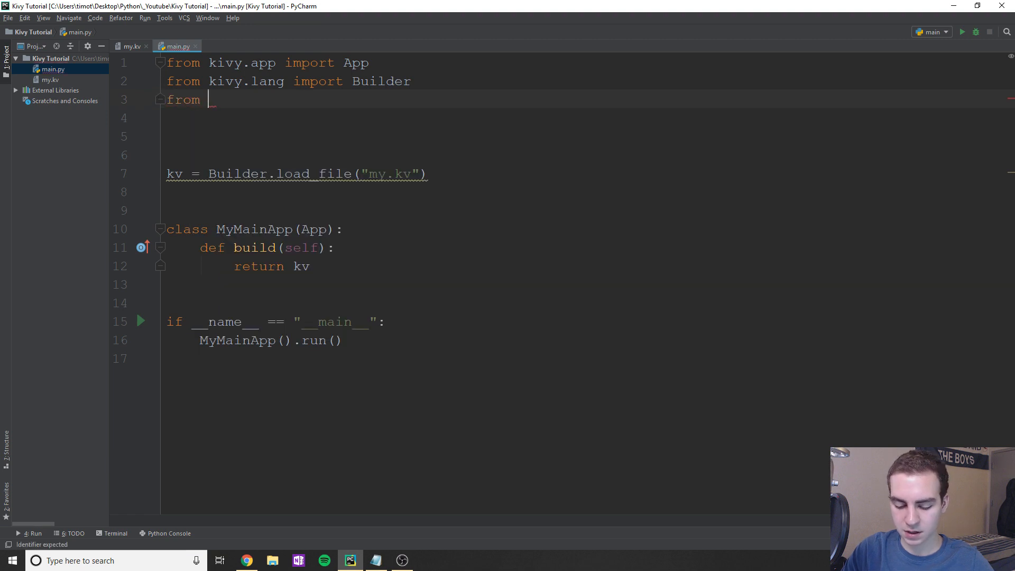
type("kivy.uix")
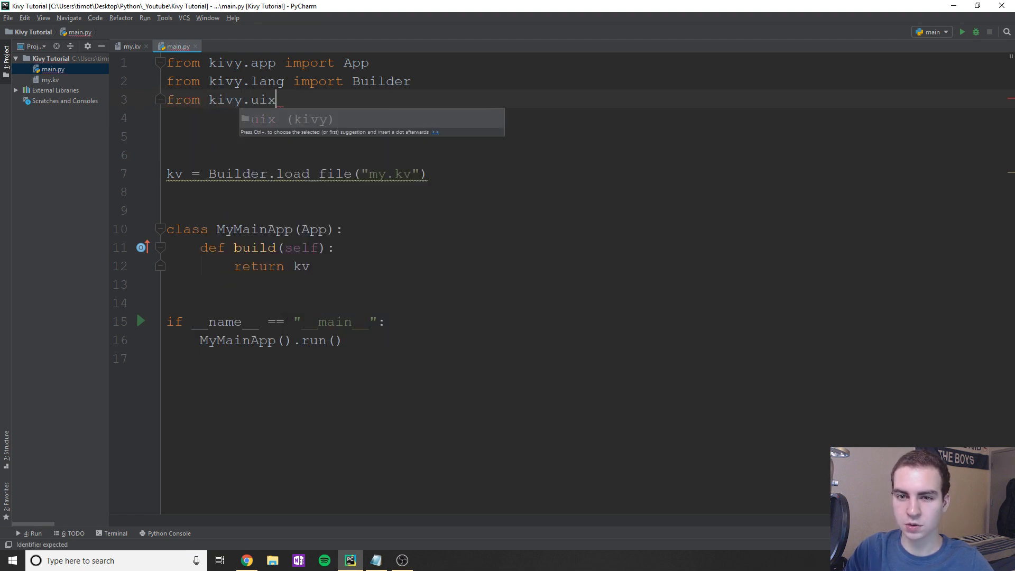
type(".screenmanager import ScreenManager, Screen")
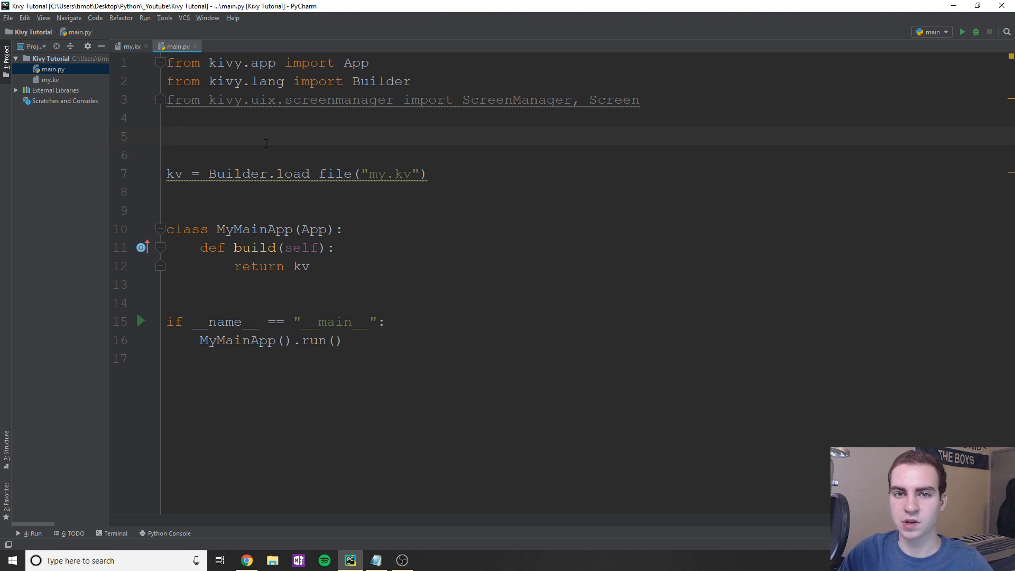
type("class")
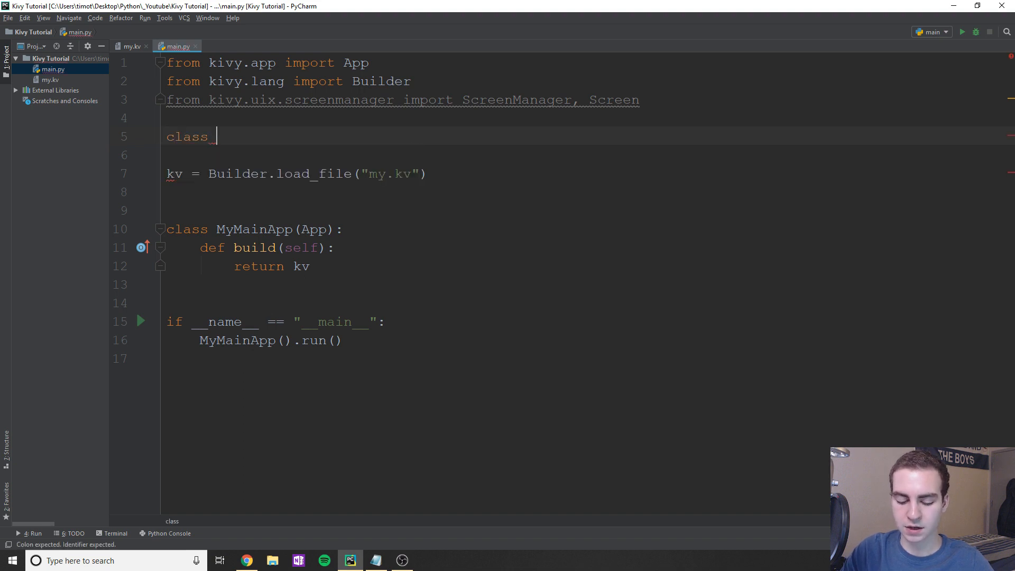
Define MainWindow(Screen), then rename the copied class to WindowManager(ScreenManager) and tidy blank lines
type("MainWindow()")
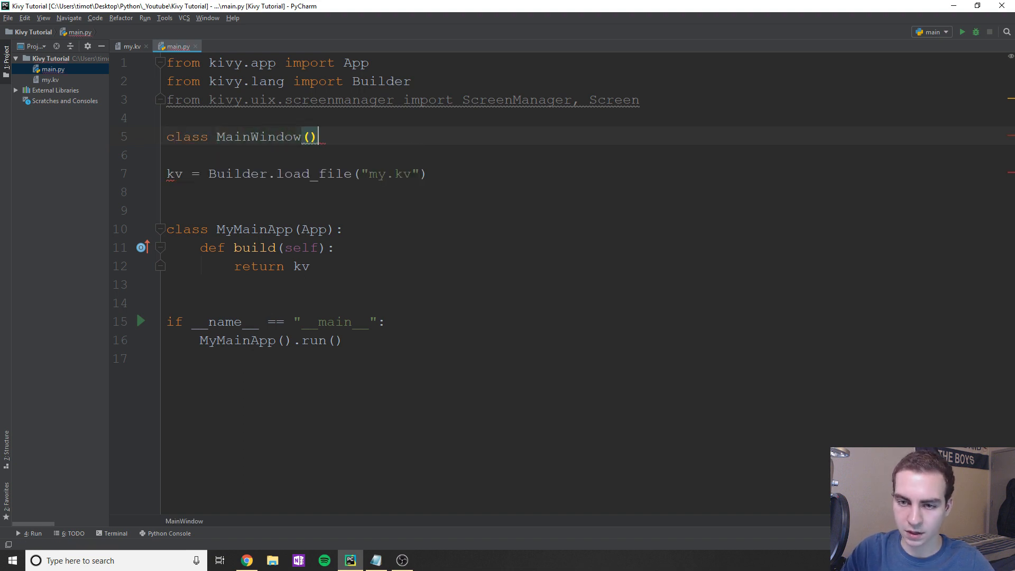
type("Screen")
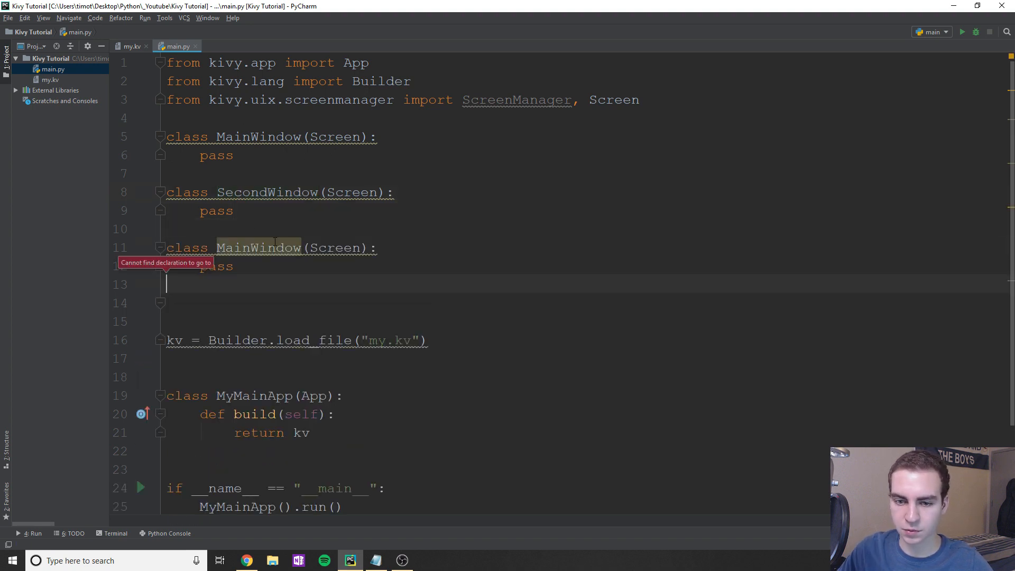
double_click(258, 247)
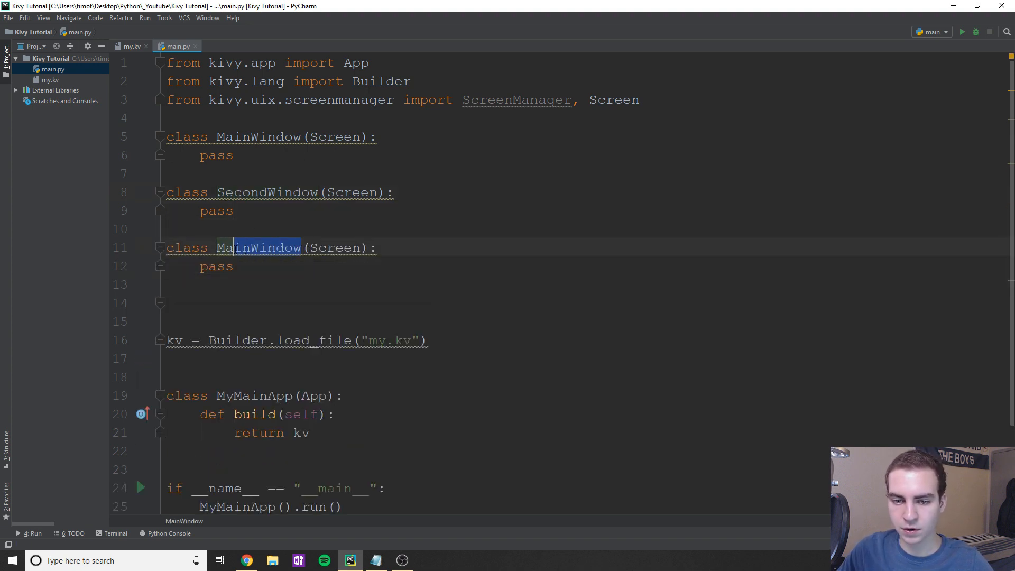
type("S")
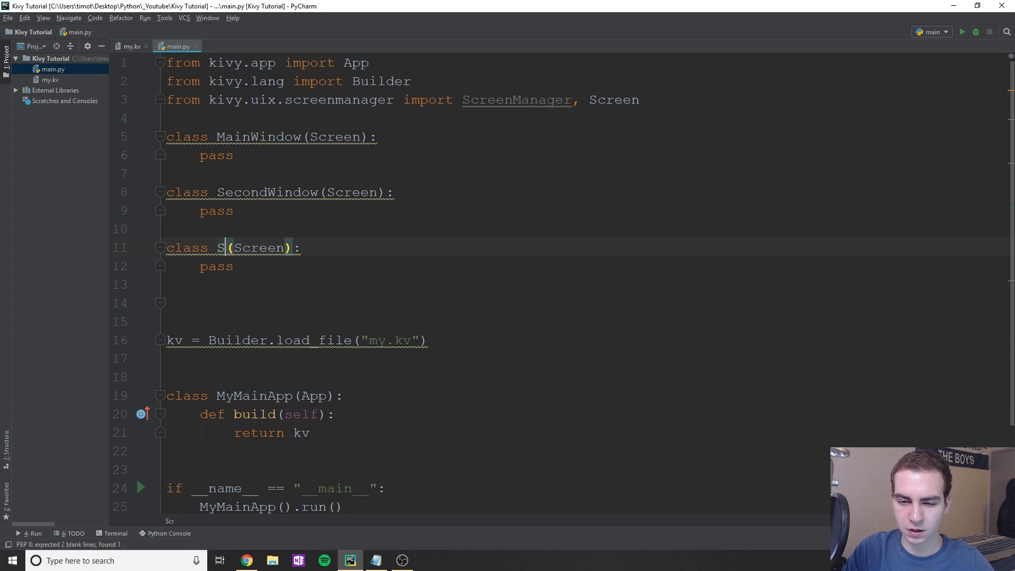
type("indow")
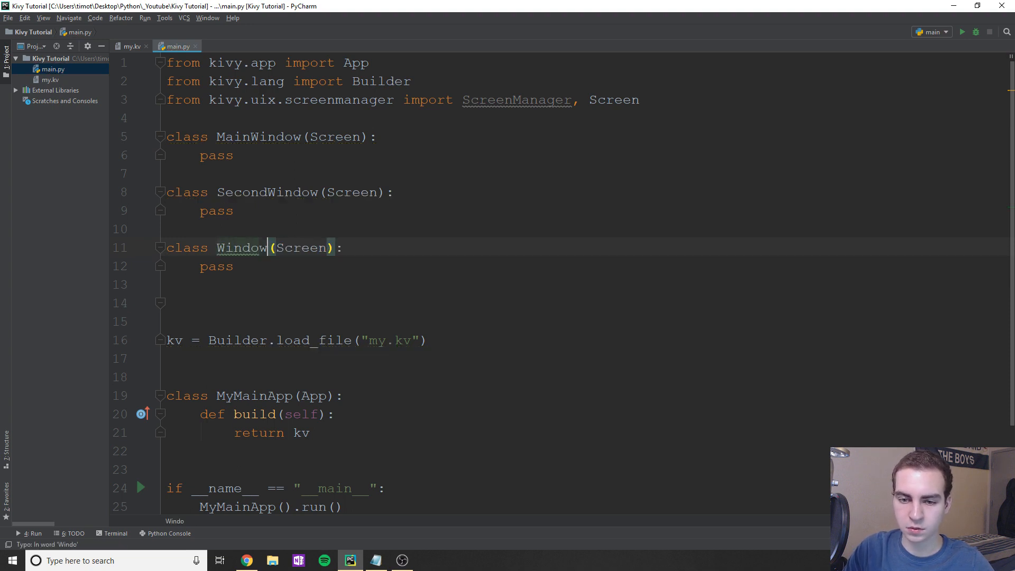
type("Manager")
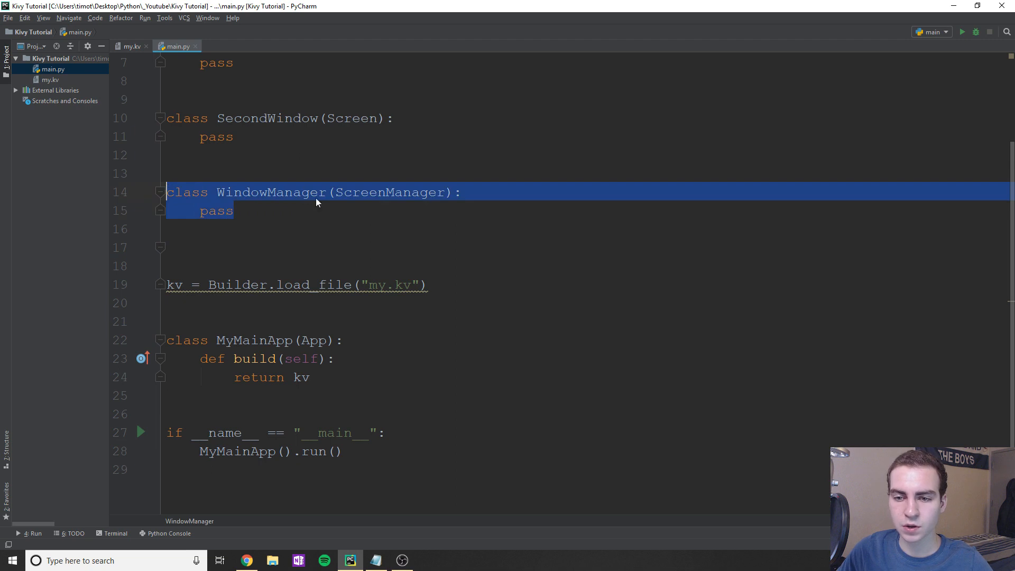
left_click(307, 220)
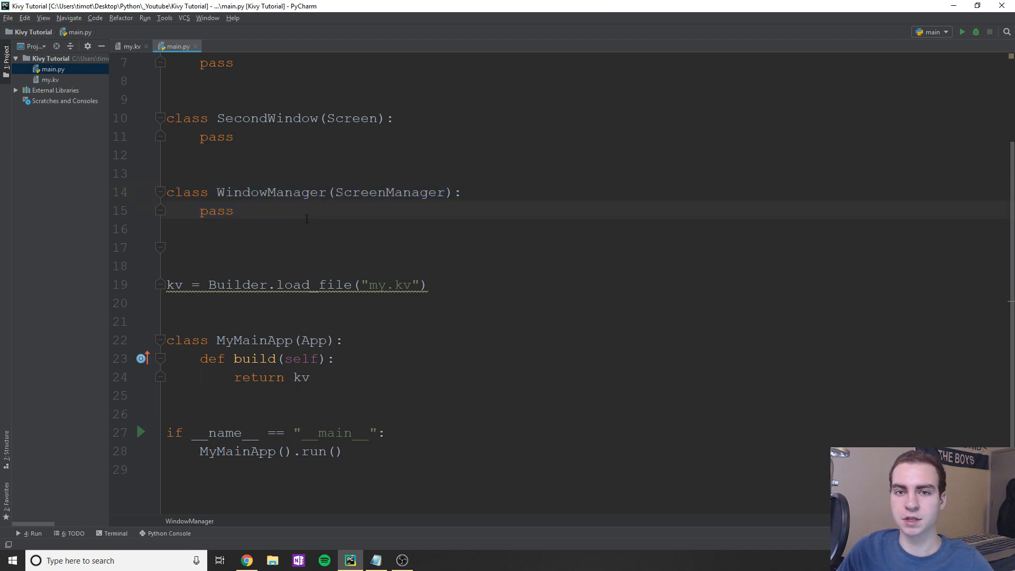
key("Backspace")
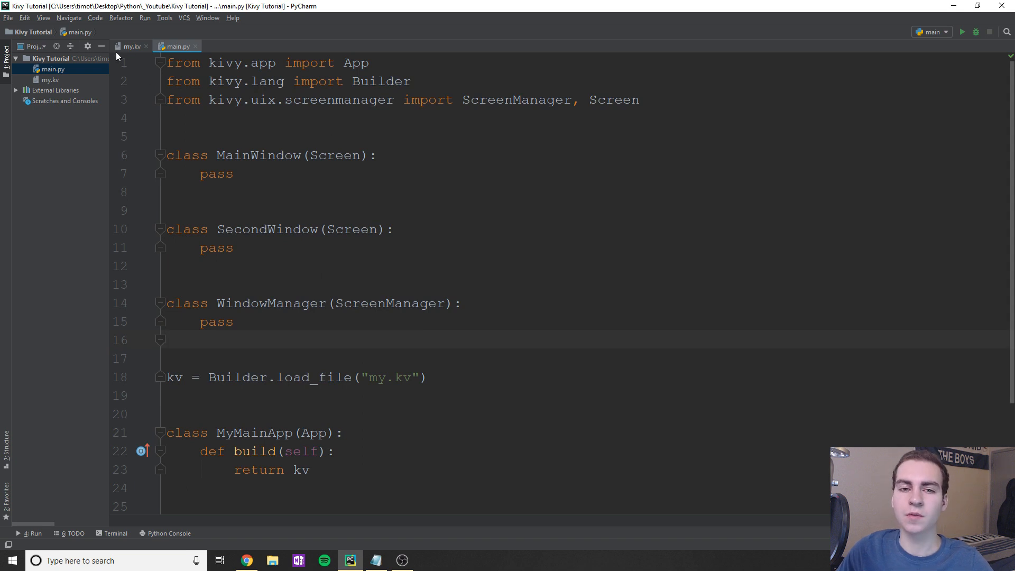
Clear the old button layout from my.kv after checking the class name in main.py
left_click(131, 45)
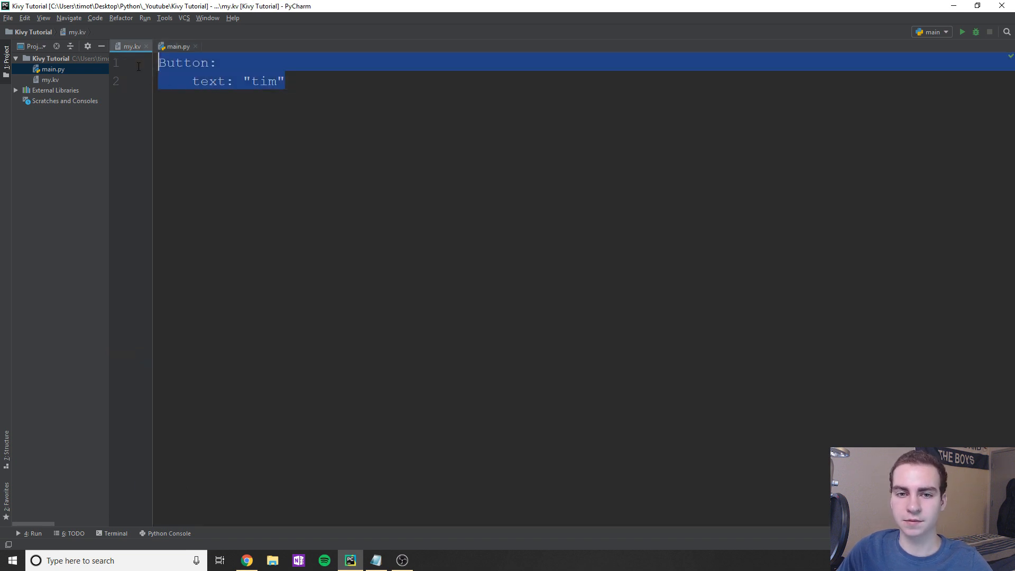
key("Delete")
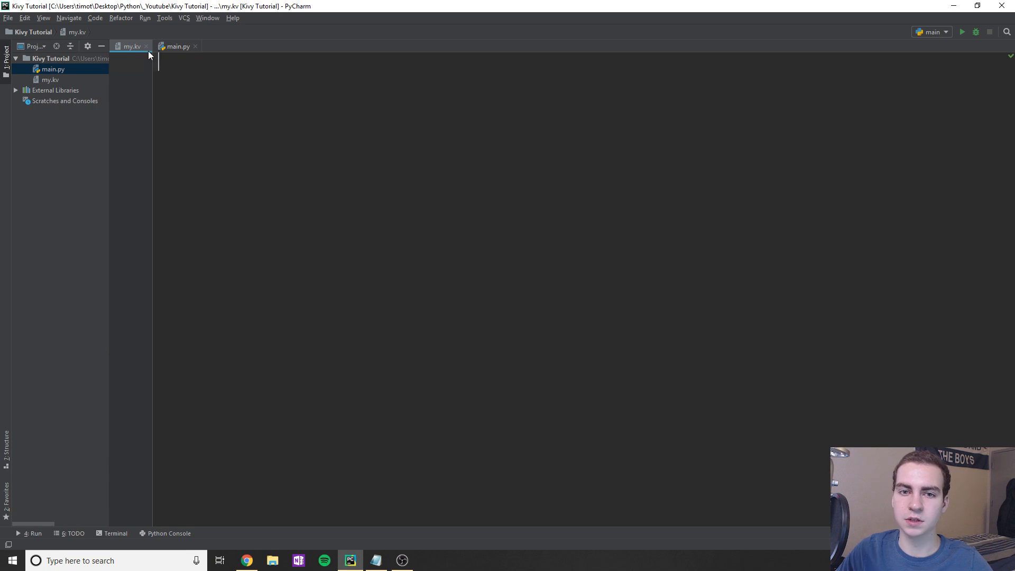
left_click(173, 46)
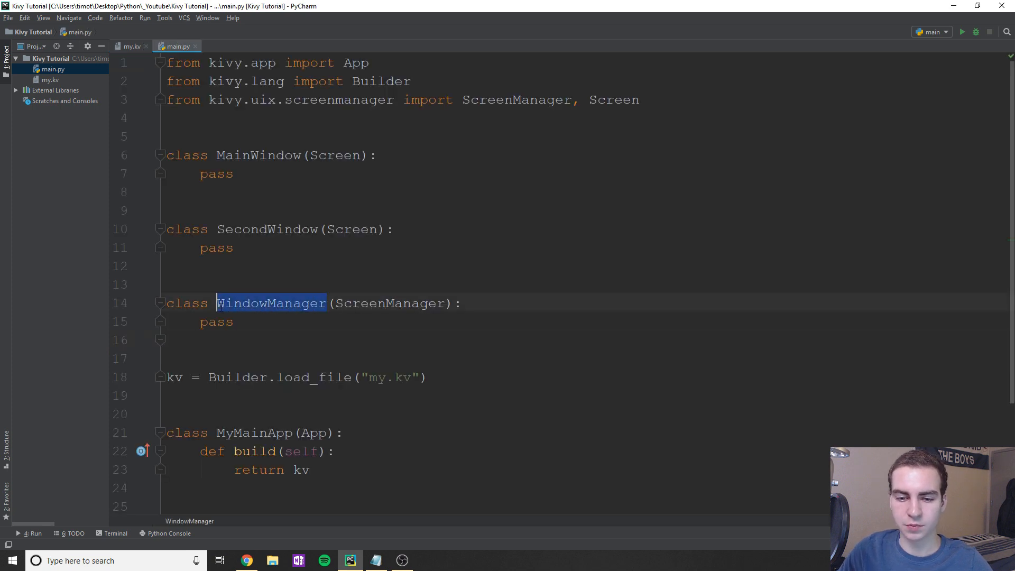
left_click(130, 45)
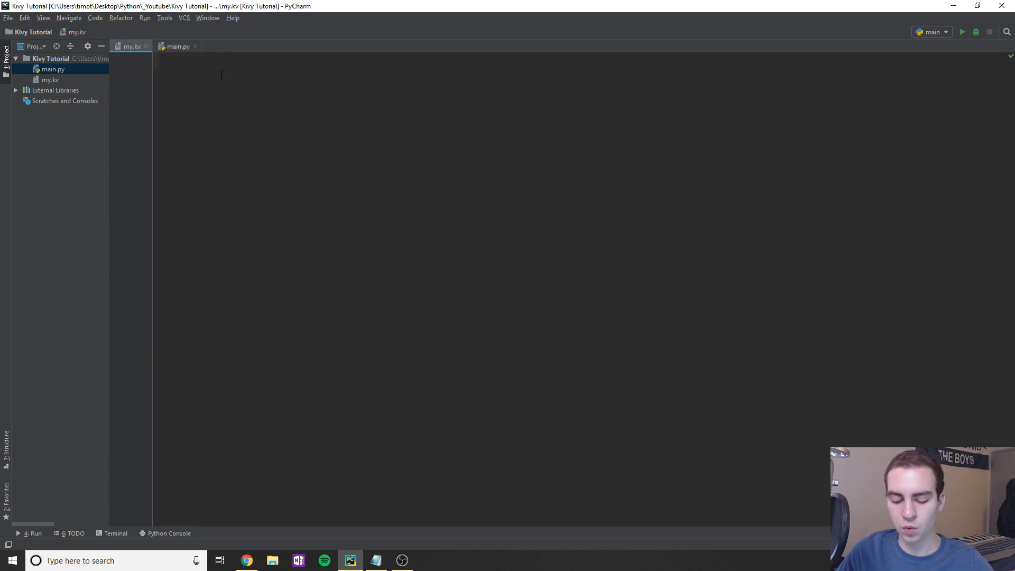
Write a WindowManager: root rule listing MainWindow: and SecondWindow:, correcting a mistyped name
type("WindowManager:")
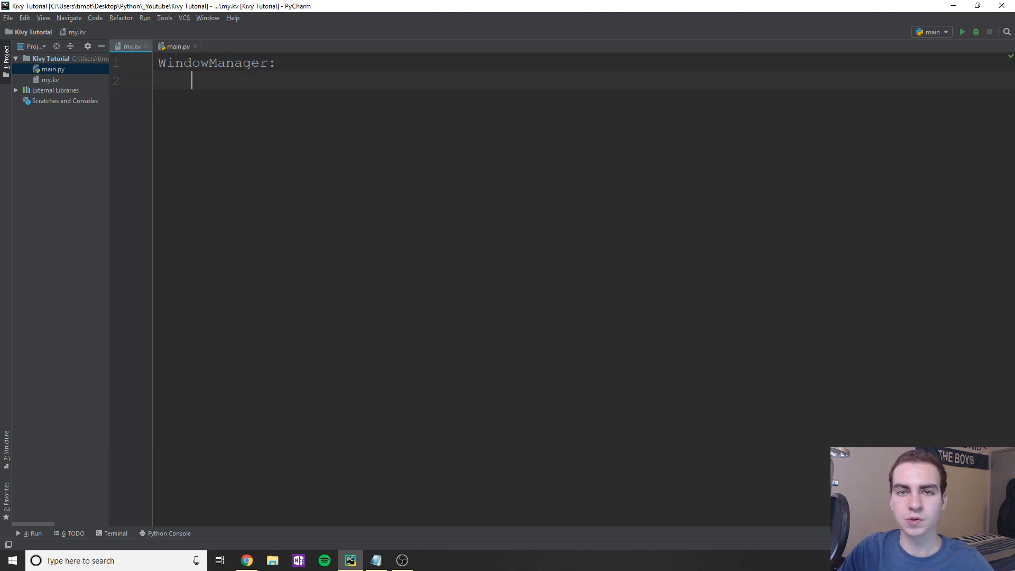
type("MainWindo")
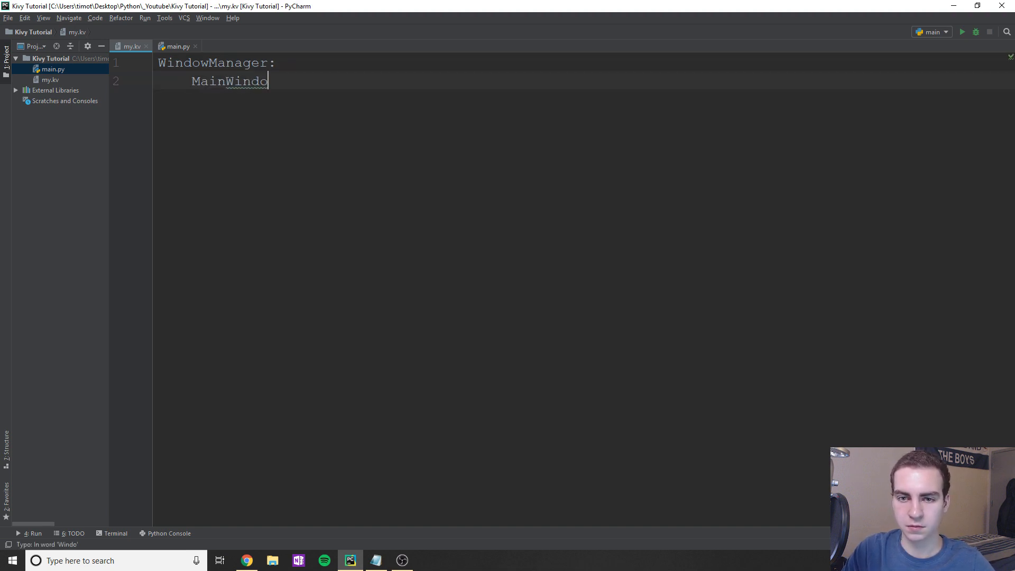
type("w:")
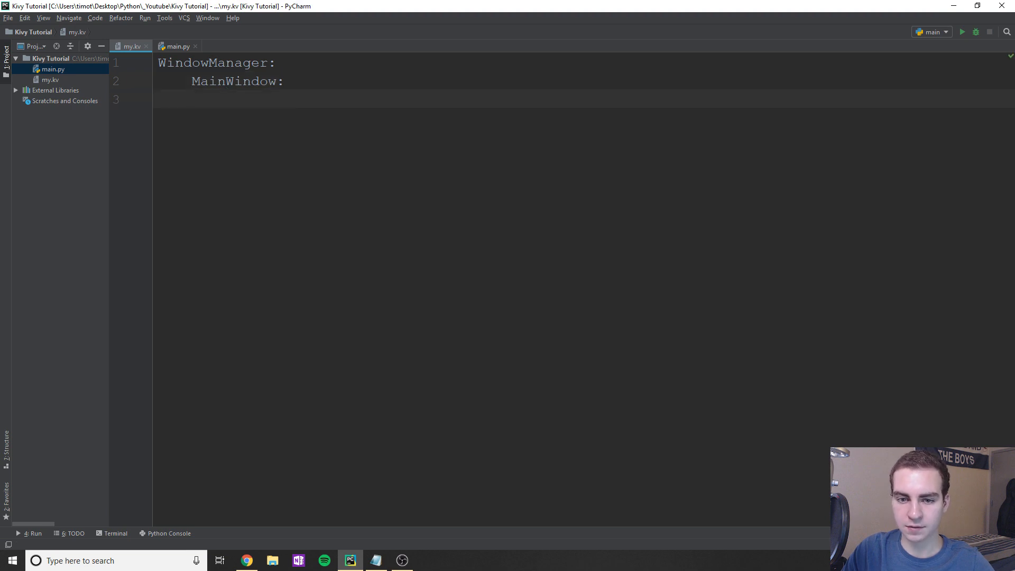
type("SecondWi")
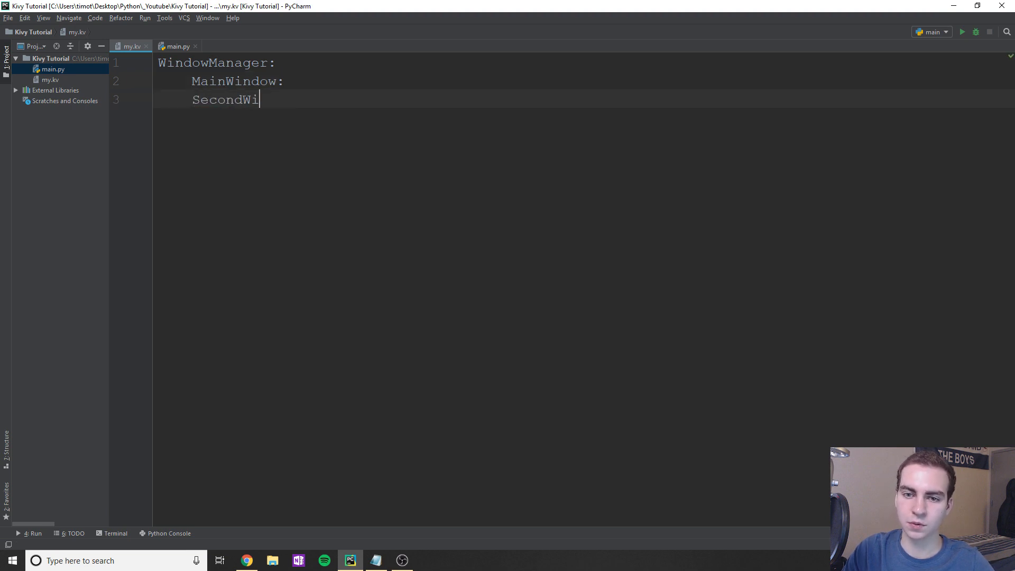
type("ndow")
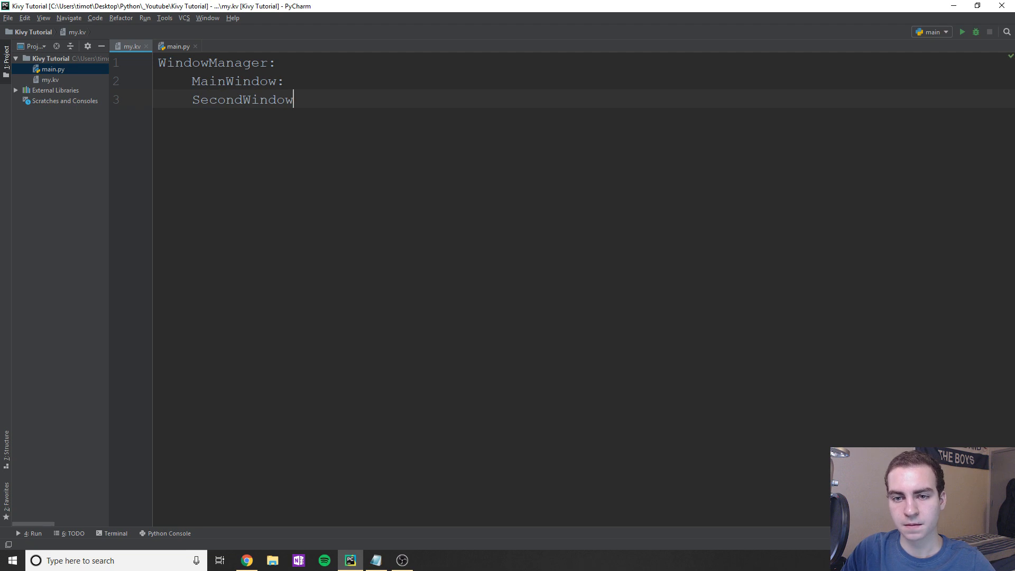
type(":")
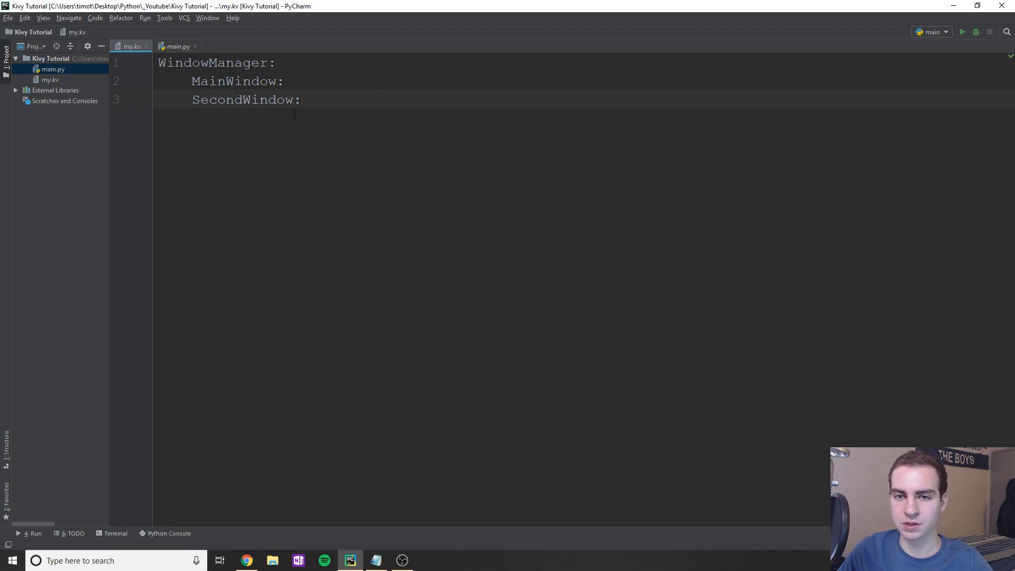
mouse_move(389, 126)
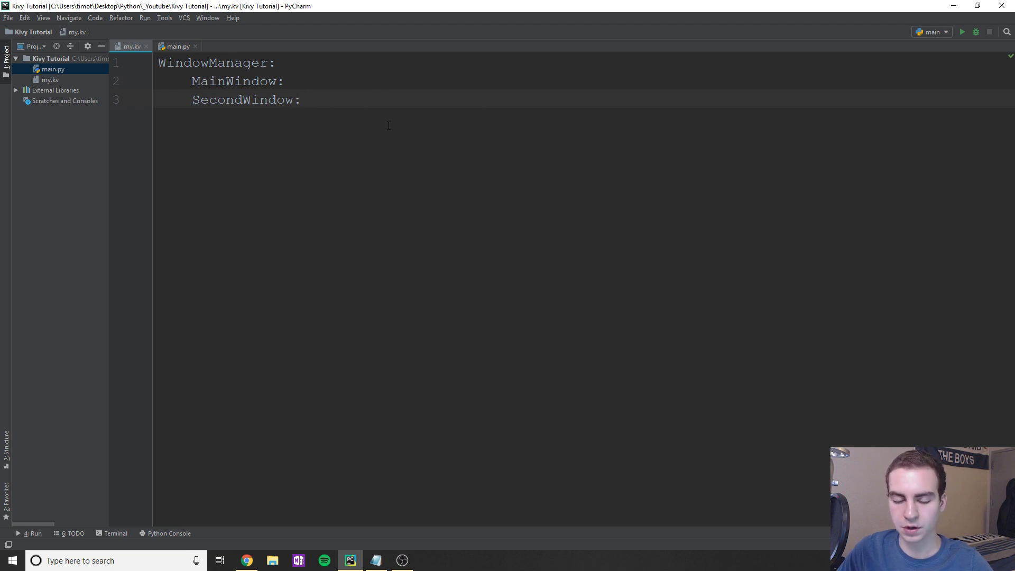
double_click(236, 81)
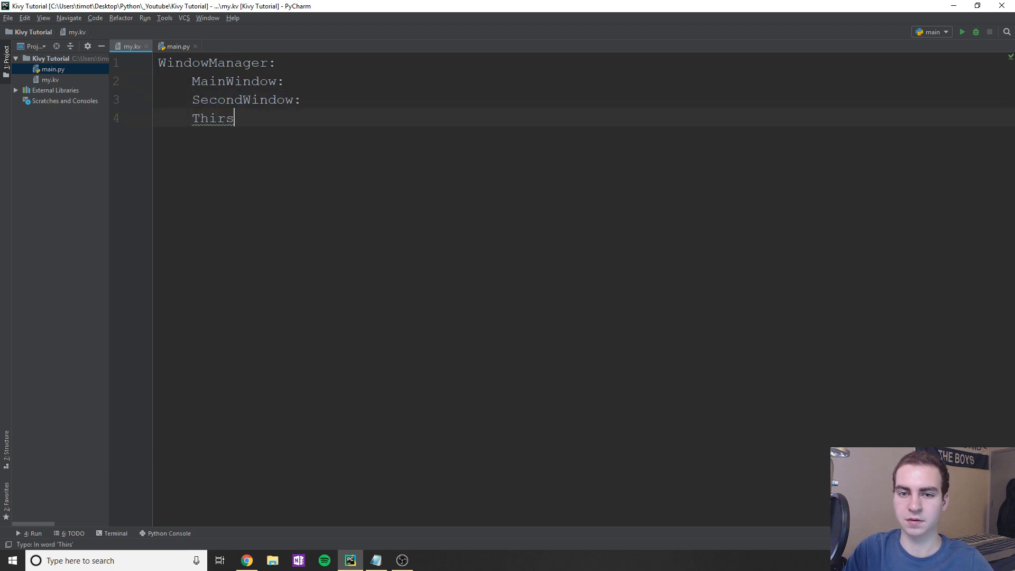
type("dWiun")
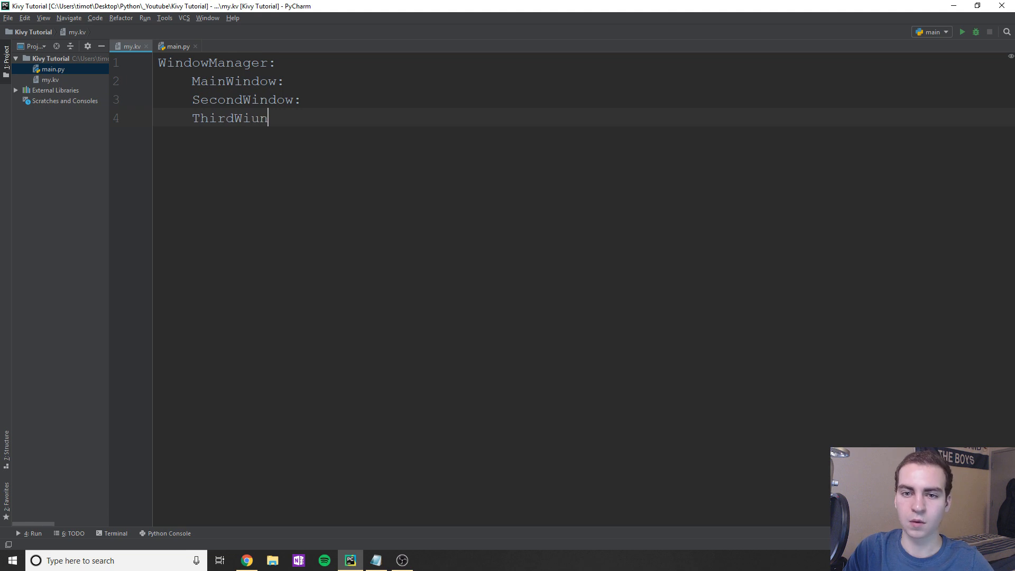
key("Backspace")
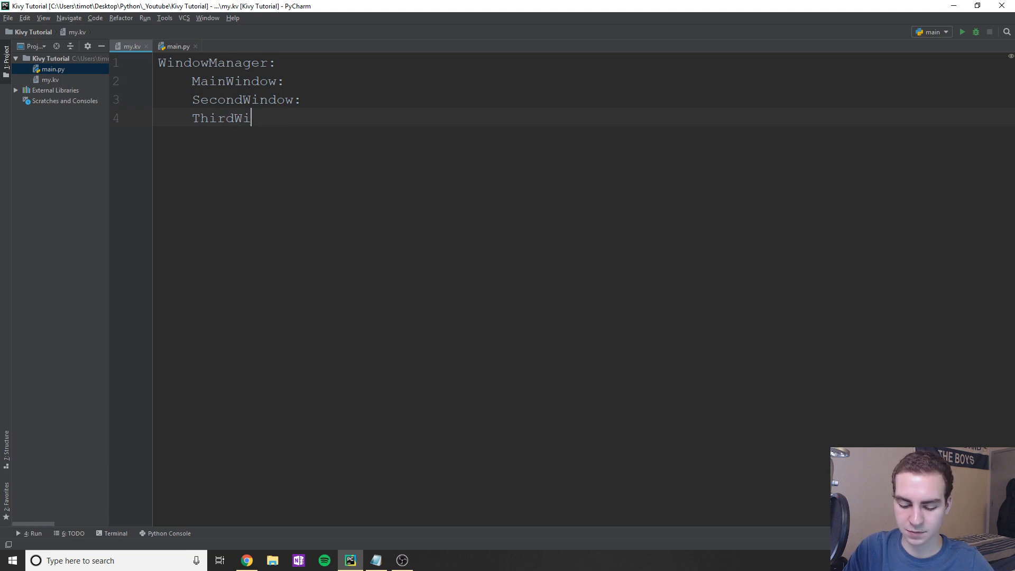
type("ndow:")
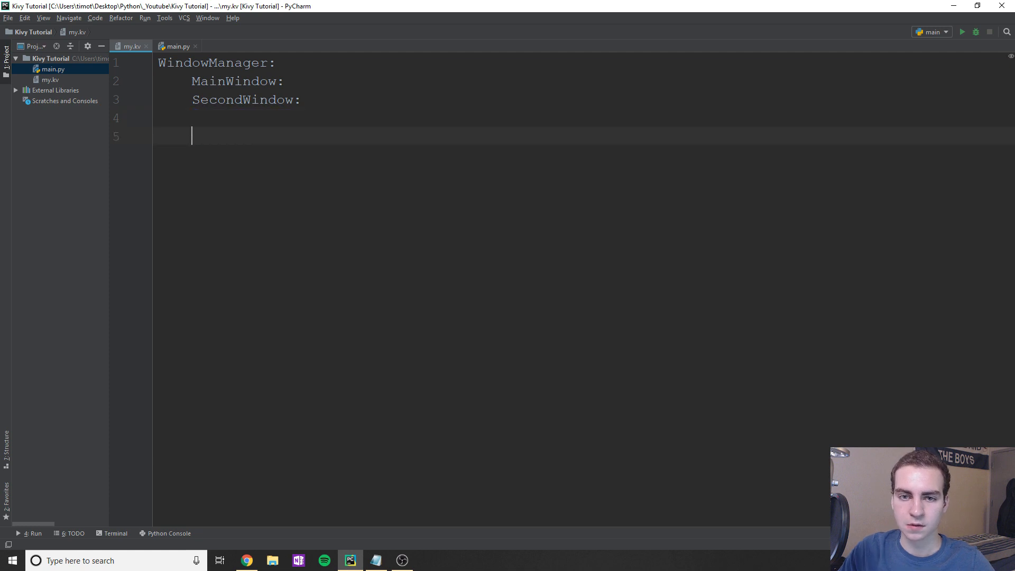
Glance at the classes in main.py, then return to my.kv to start the <MainWindow> rule
left_click(178, 46)
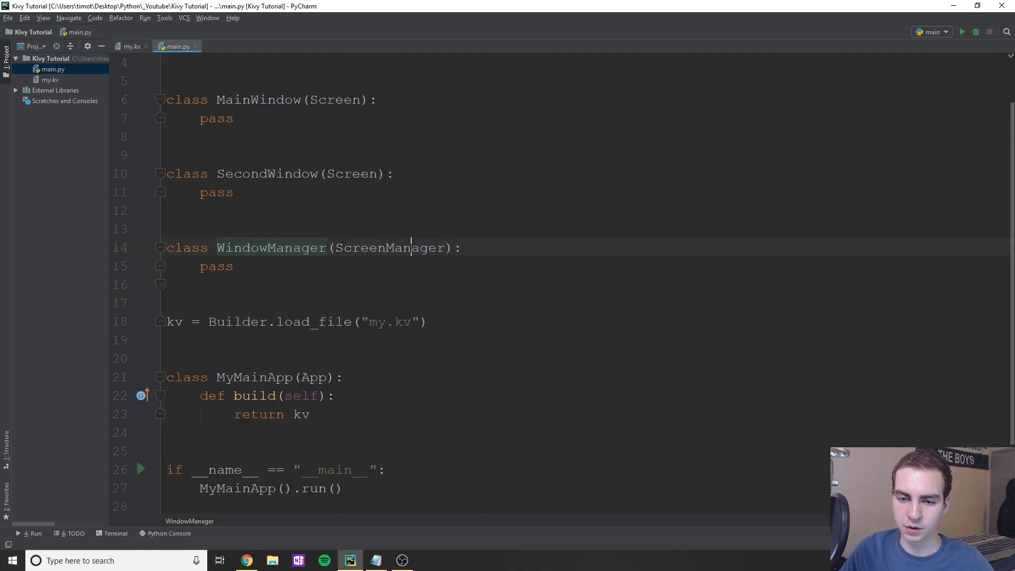
left_click(127, 46)
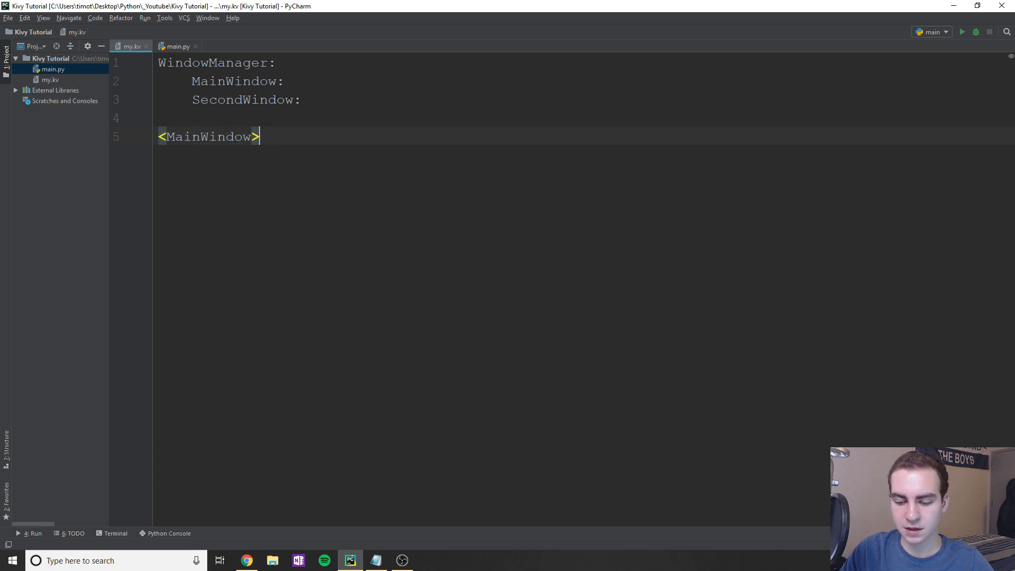
Complete <MainWindow>: with name: "main"
type(":")
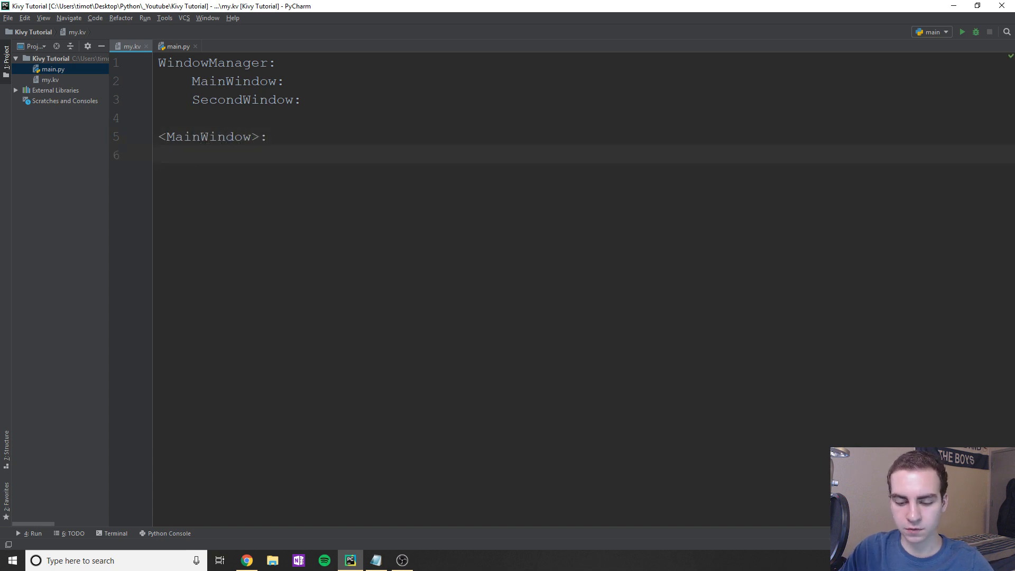
type("name:")
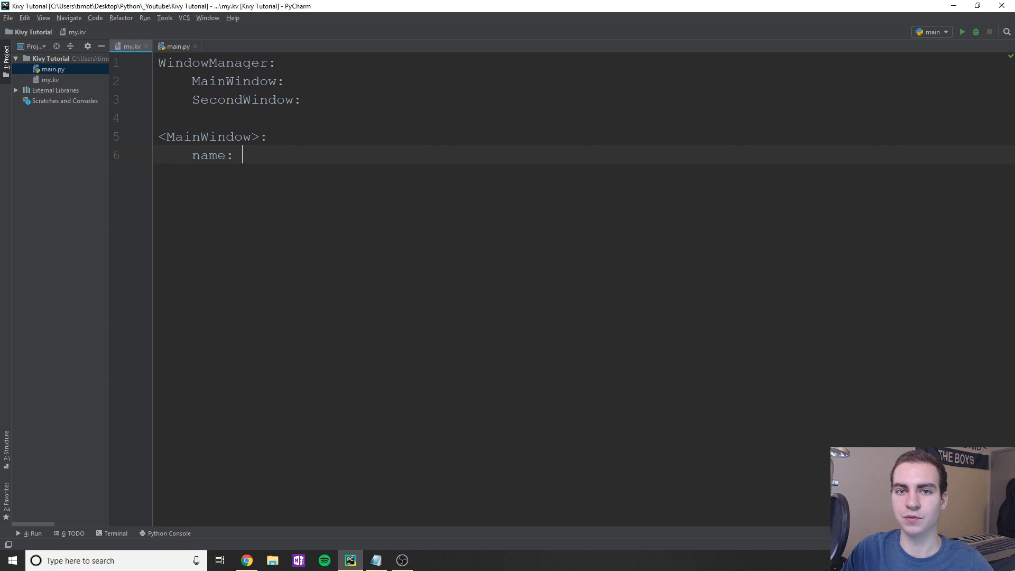
type("\"")
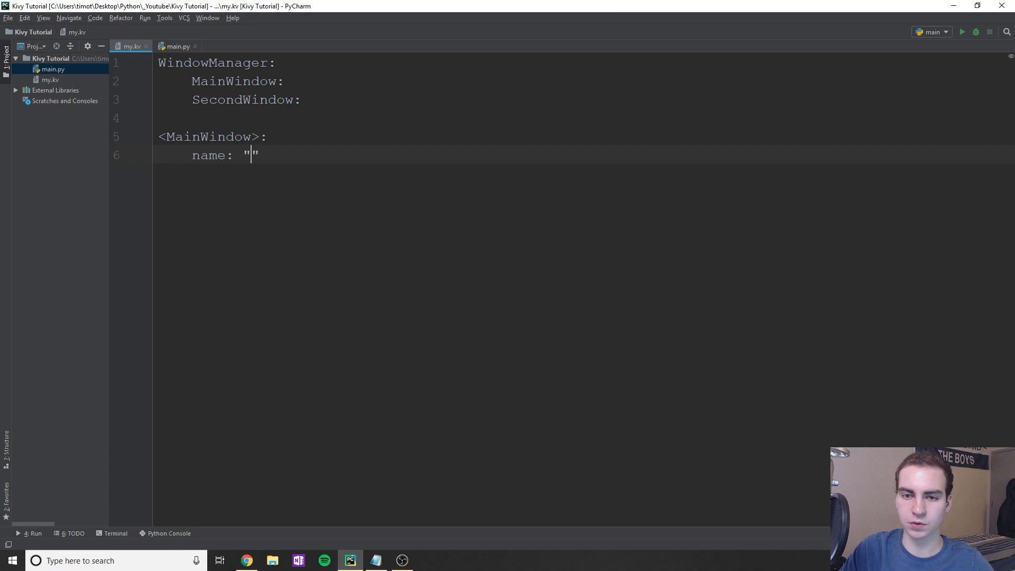
type("main")
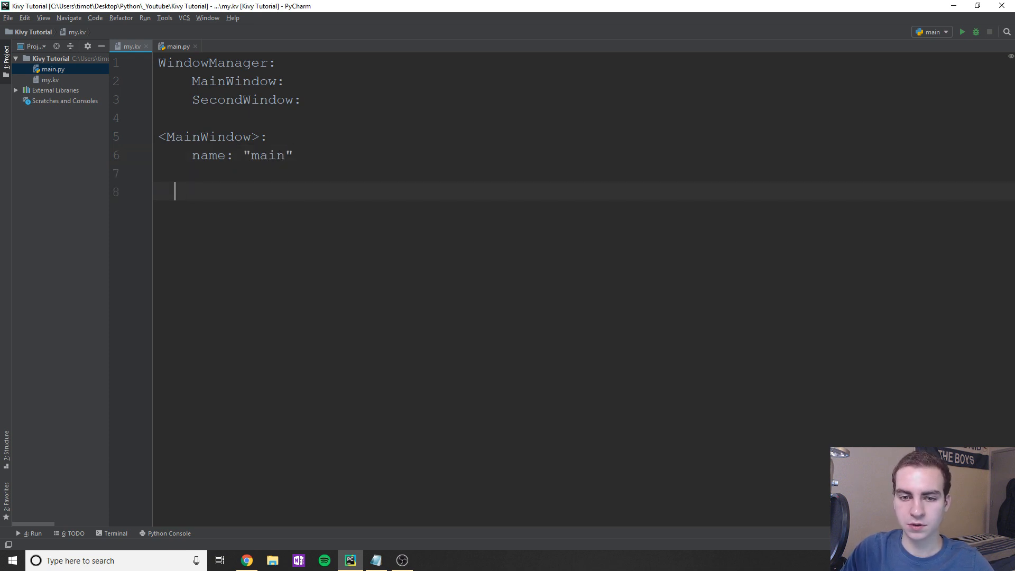
Add a <SecondWindow>: rule with name: "second"
type("<Se>")
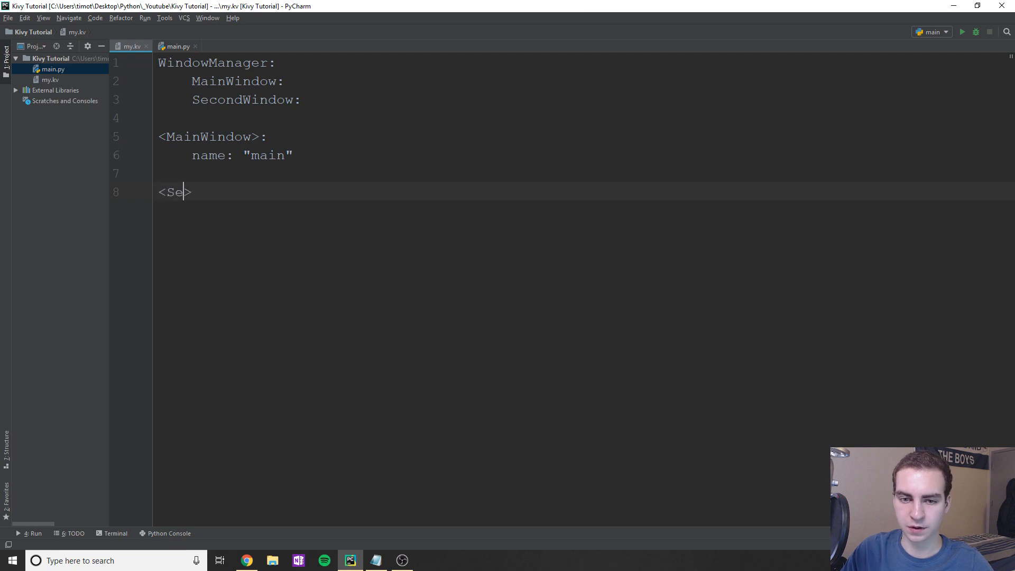
type("condWindow")
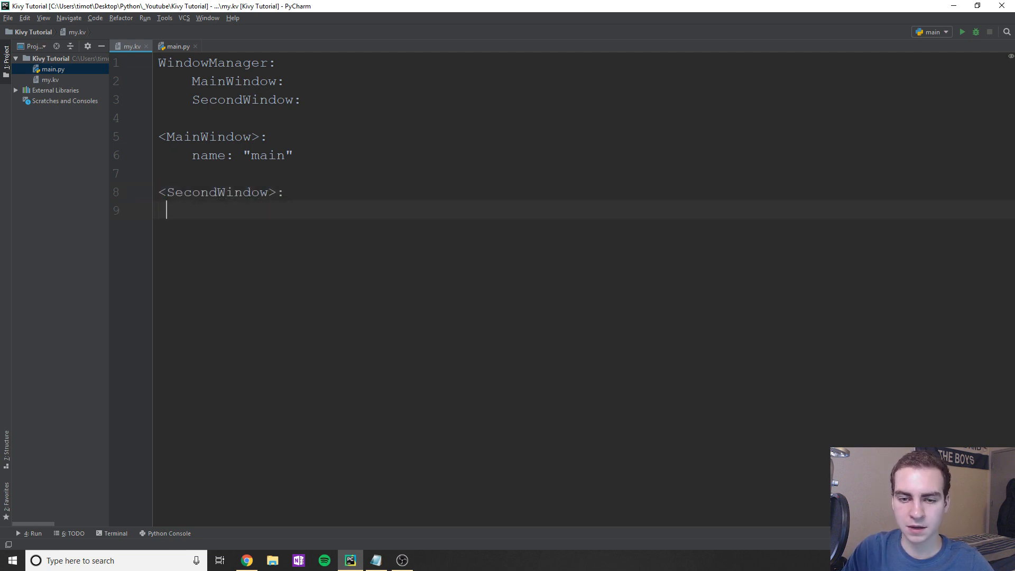
type("name: \"\"")
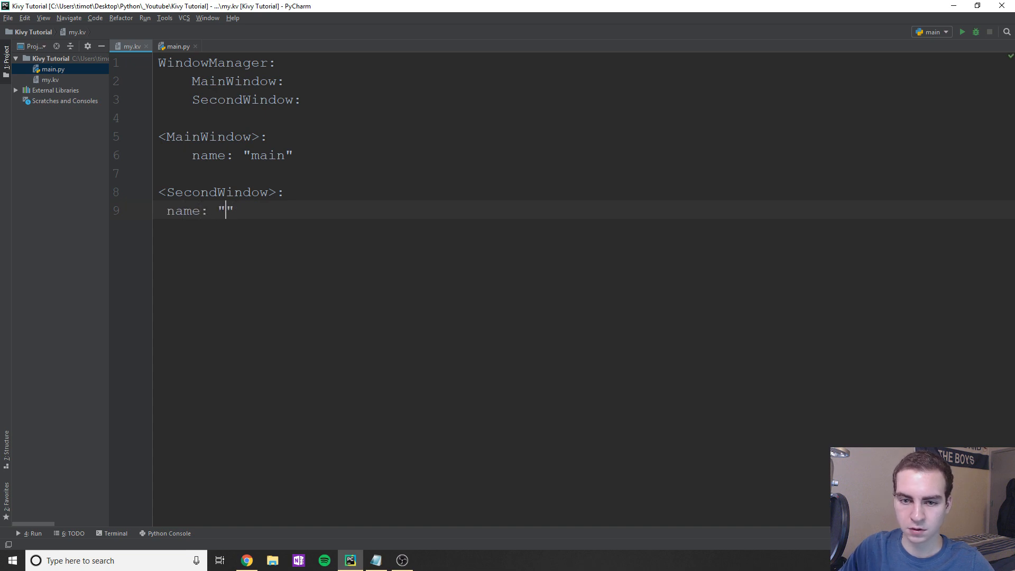
type("sec")
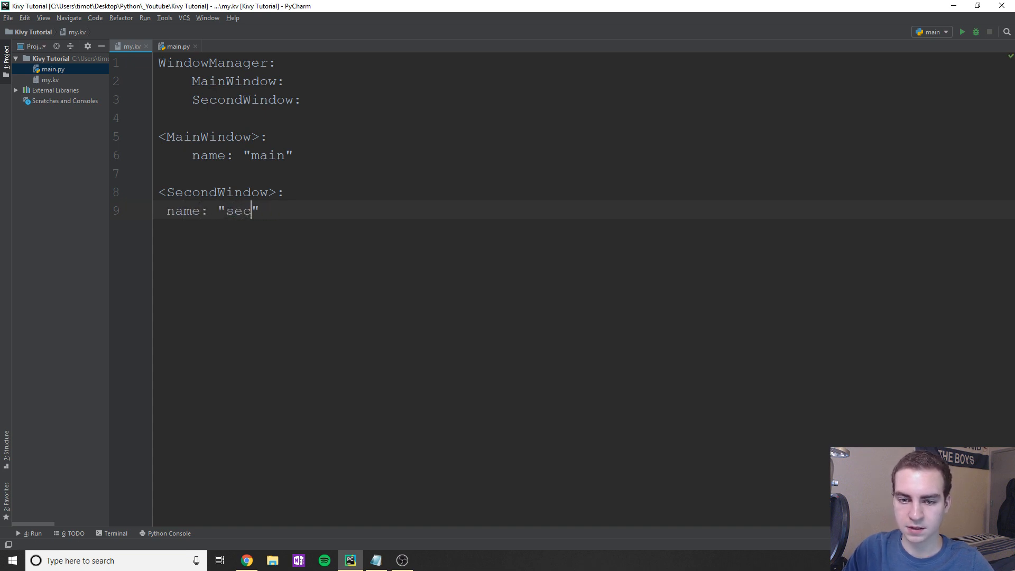
type("ond")
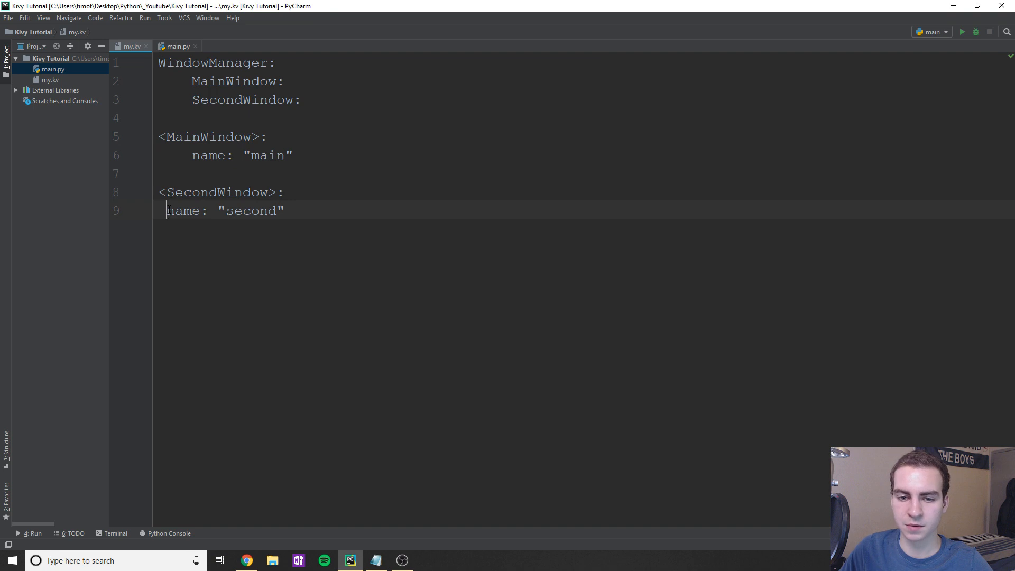
left_click(294, 154)
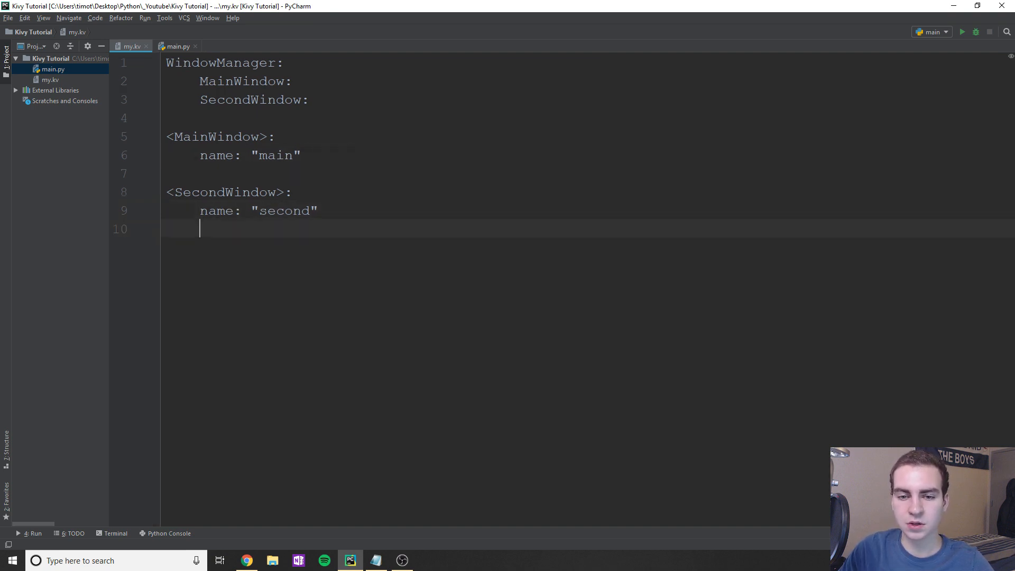
Give SecondWindow a Button with text: "Go Back" and open a line under MainWindow's name
type("Button")
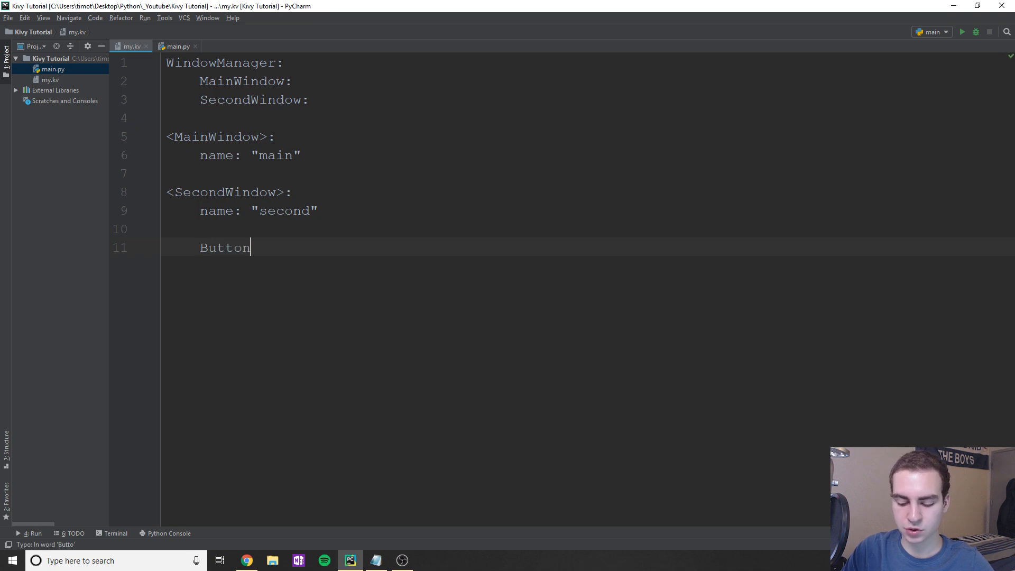
type(":")
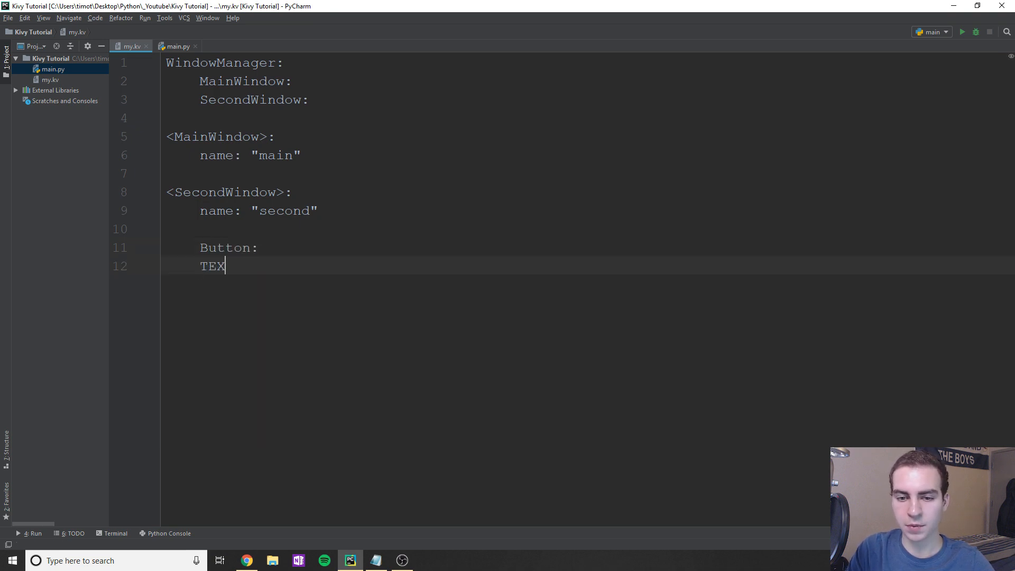
type("text")
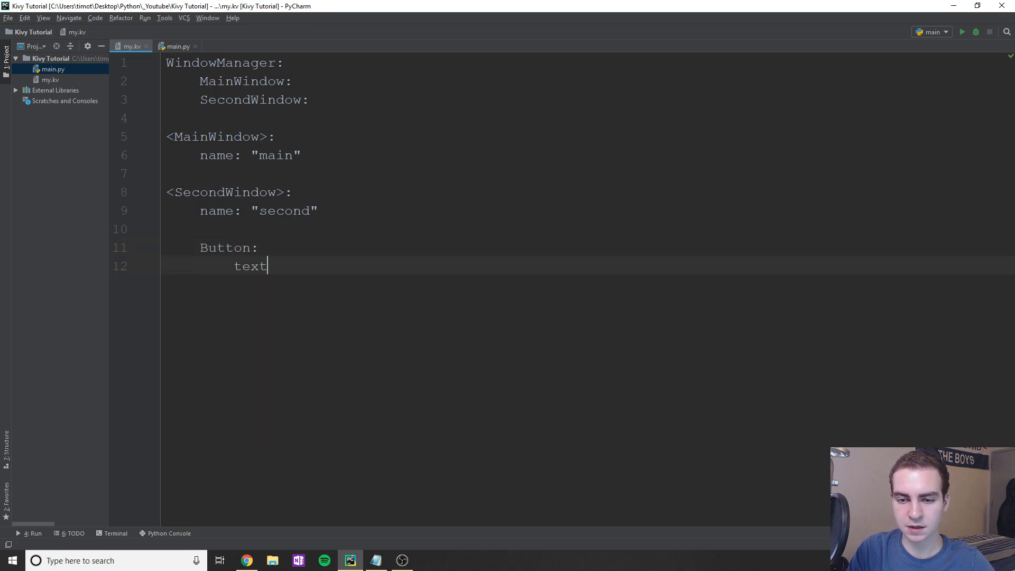
type(": \"FGo\"")
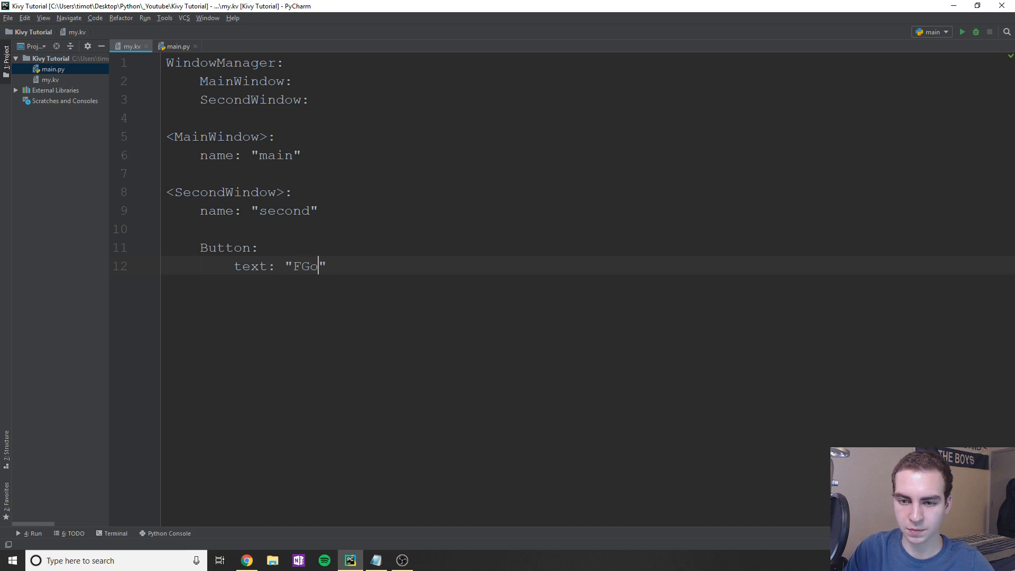
key("BackSpace")
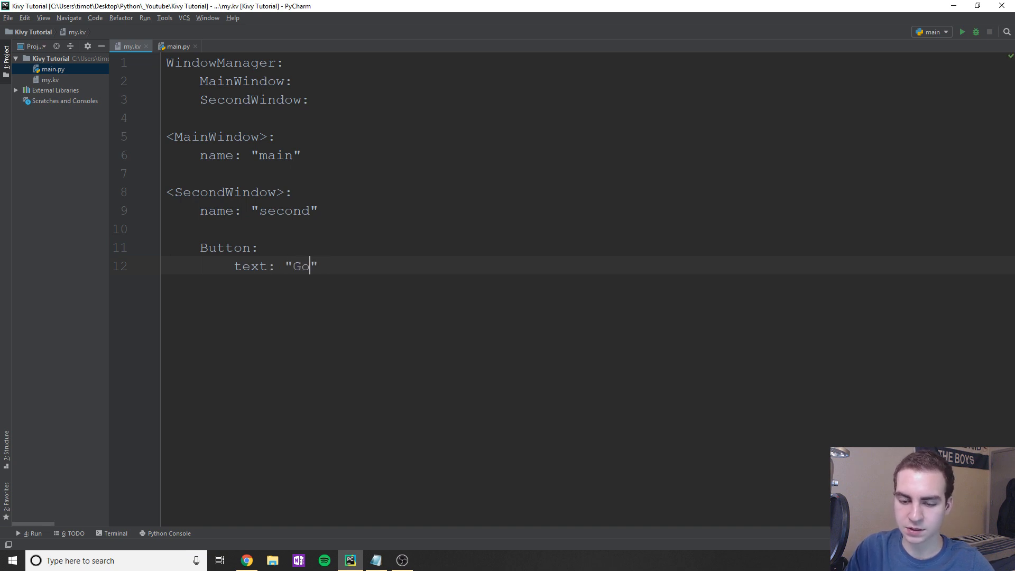
type("Back")
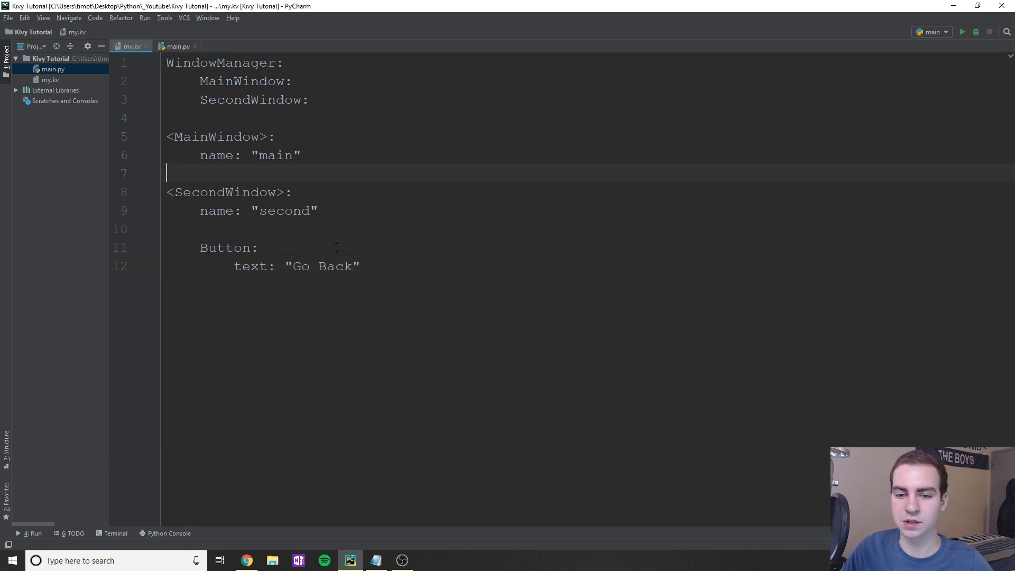
key("Enter")
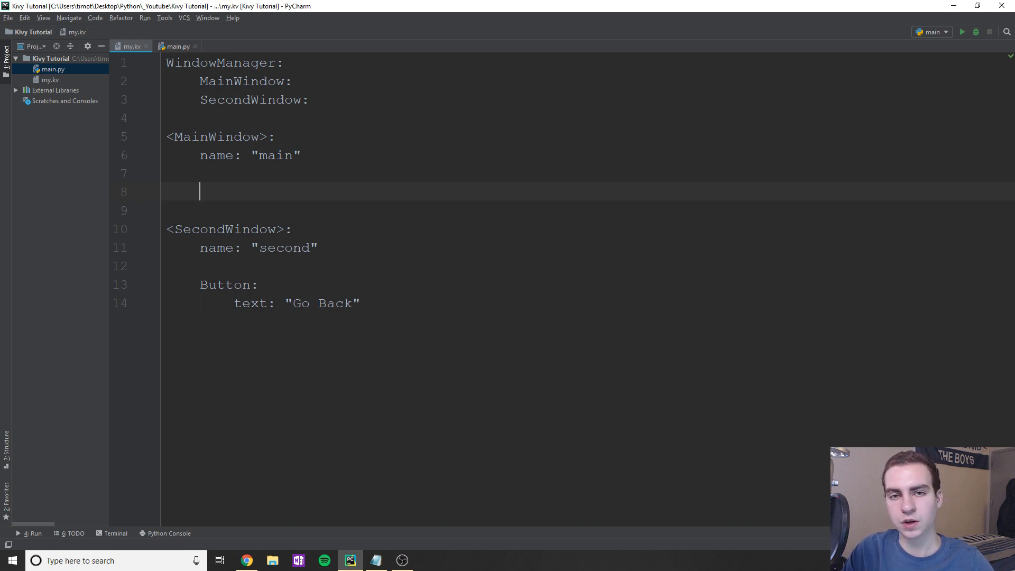
Nest GridLayout cols:1 and GridLayout cols: 2 under MainWindow with a Label text "Password: "
type("G")
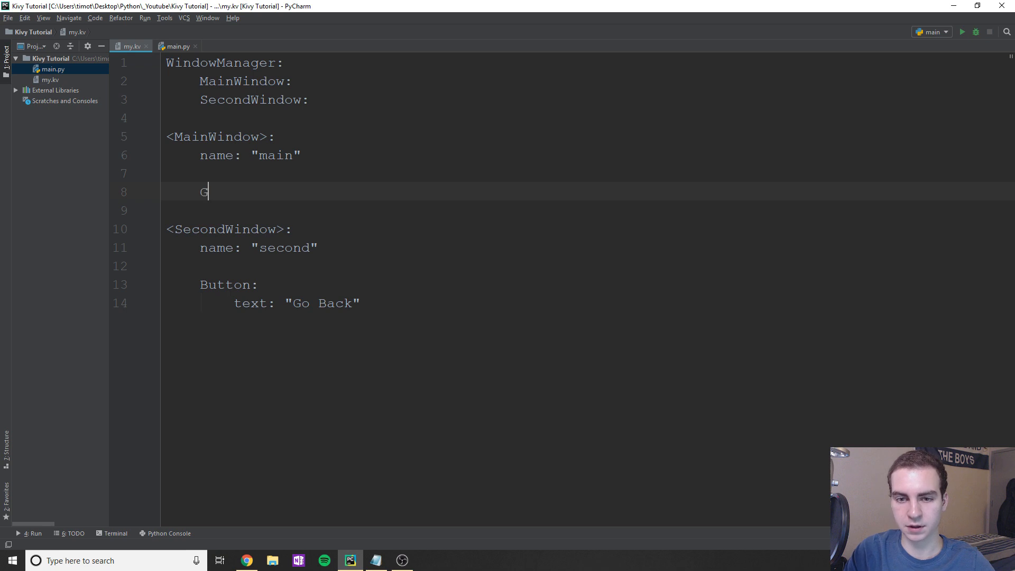
type("ridL")
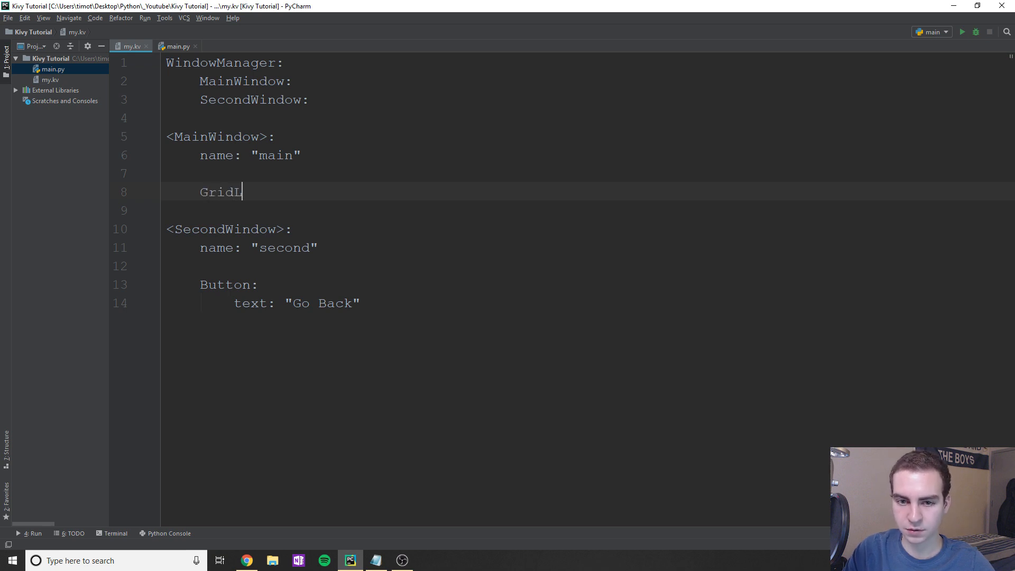
type("ayout")
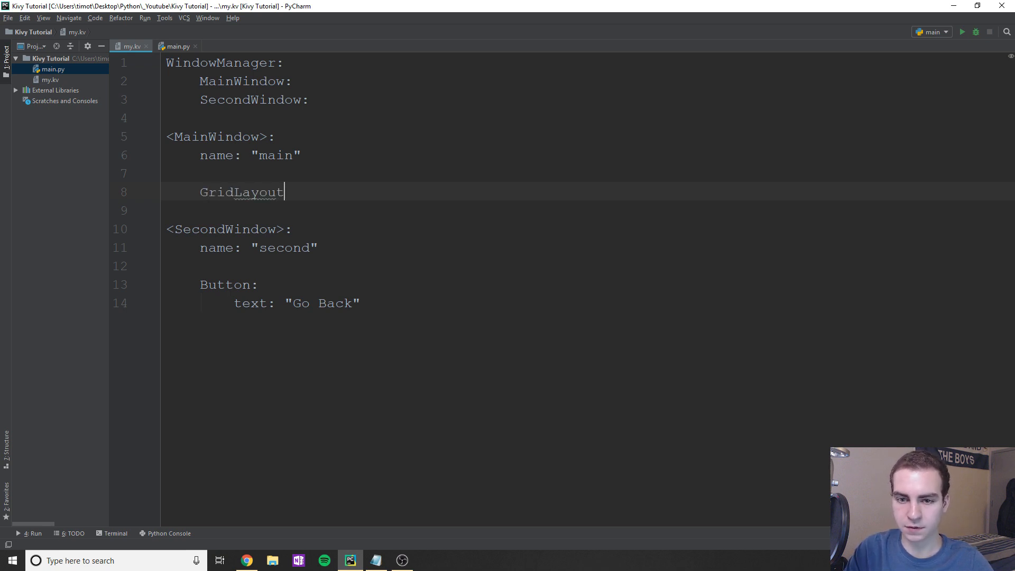
type(":")
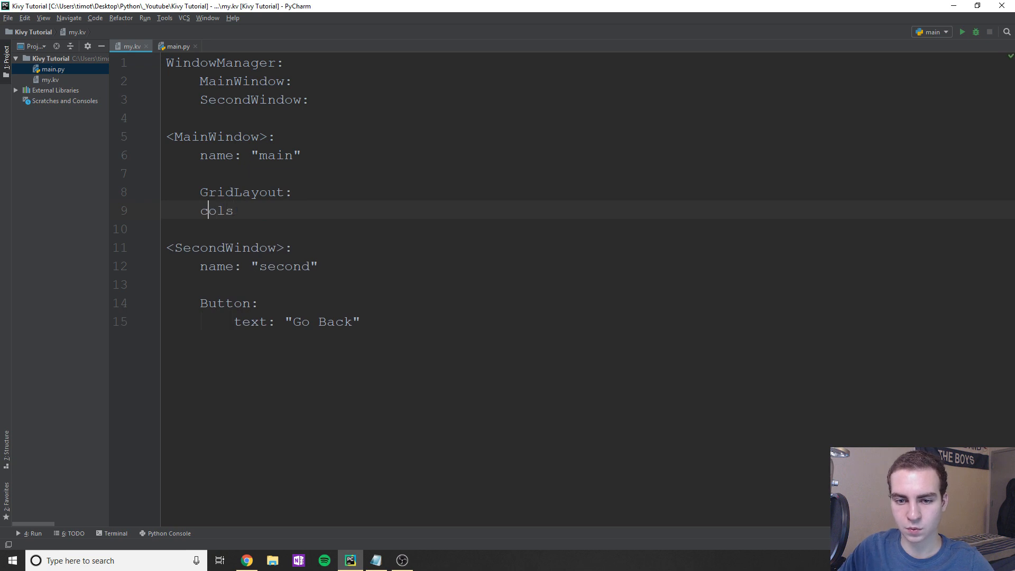
type(":1")
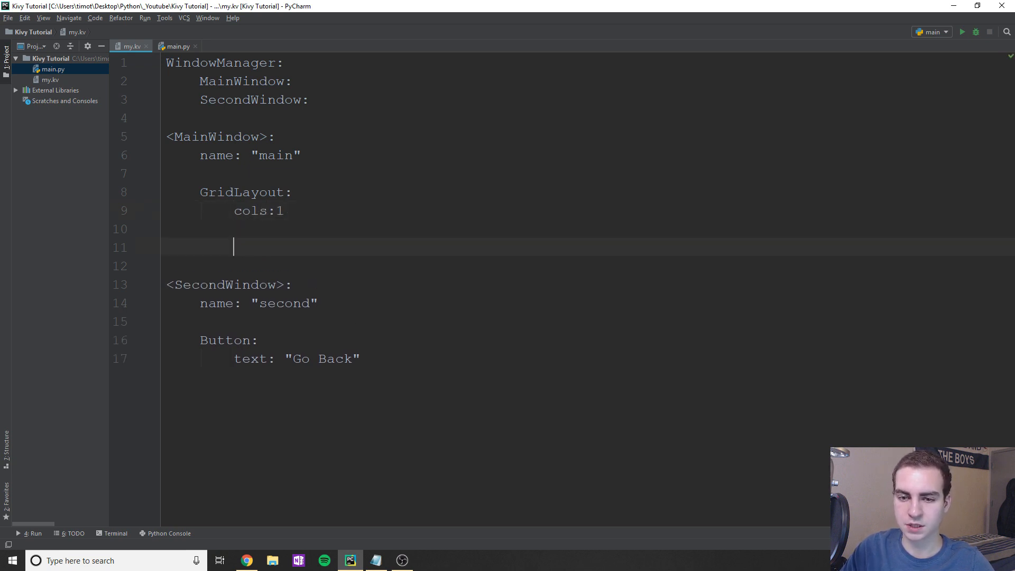
type("GridLayout:")
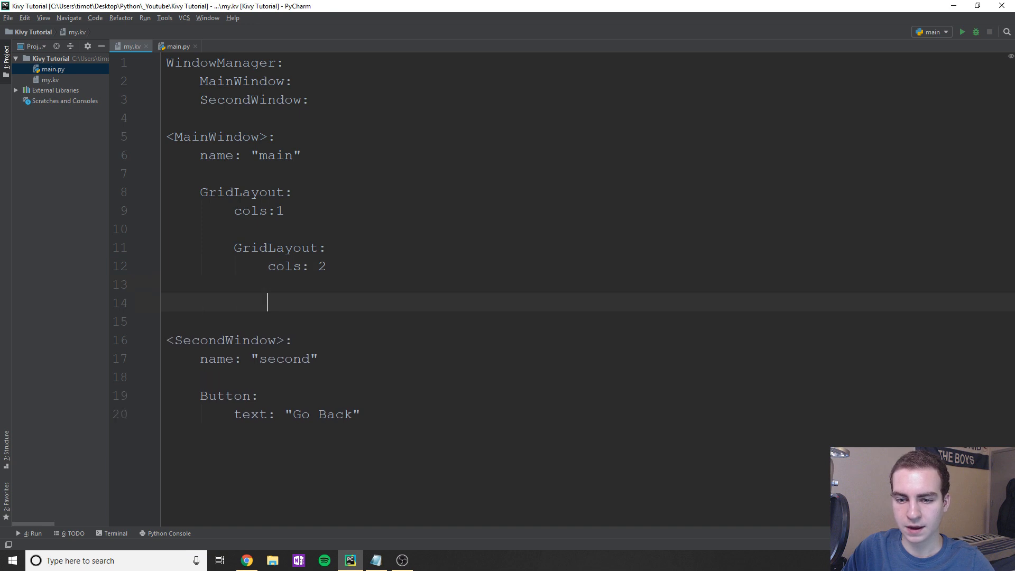
type("Label")
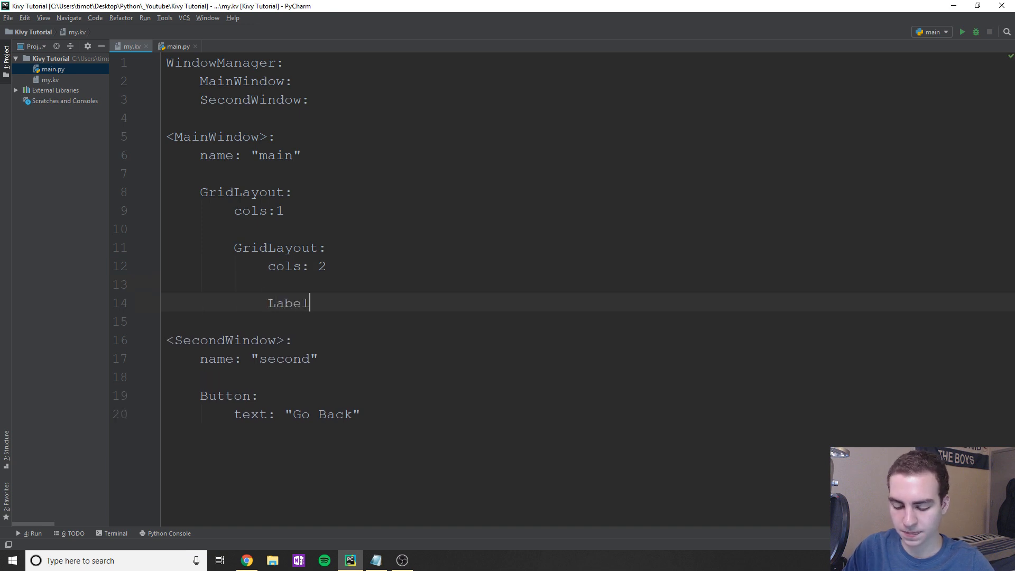
left_click(181, 46)
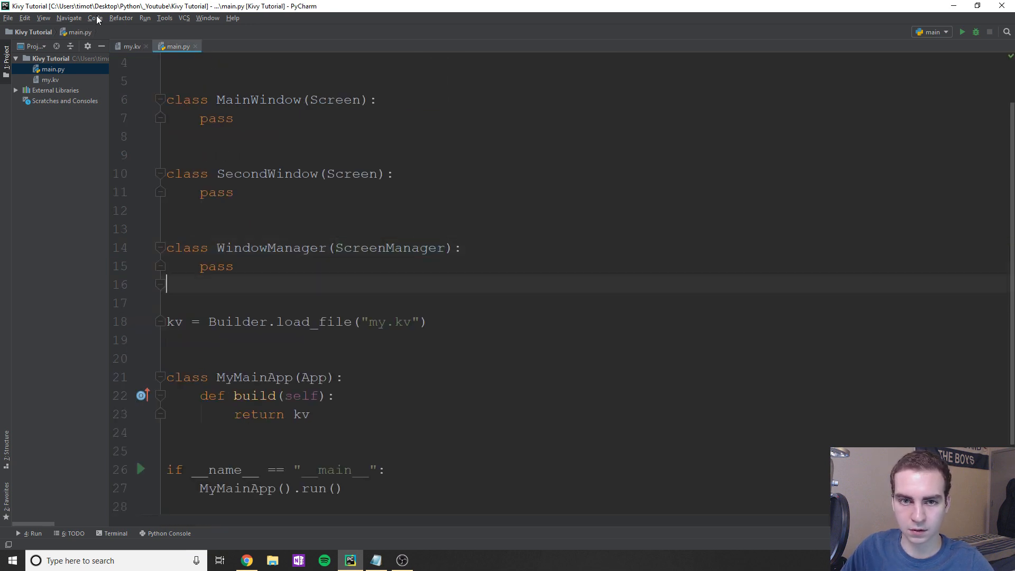
left_click(131, 46)
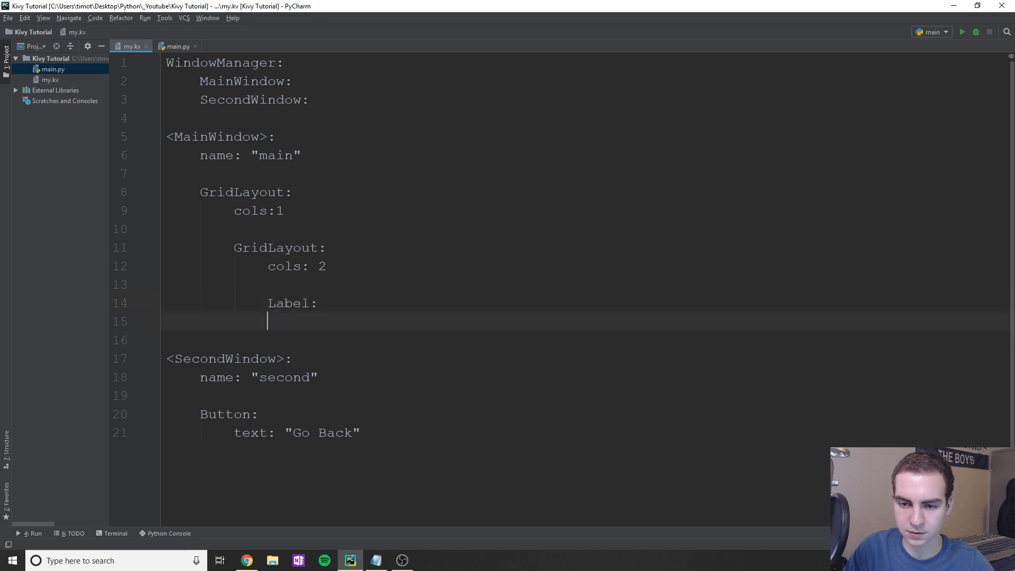
type("text")
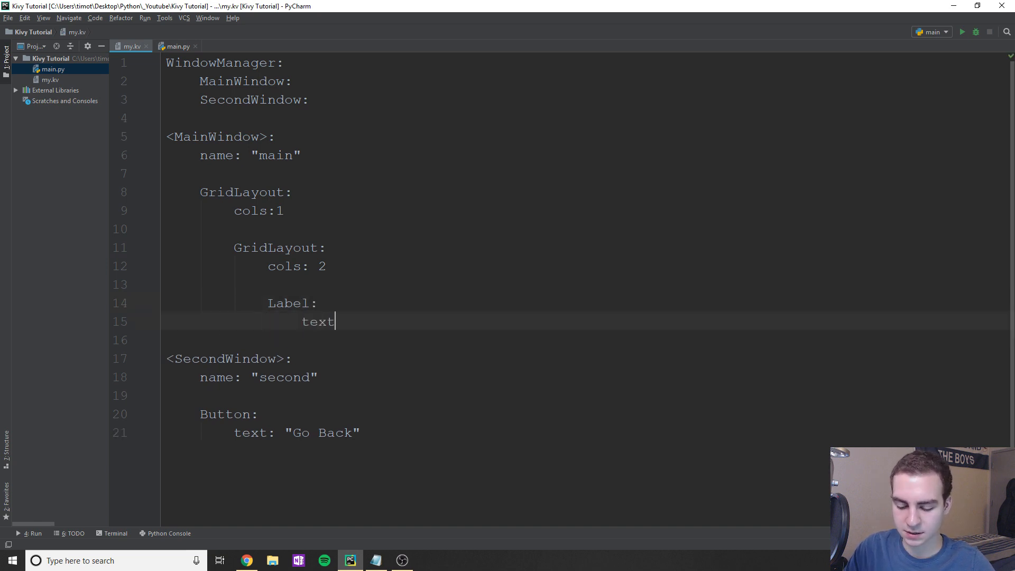
type(": \"\"")
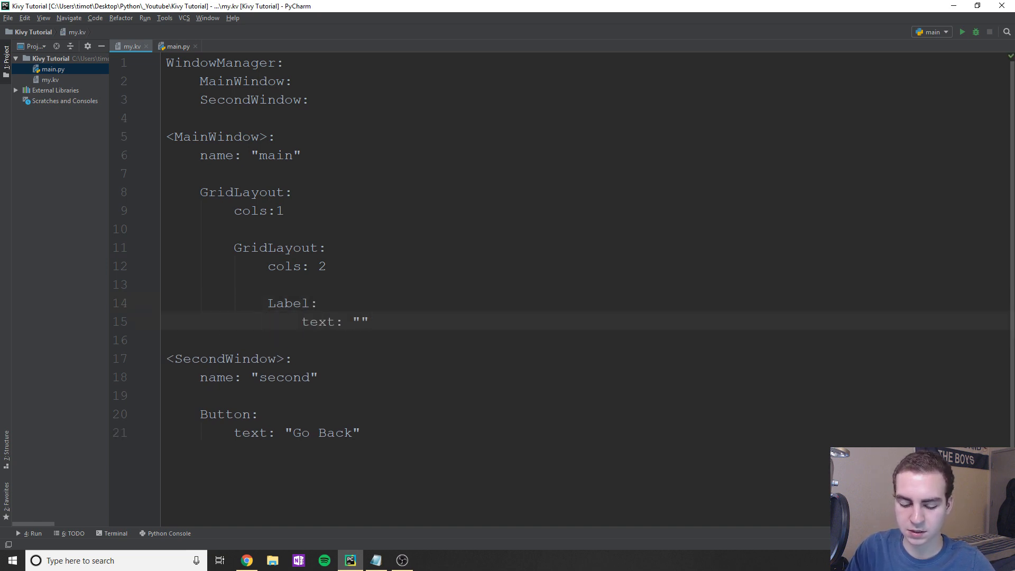
type("Password:")
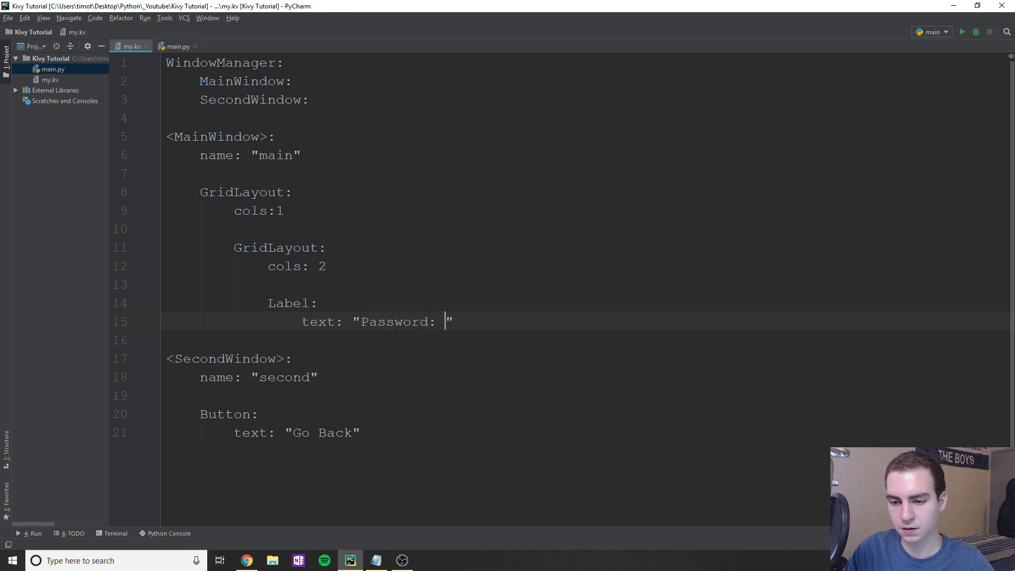
Add a TextInput with id: passw and multiline = False beside the label
key("Enter")
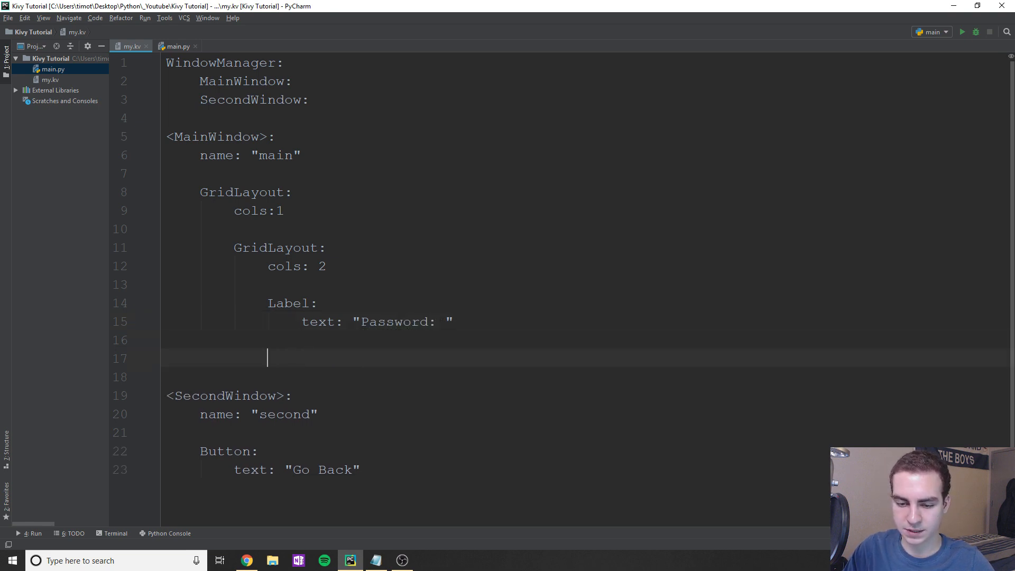
type("TextInput")
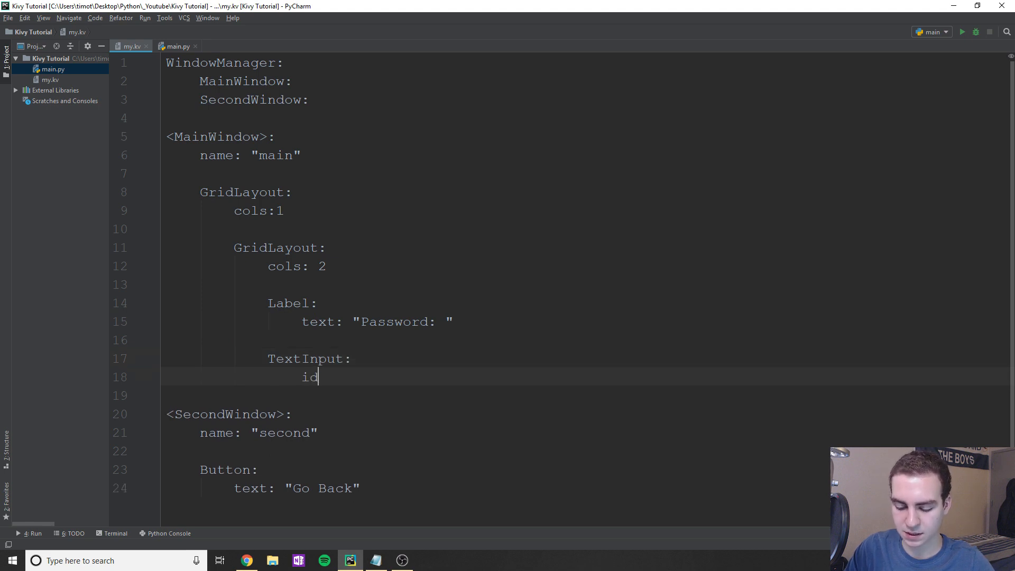
type(": passw")
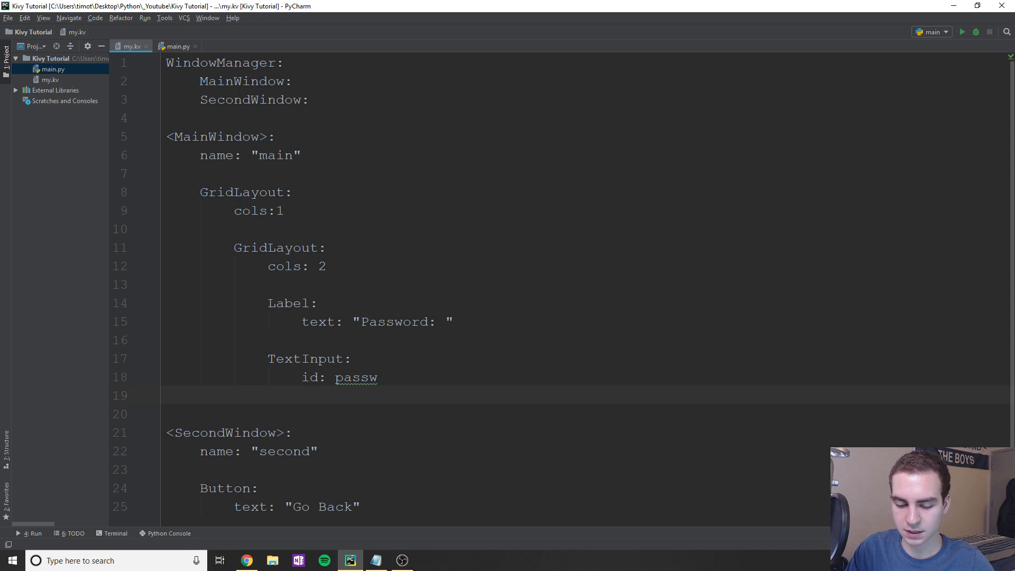
type("multiline")
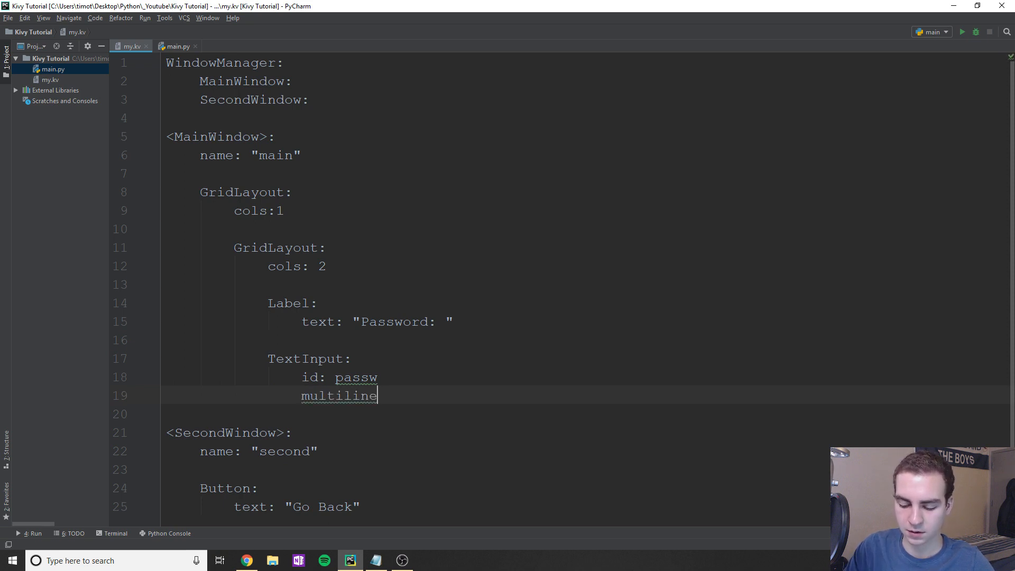
type("=  False")
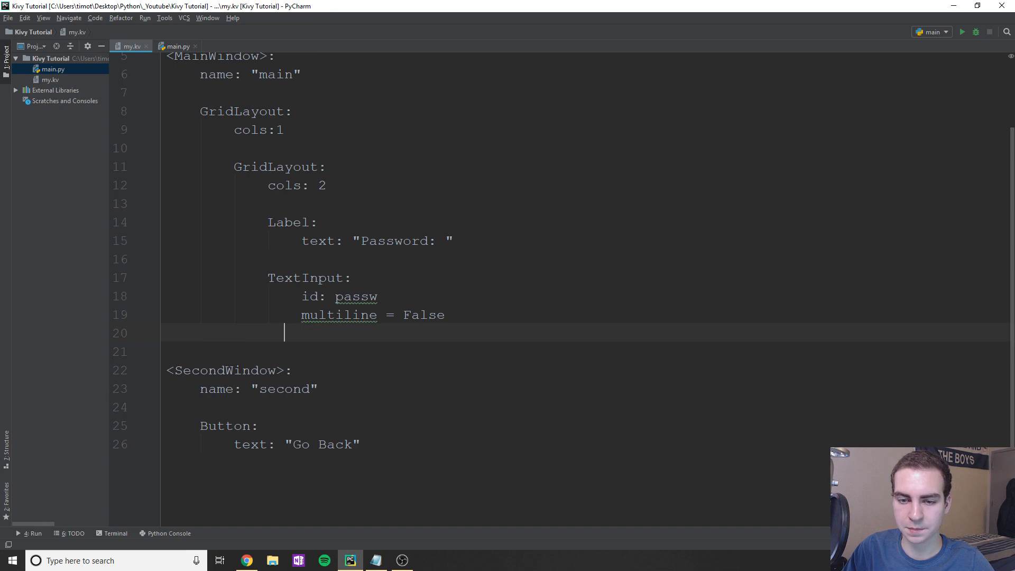
type("B")
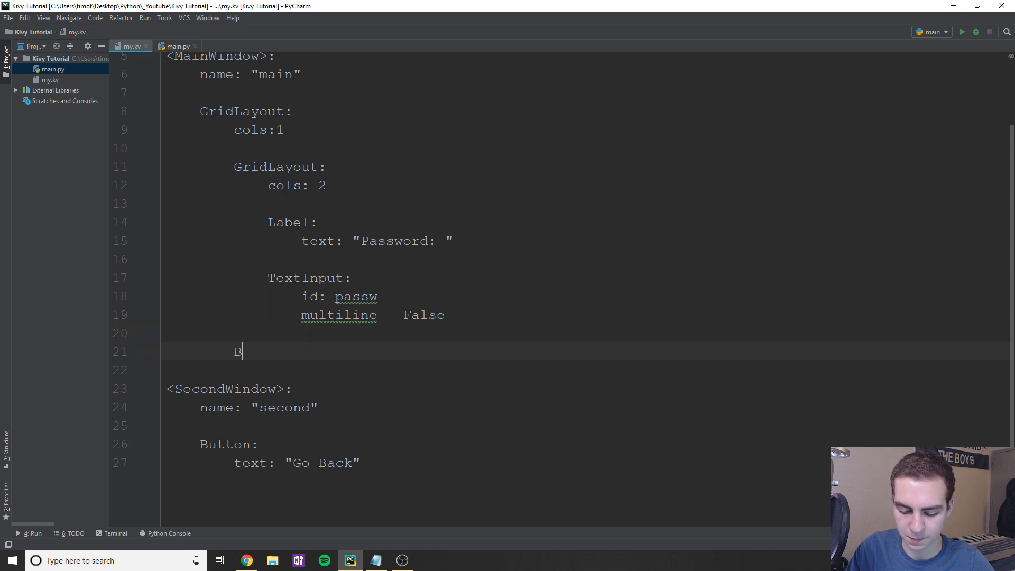
type("utton:")
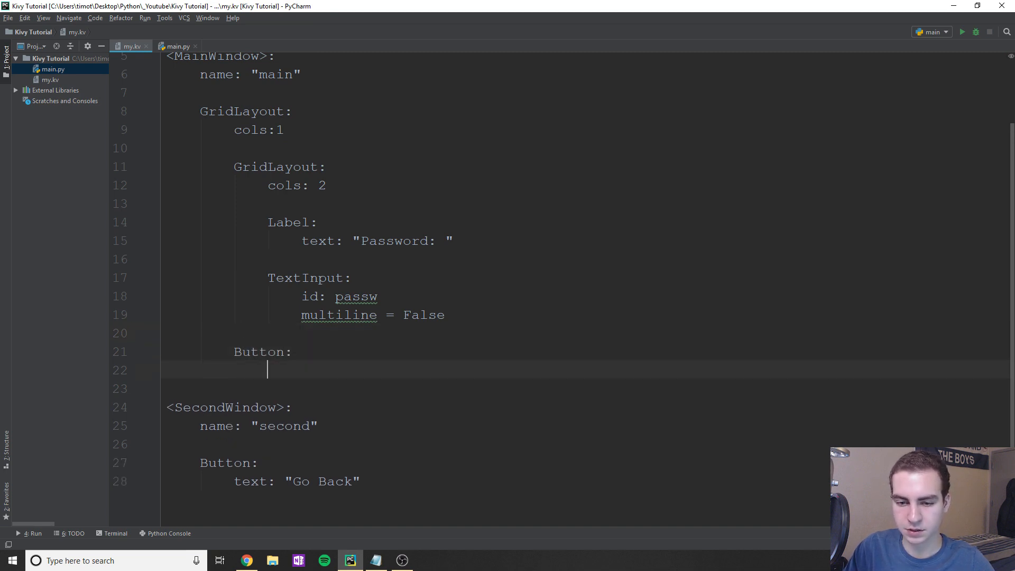
type("text: \"Submit")
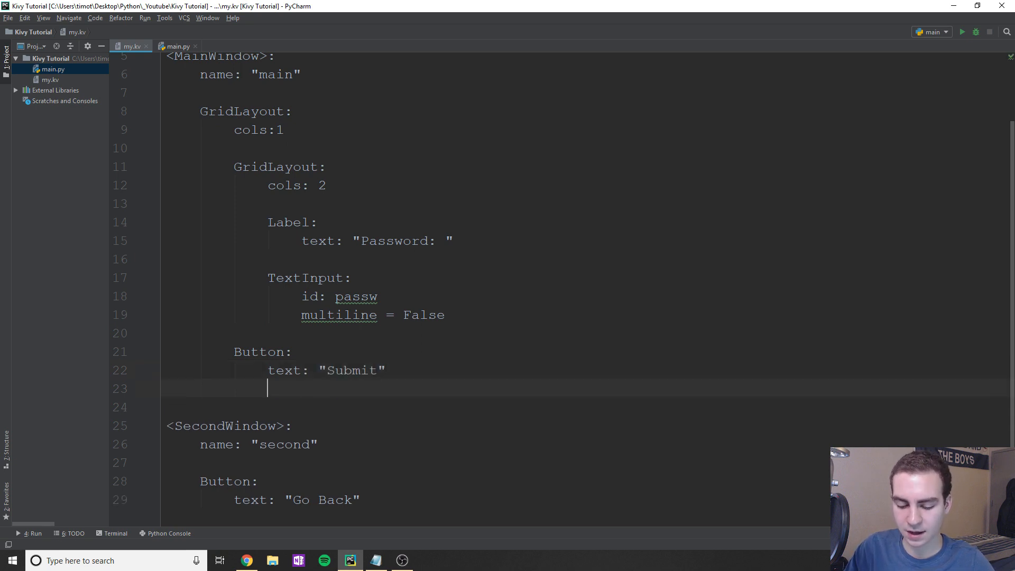
type("on_")
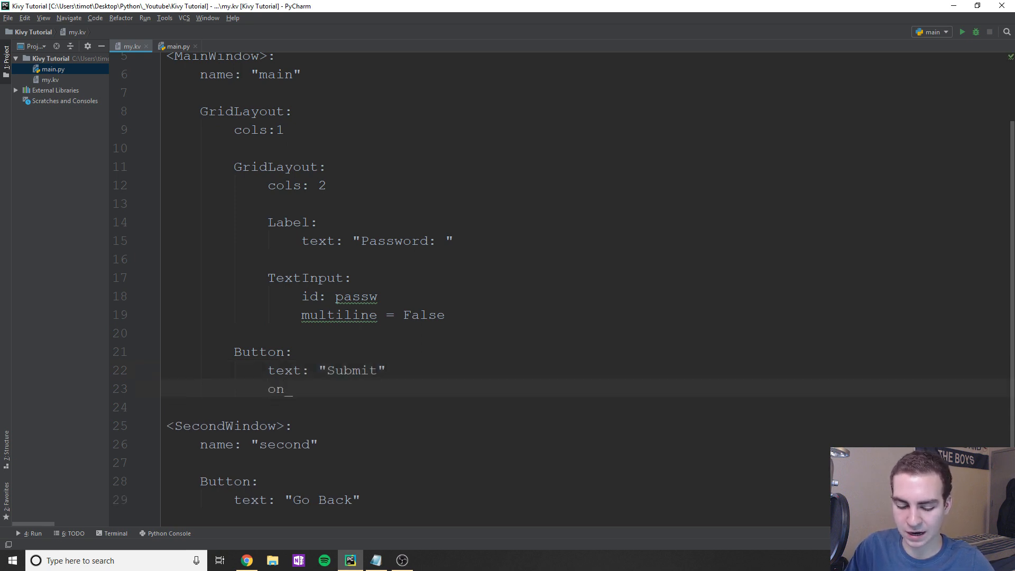
type("release:")
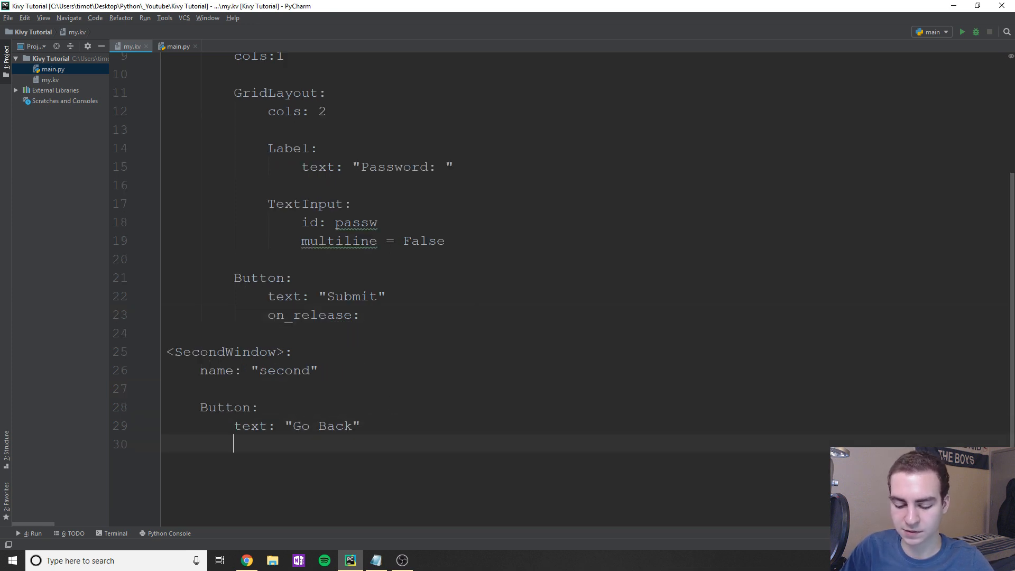
type("on_release")
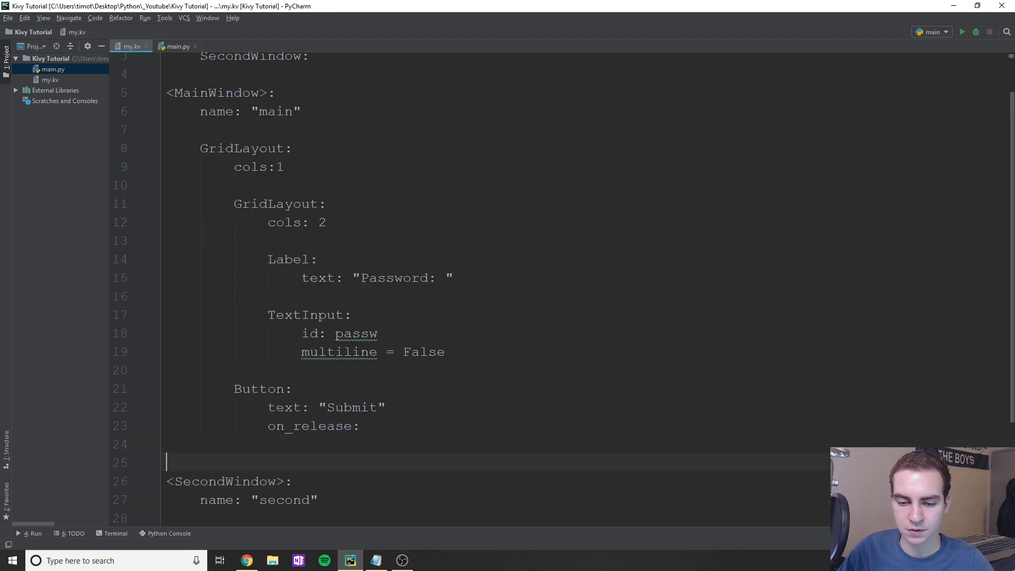
scroll("down", 3)
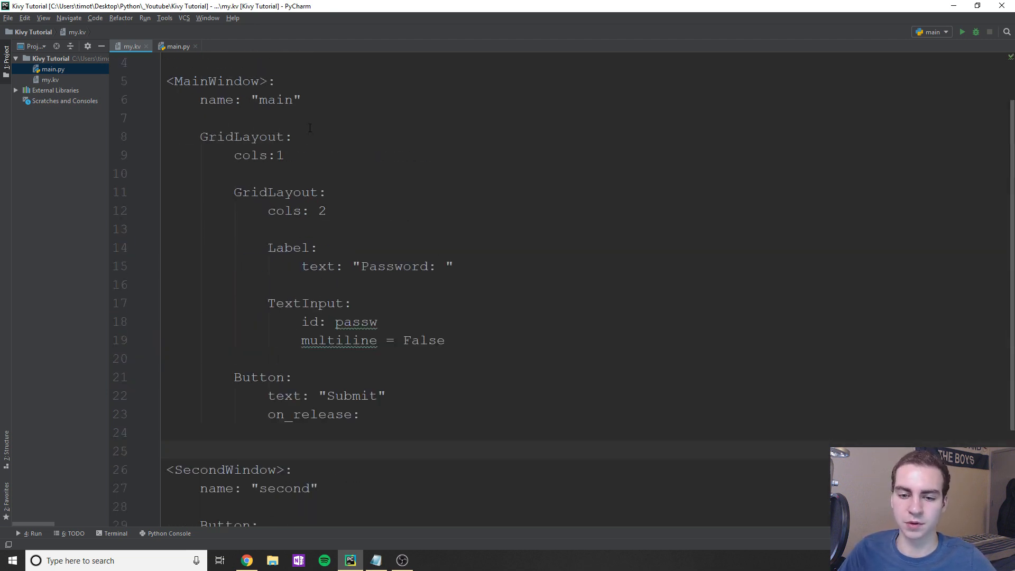
scroll("down", 3)
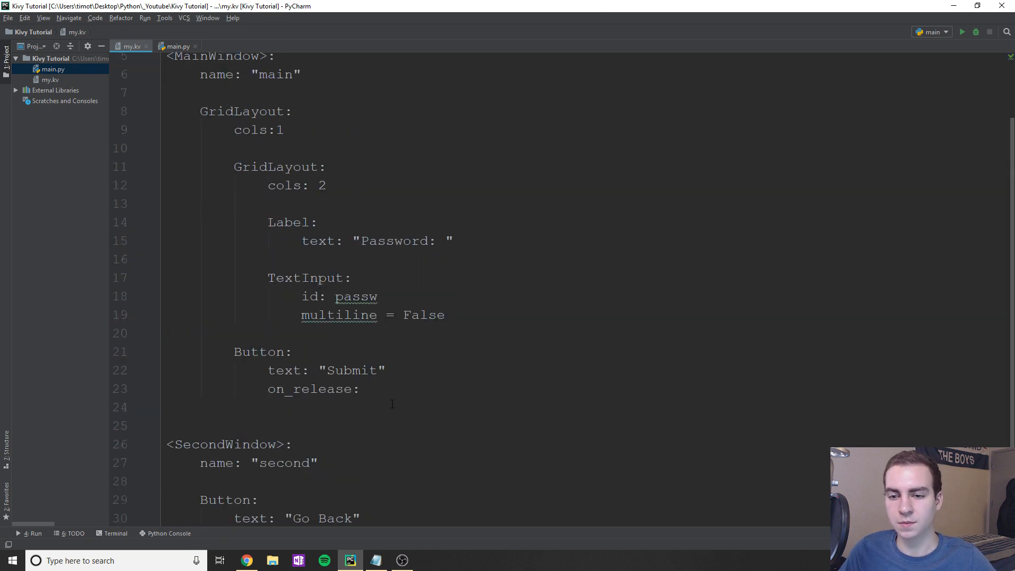
scroll("up", 3)
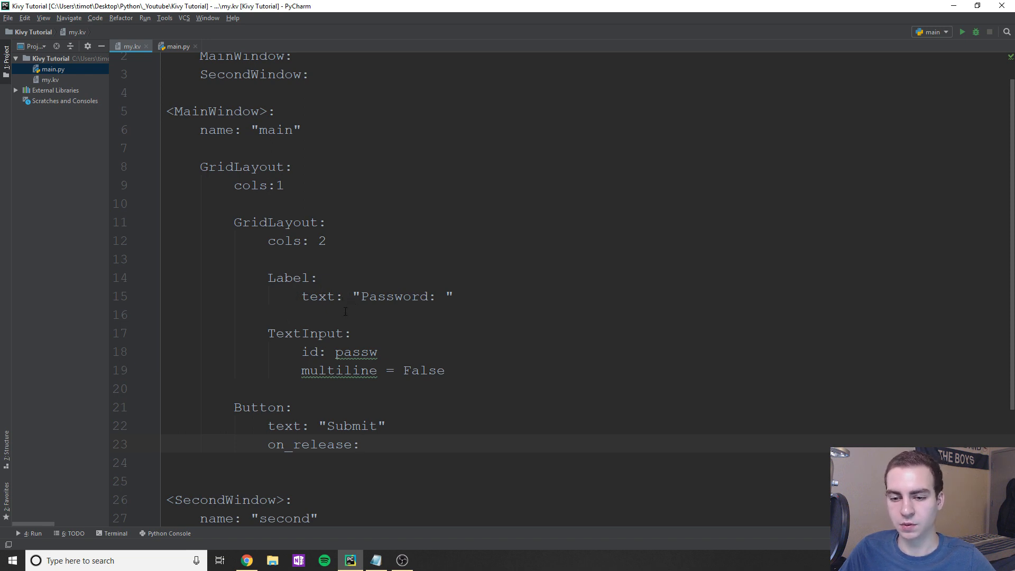
scroll("down", 3)
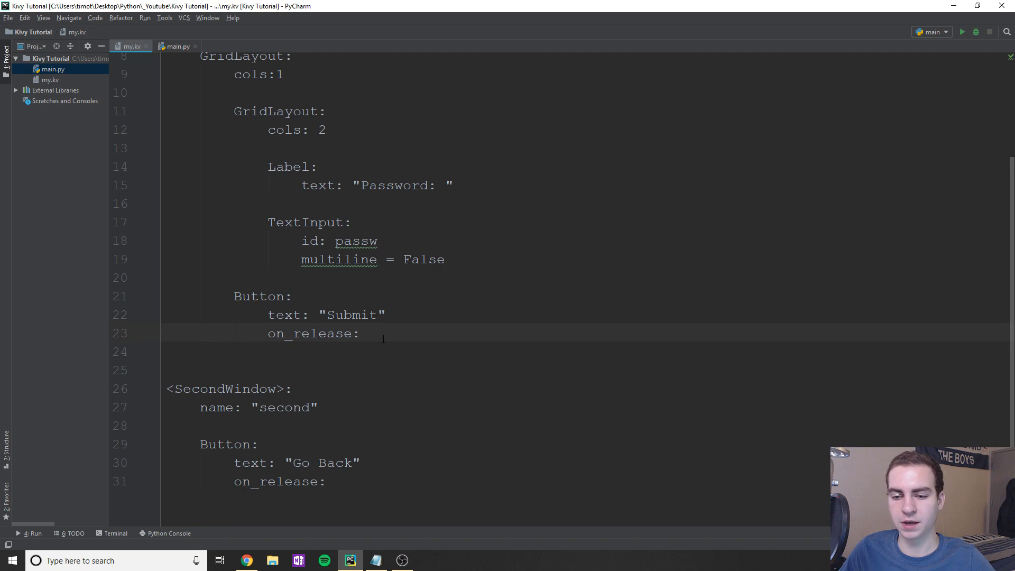
left_click_drag(268, 314, 359, 333)
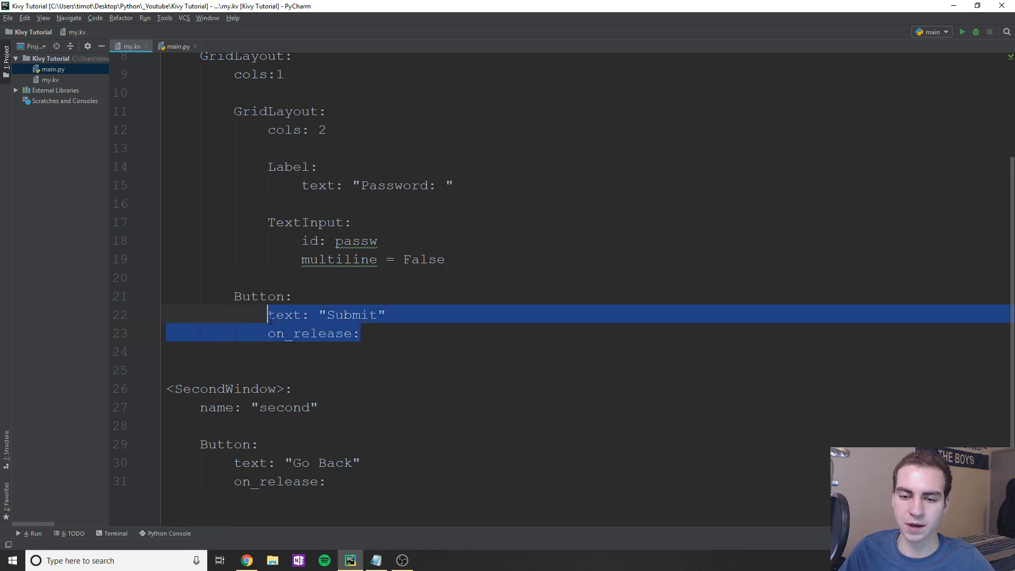
left_click(362, 333)
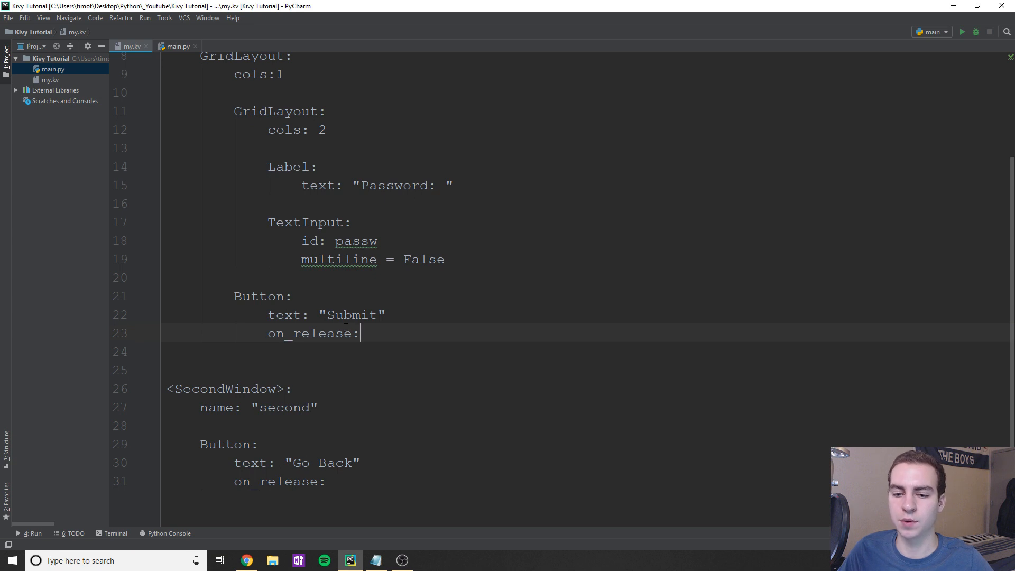
scroll("down", 3)
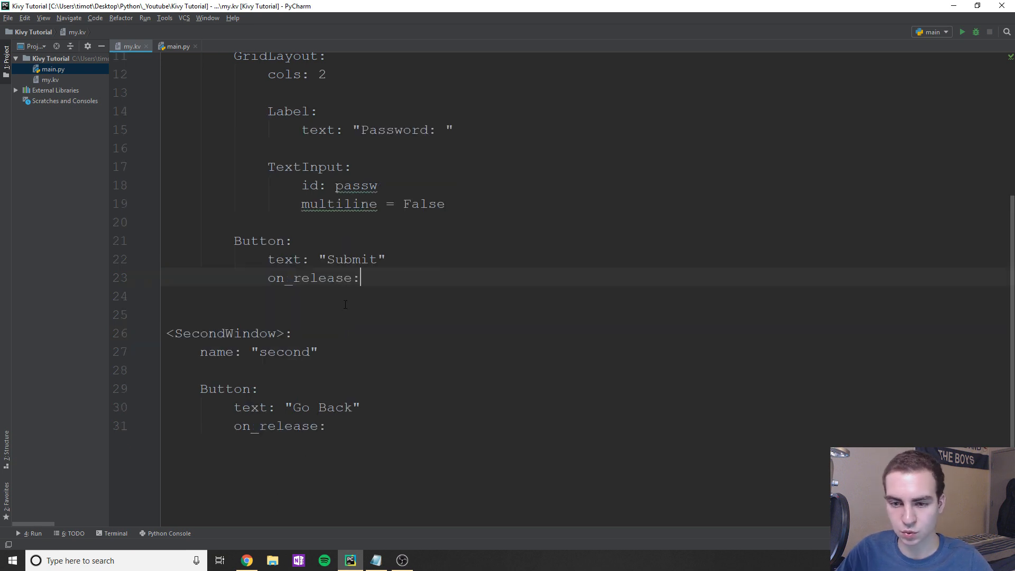
Set Submit's on_release to app.root.current = "second"
type("app.root.")
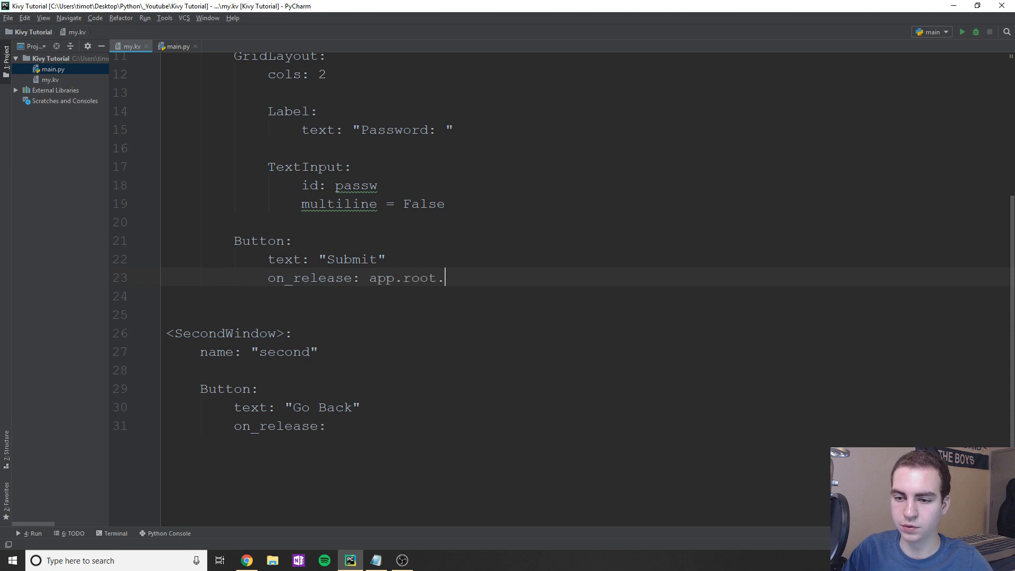
type("c")
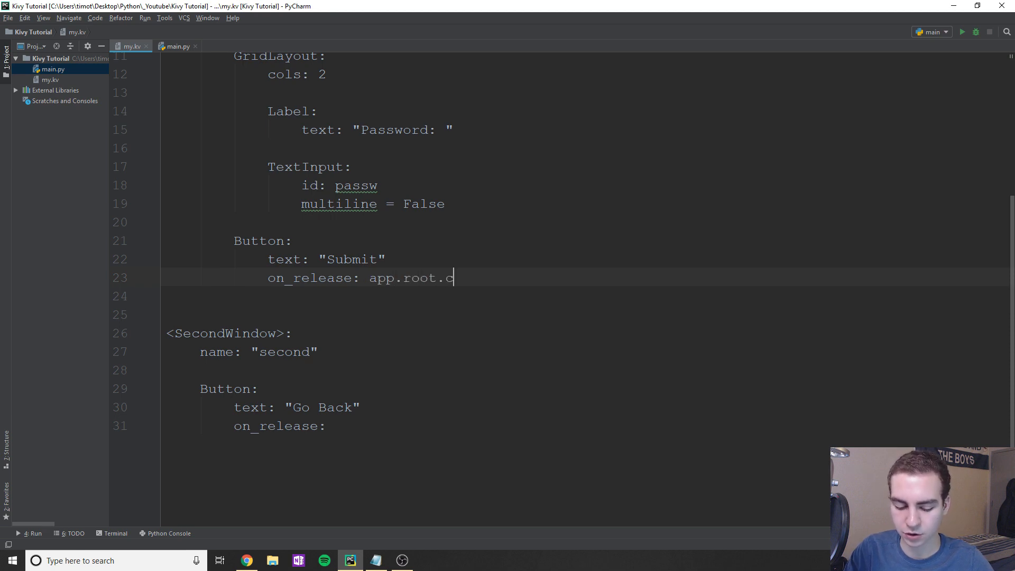
type("urrent = \"\"")
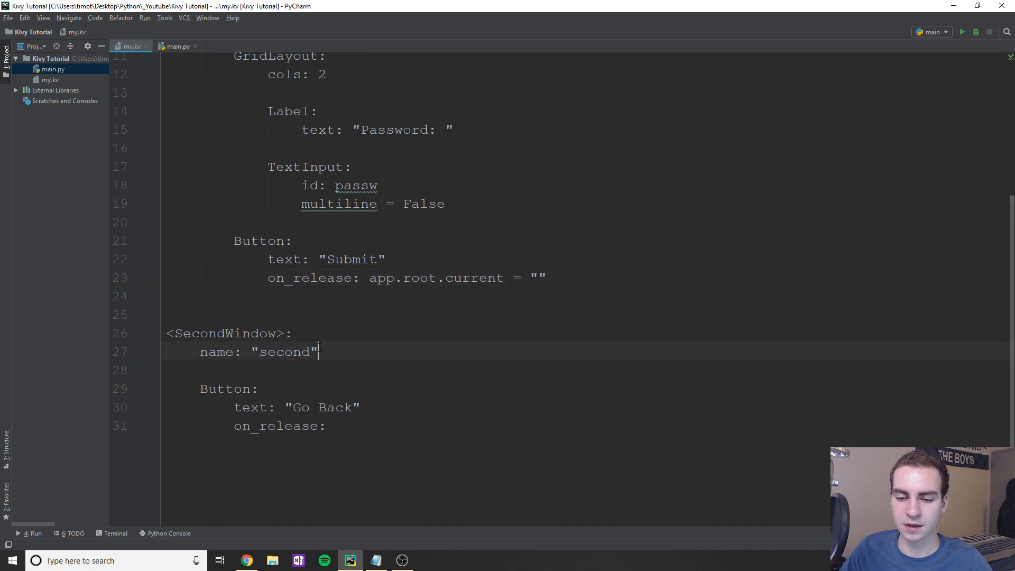
type("second")
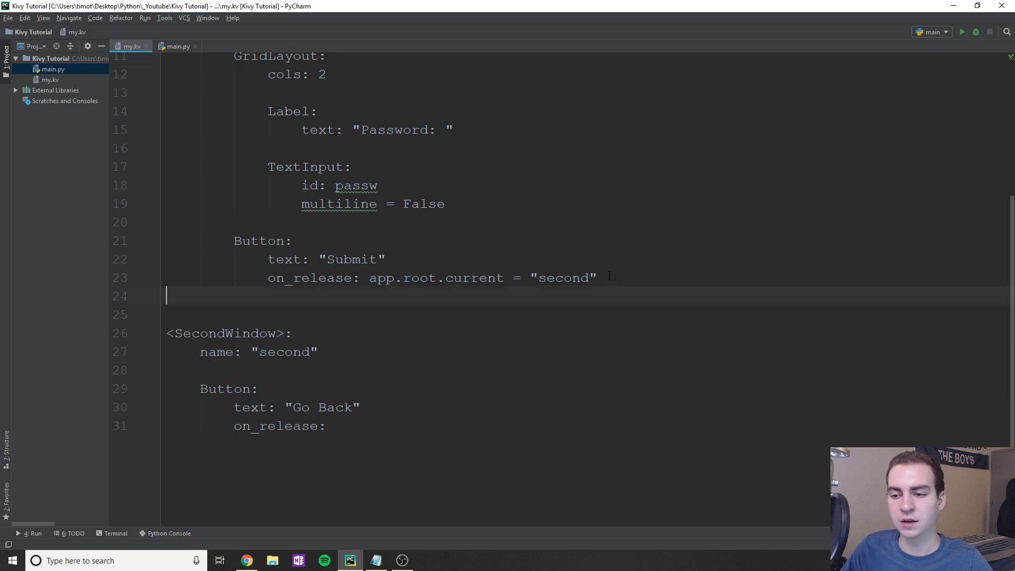
Reuse the statement for Go Back's on_release targeting "main", on its own indented line
left_click_drag(369, 278, 597, 279)
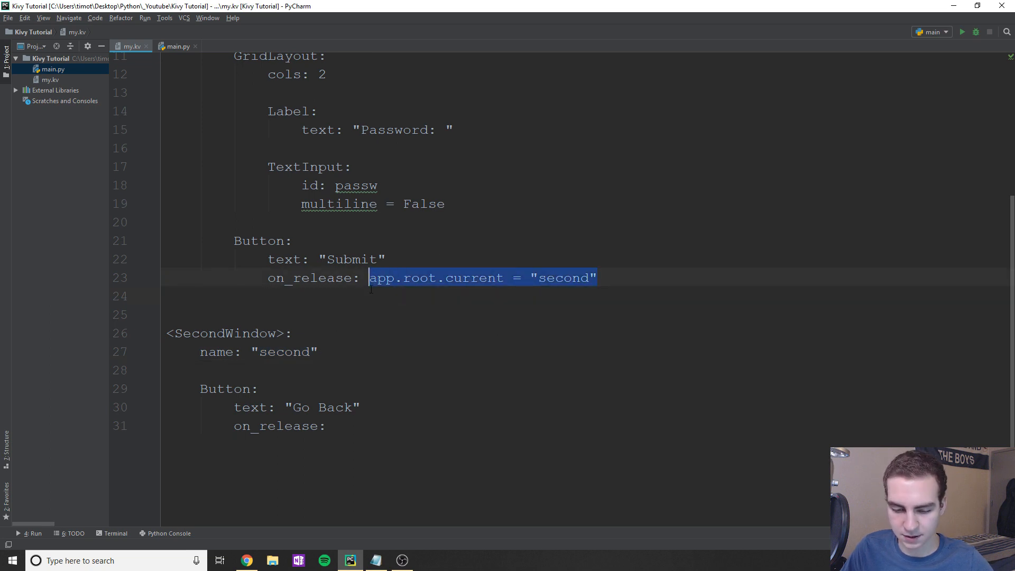
type("app.root.current = \"second\"")
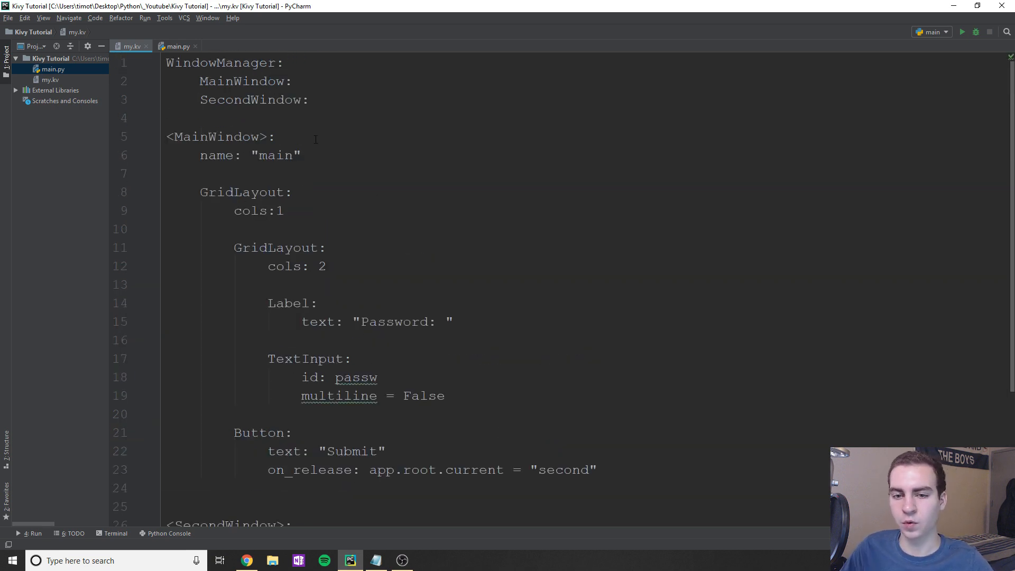
scroll("down", 3)
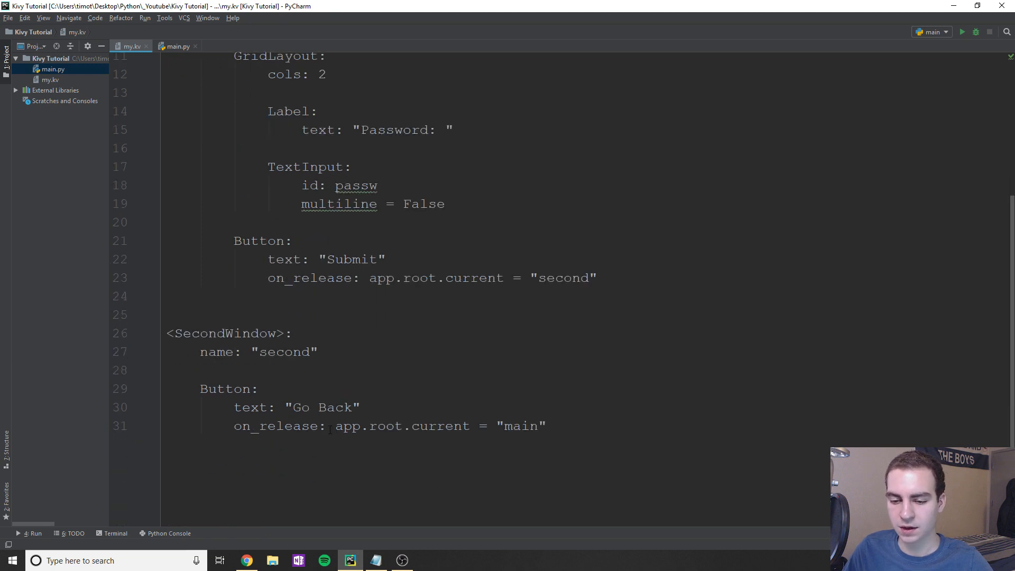
key("Enter")
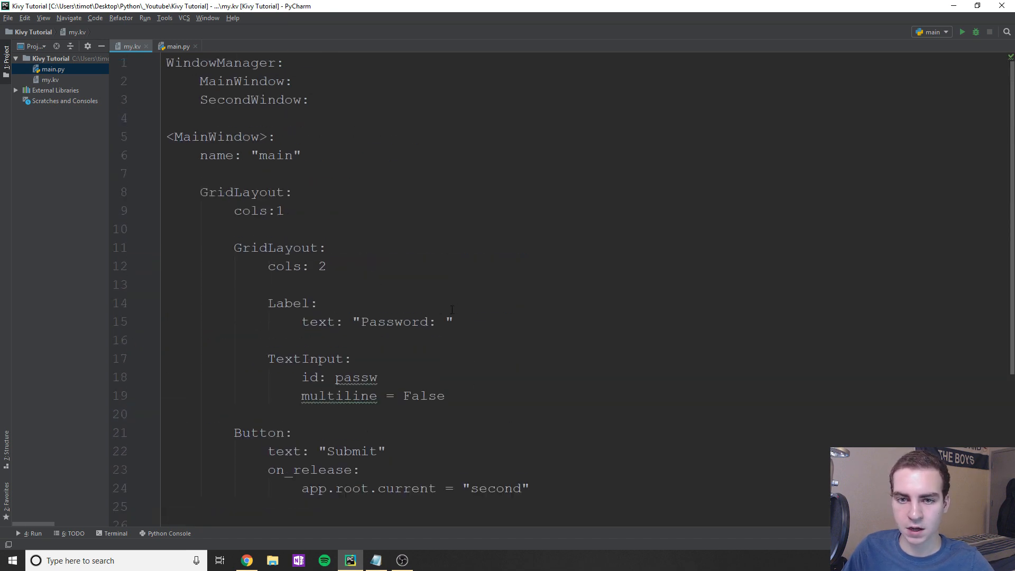
Change 'multiline = False' to 'multiline: False' in my.kv and rerun main.py
left_click(177, 46)
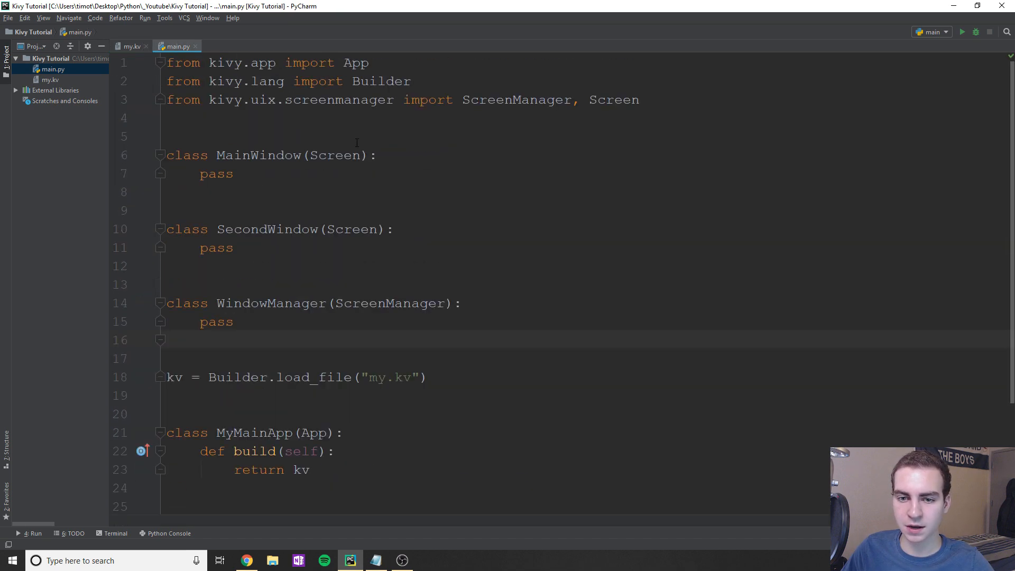
left_click(964, 32)
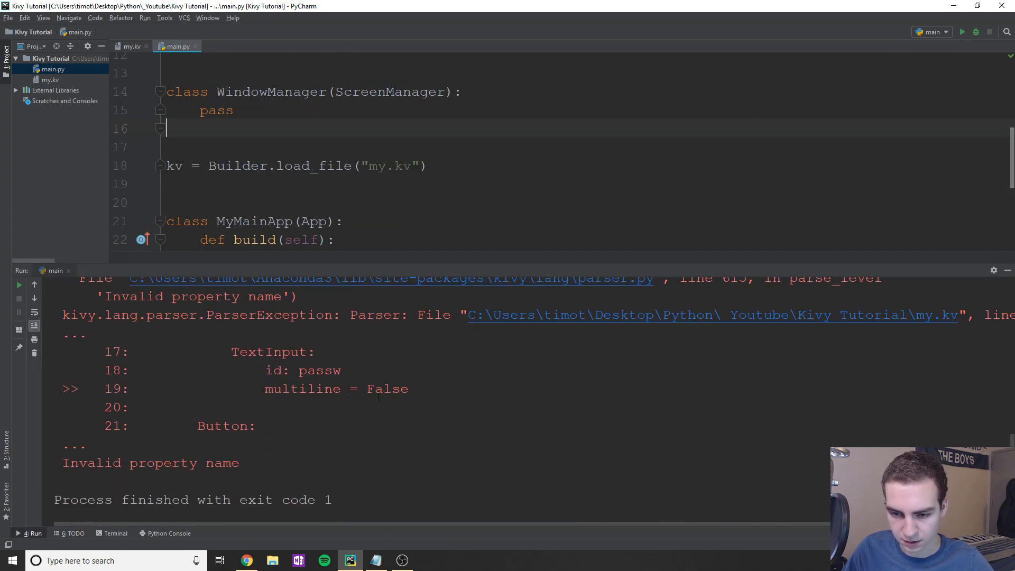
left_click(130, 45)
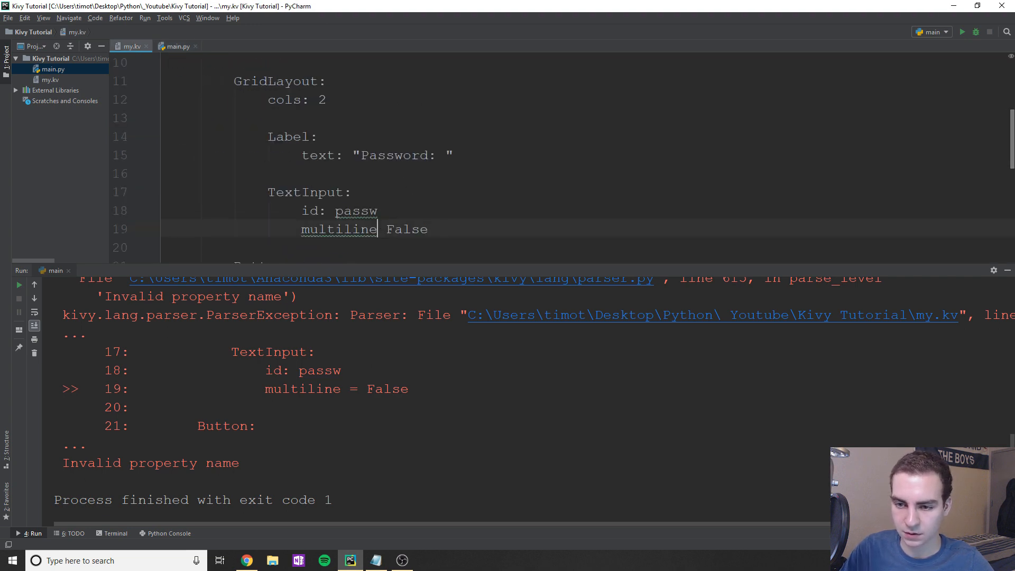
left_click(966, 32)
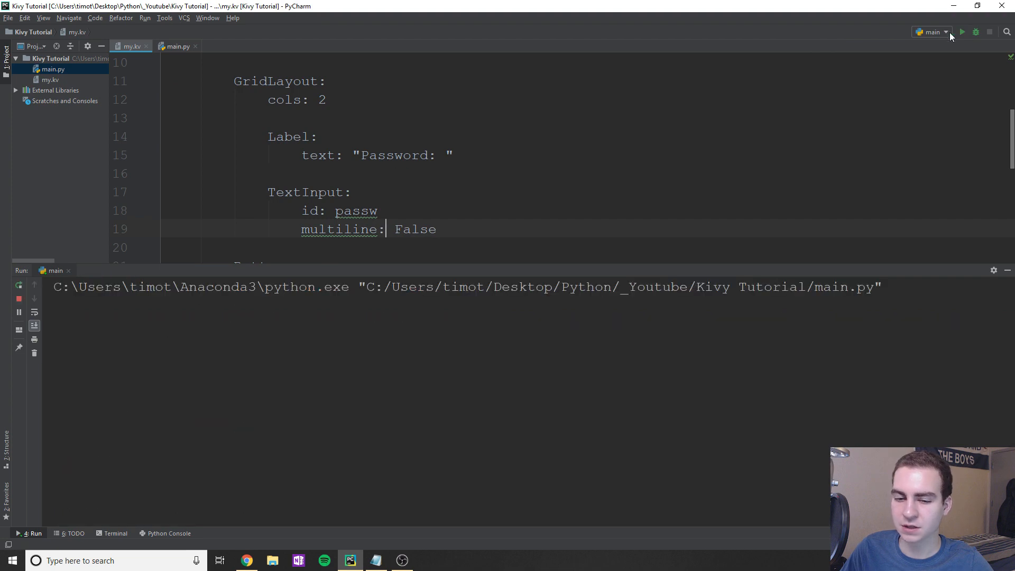
left_click(963, 32)
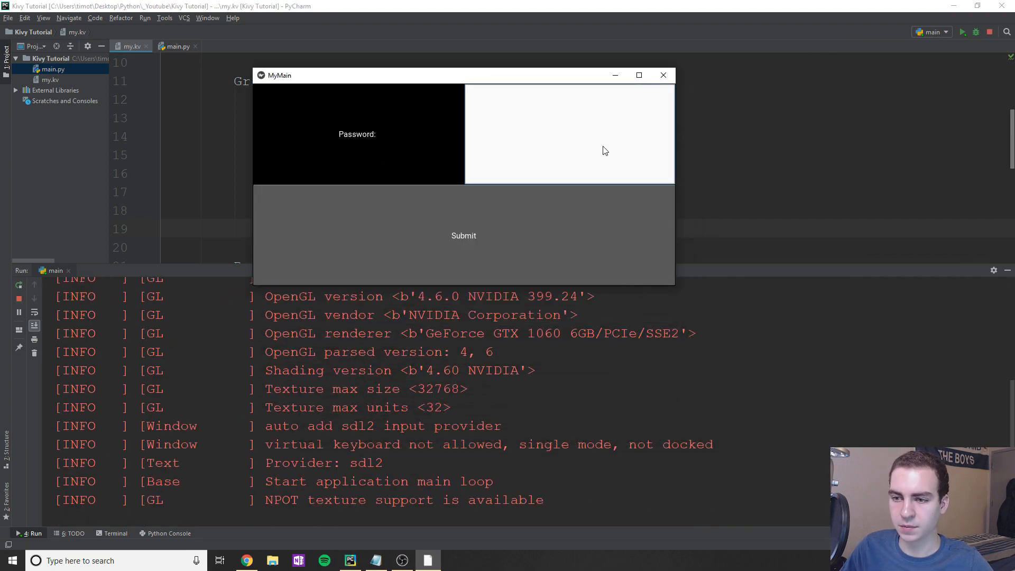
type("he")
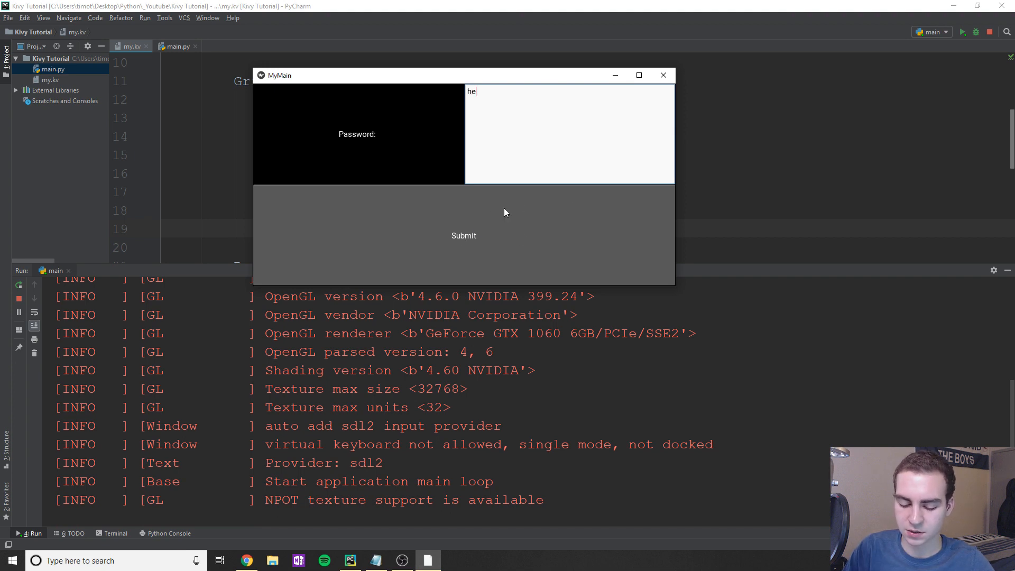
left_click(464, 235)
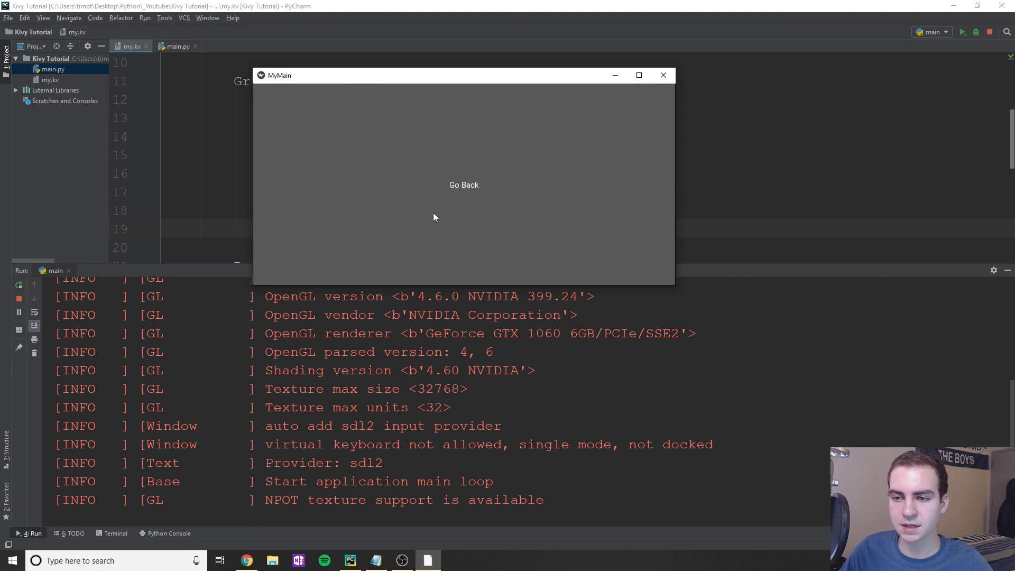
mouse_move(453, 193)
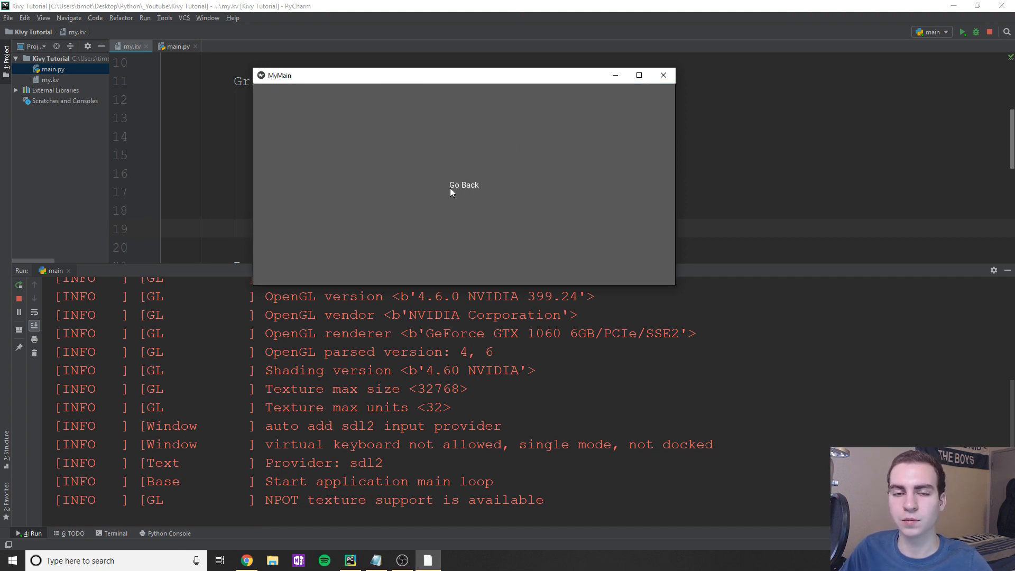
mouse_move(451, 200)
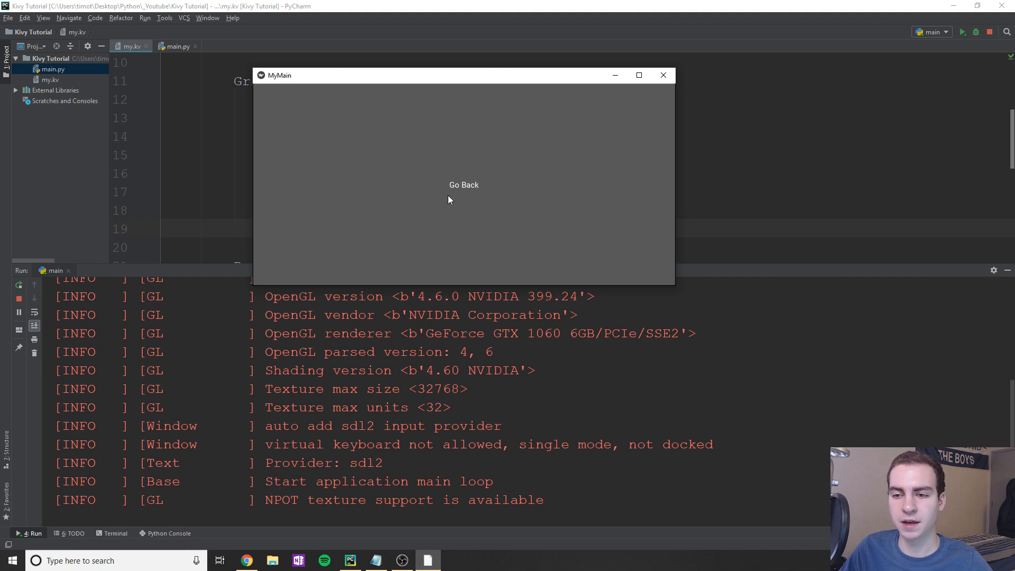
left_click(463, 185)
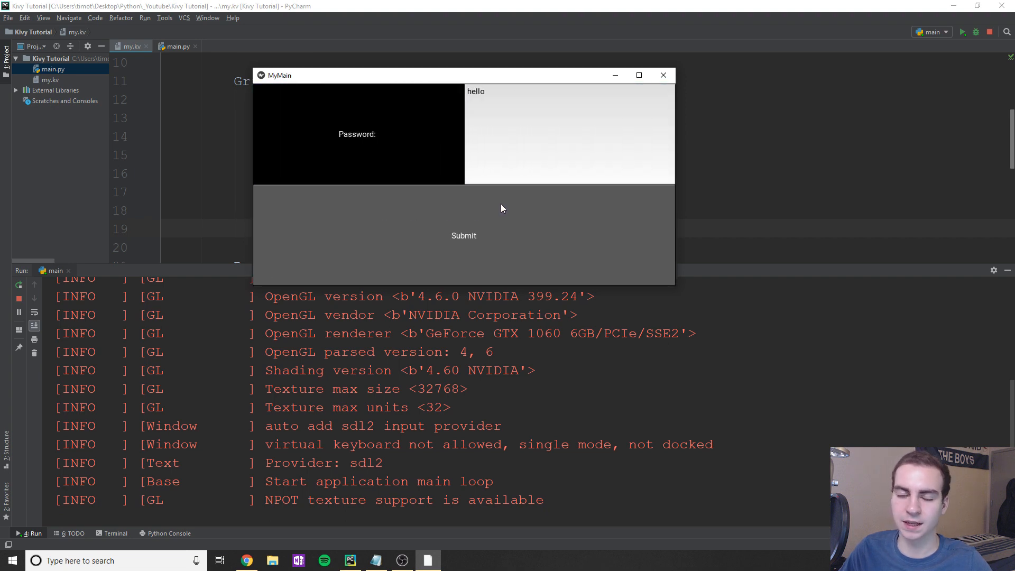
left_click(463, 236)
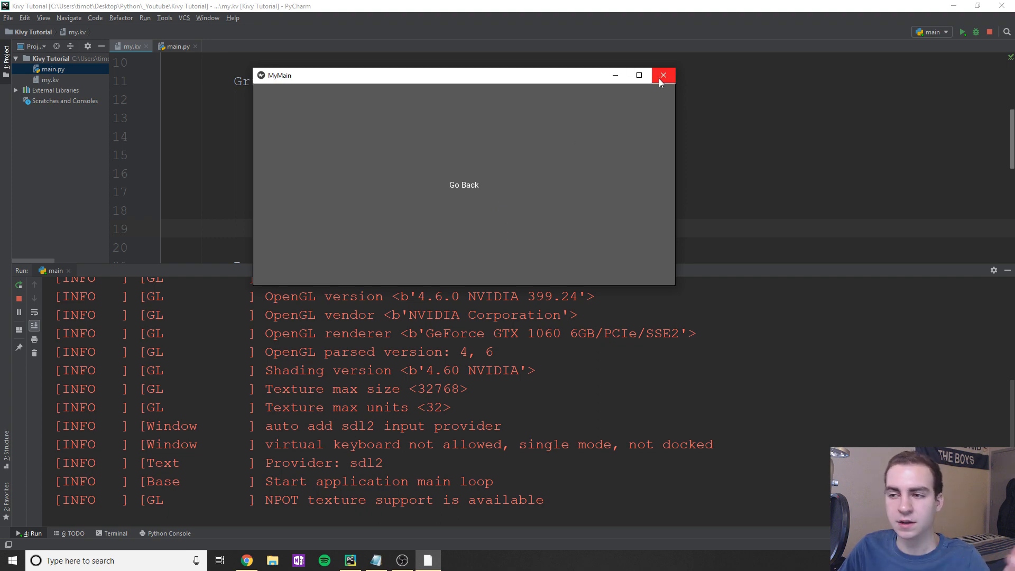
Add root.manager.transition.direction = "left" under Submit and "right" under Go Back
left_click(664, 75)
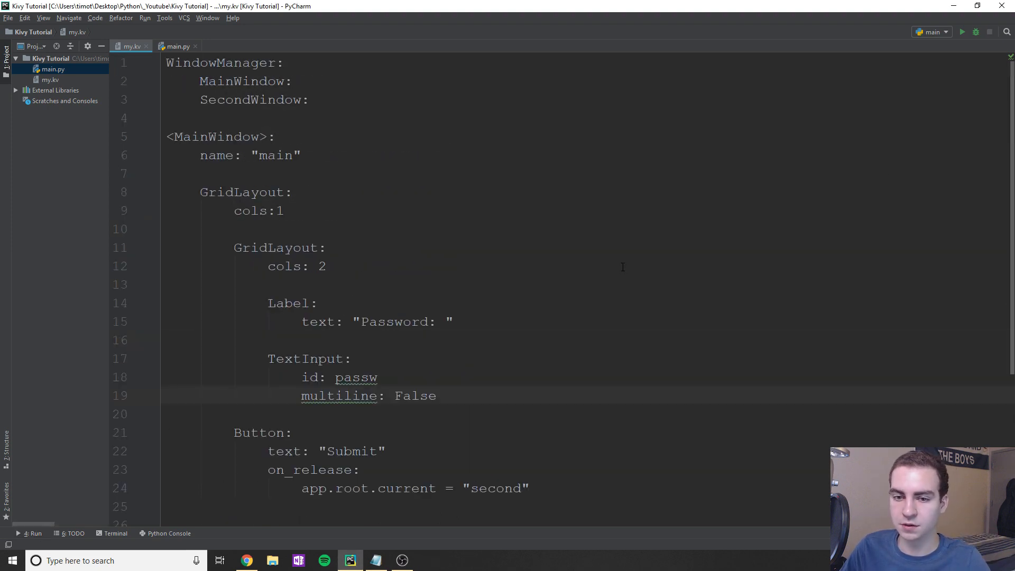
scroll("down", 3)
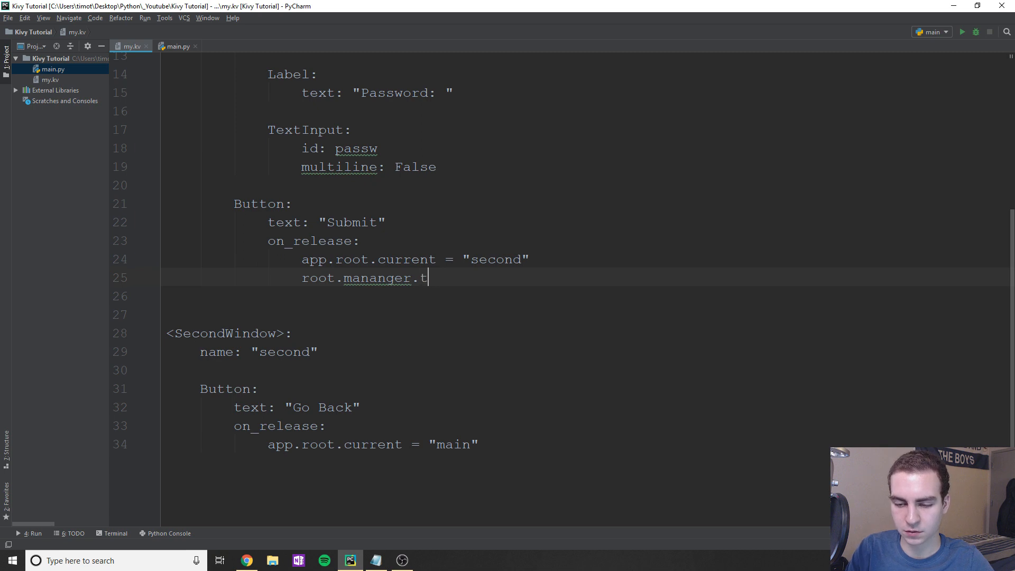
type("ransityion")
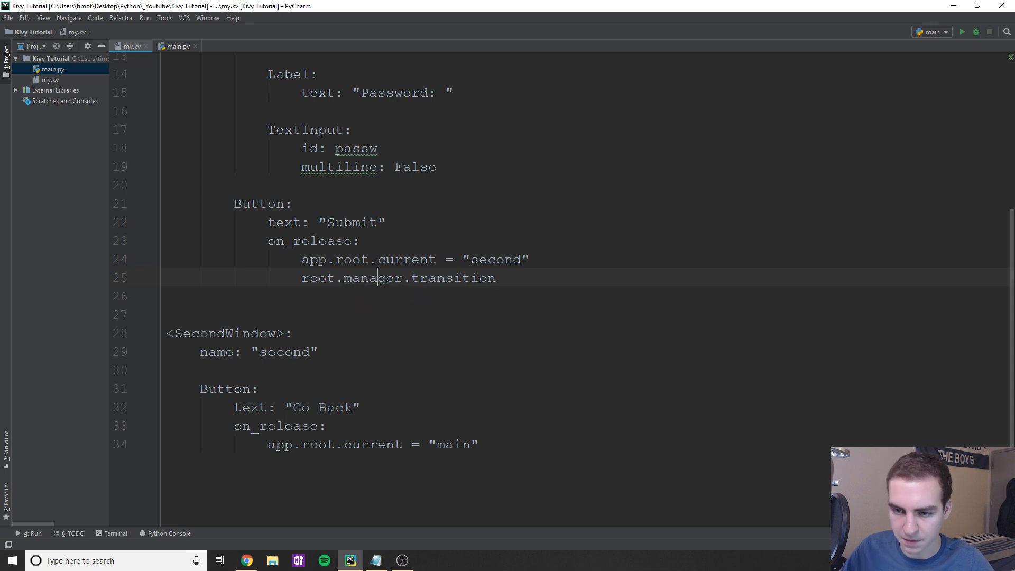
type(".dir")
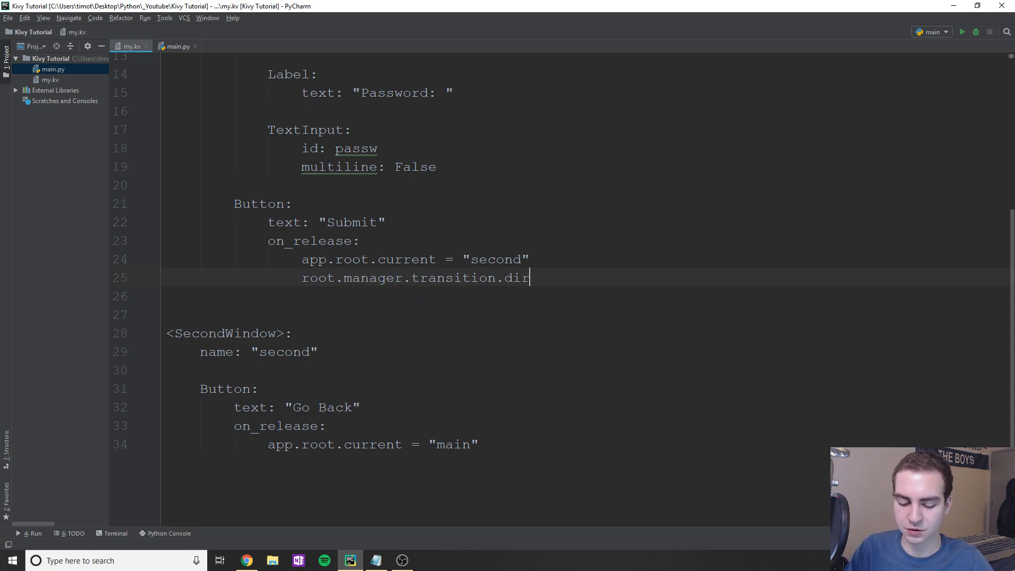
type("ection =")
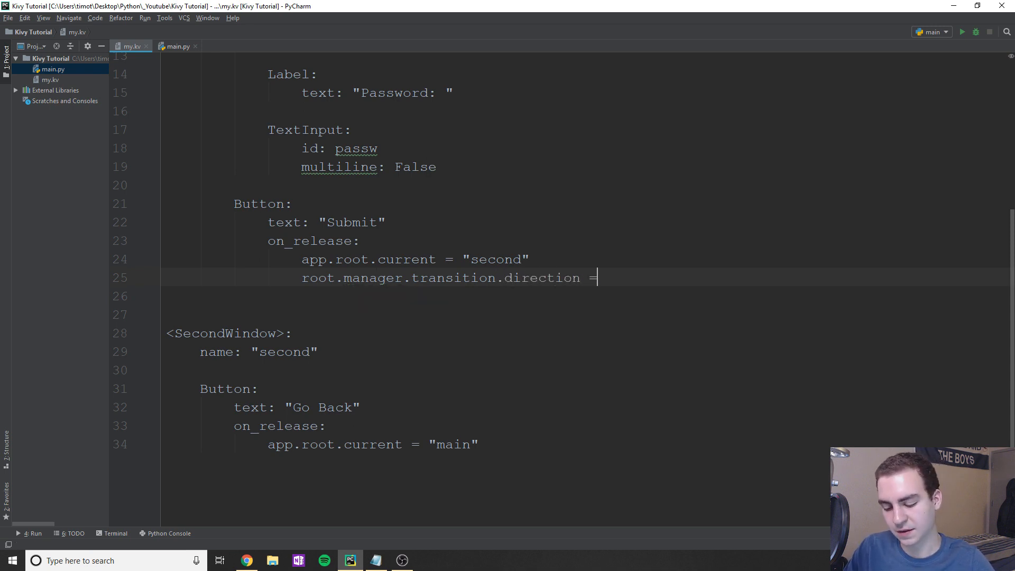
type("\"\"")
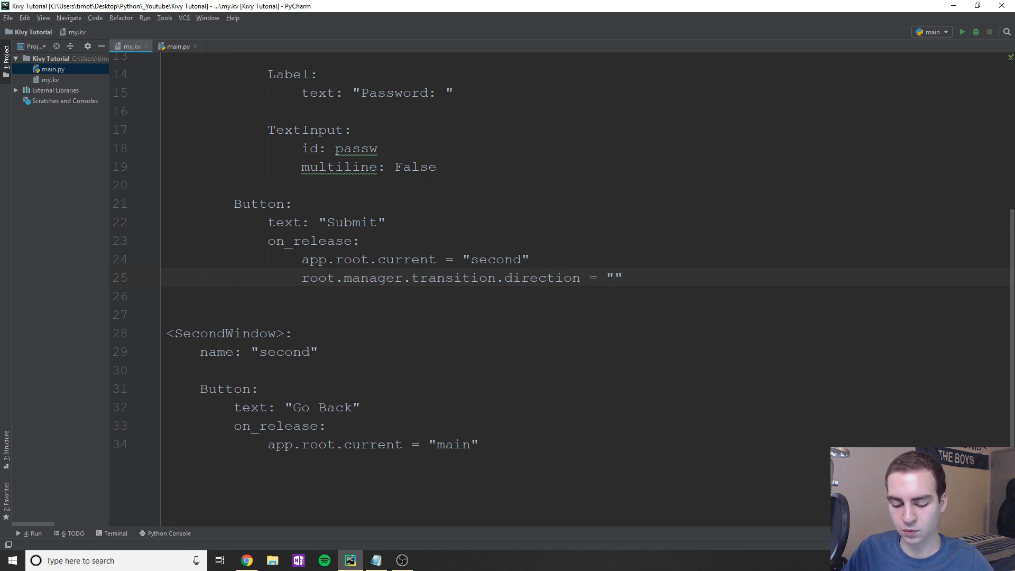
type("left")
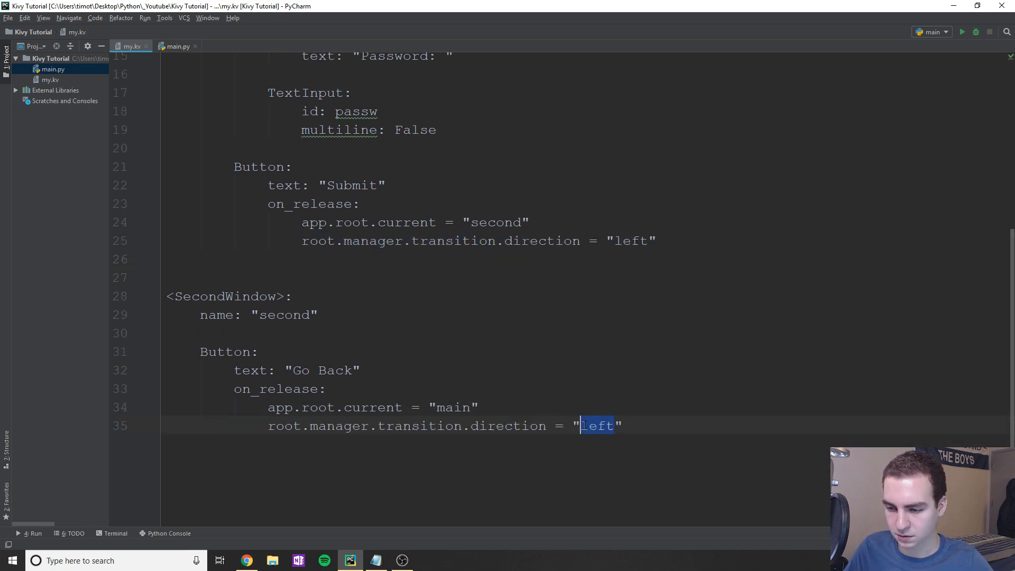
type("right")
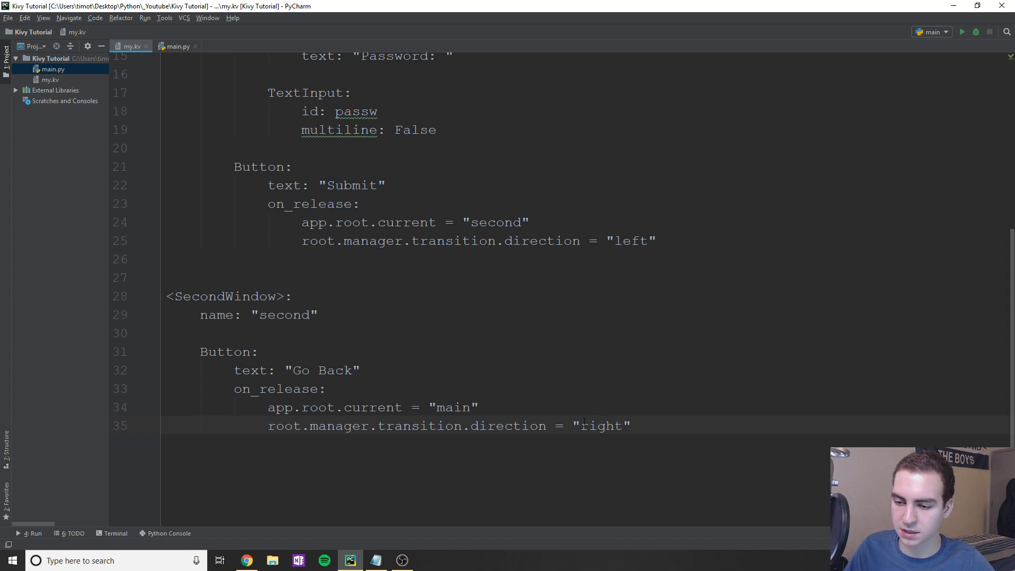
left_click(963, 32)
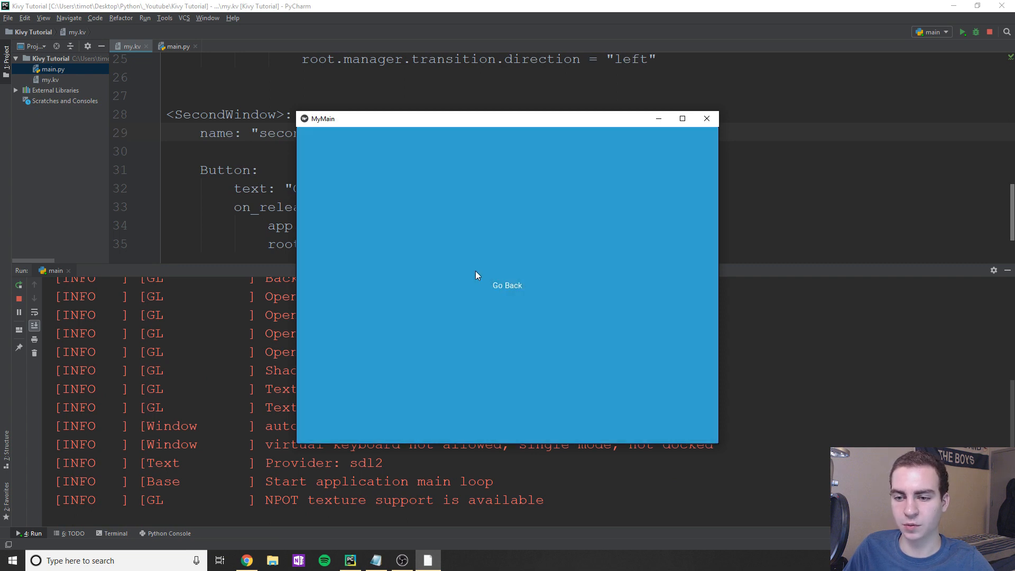
left_click(508, 285)
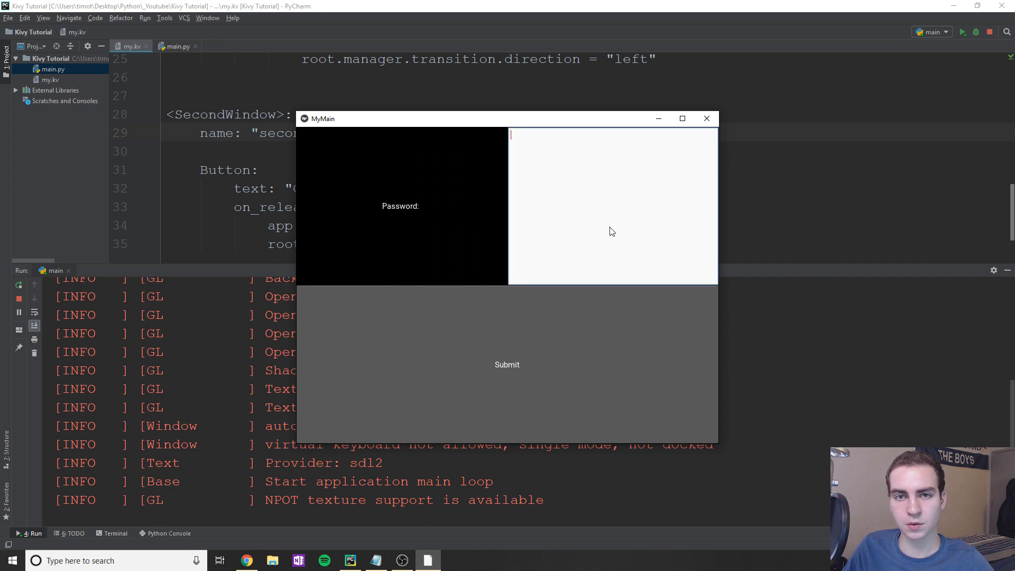
mouse_move(709, 220)
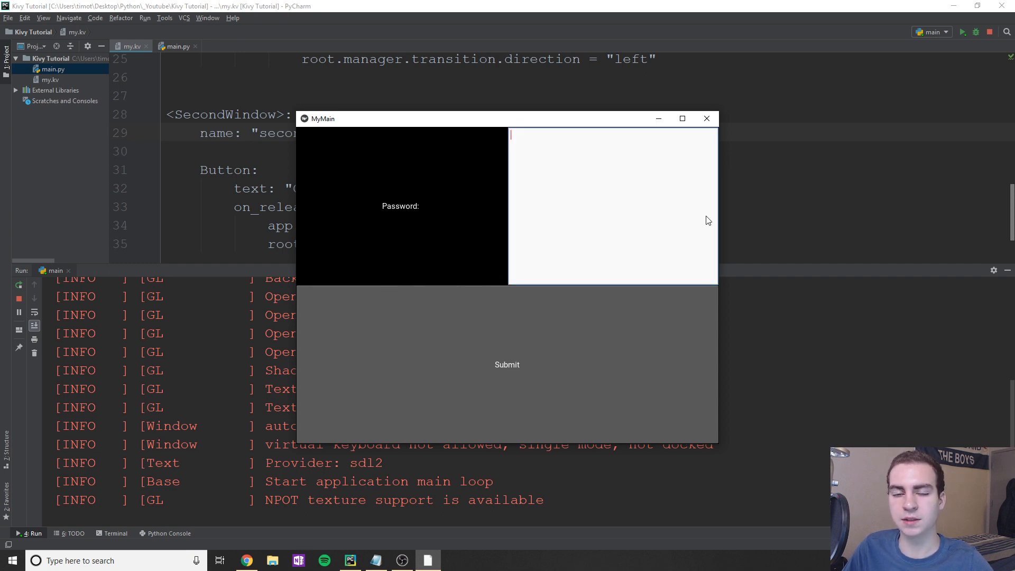
mouse_move(544, 179)
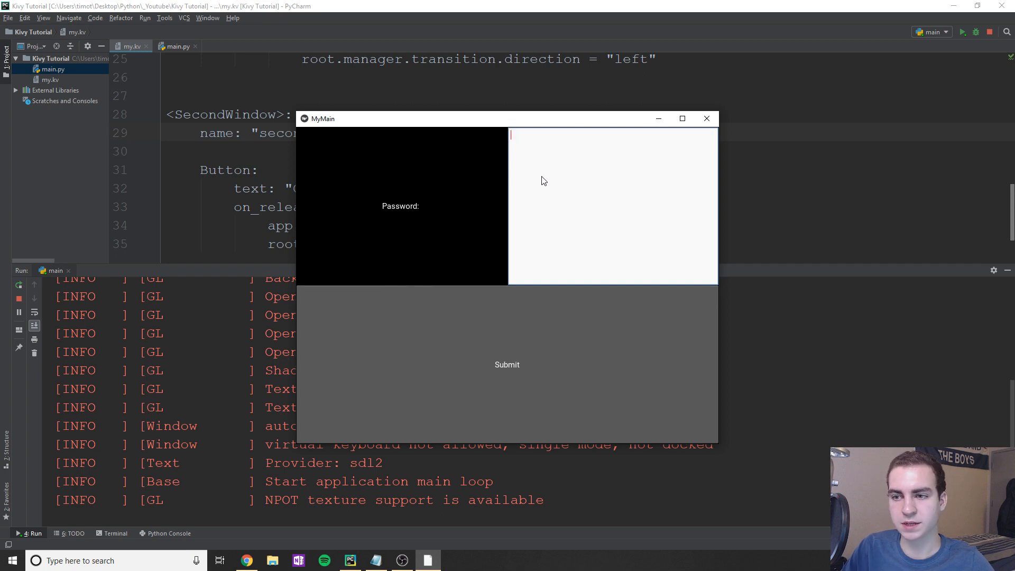
mouse_move(634, 150)
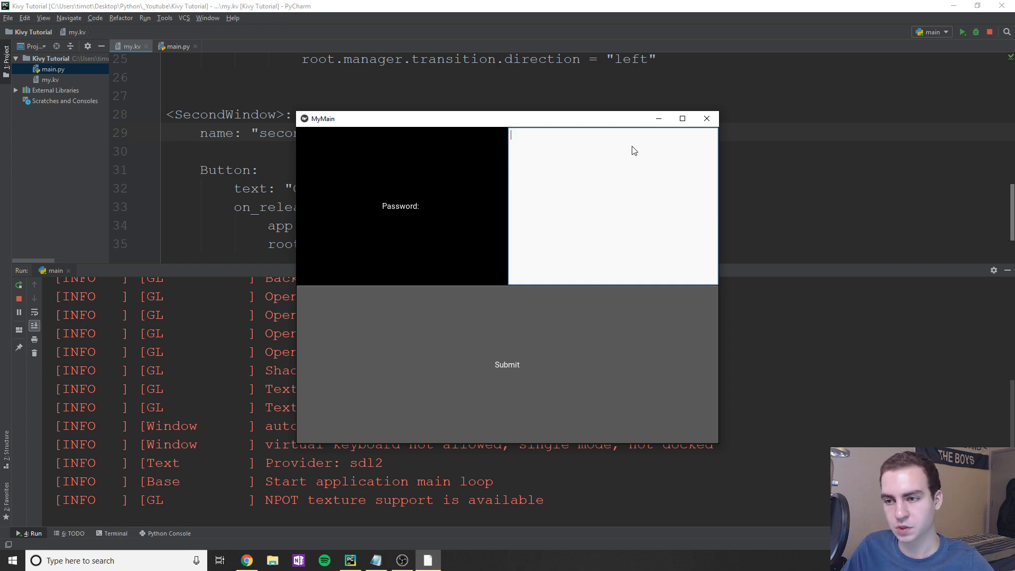
left_click(706, 118)
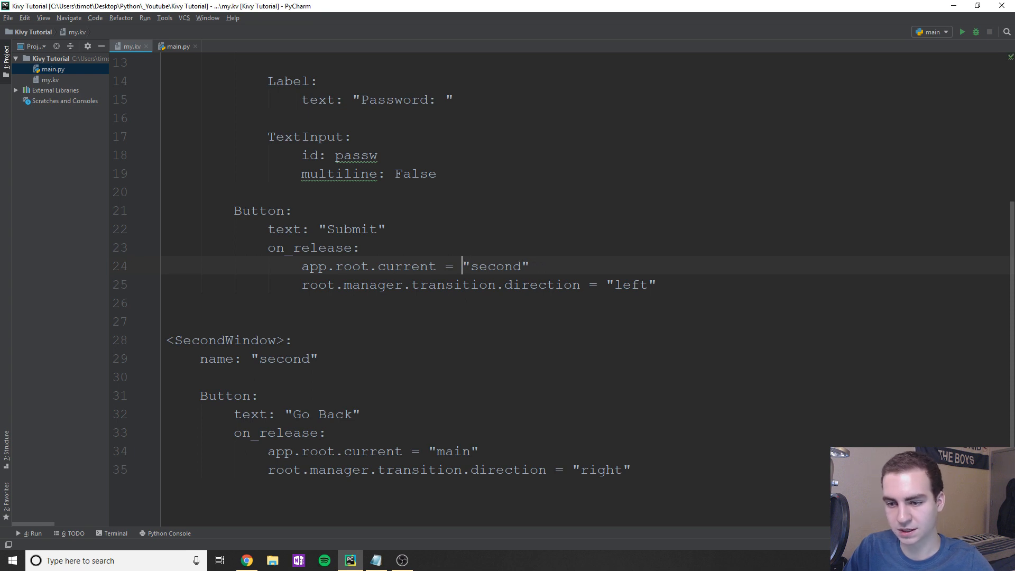
type("if")
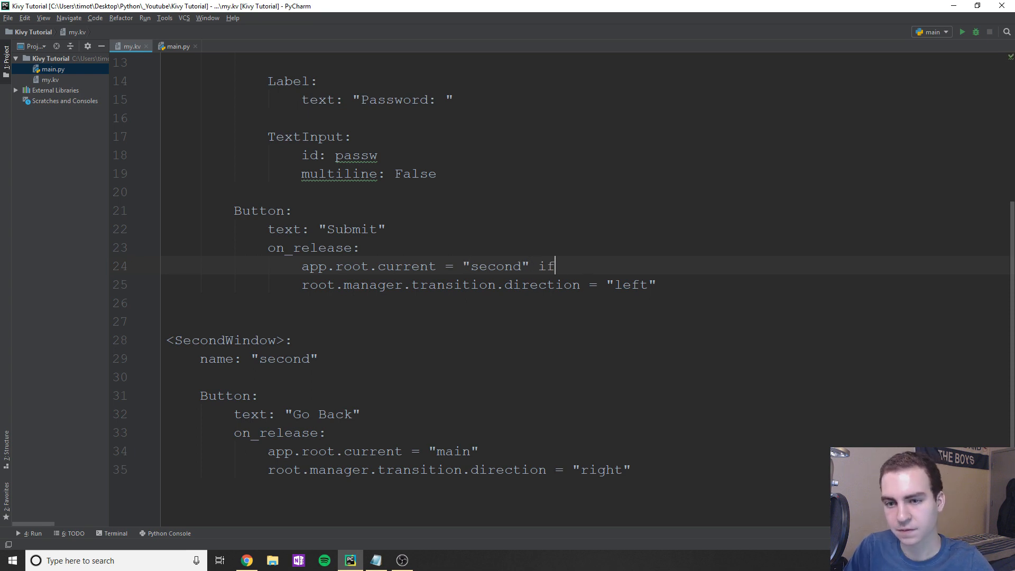
type("passw,")
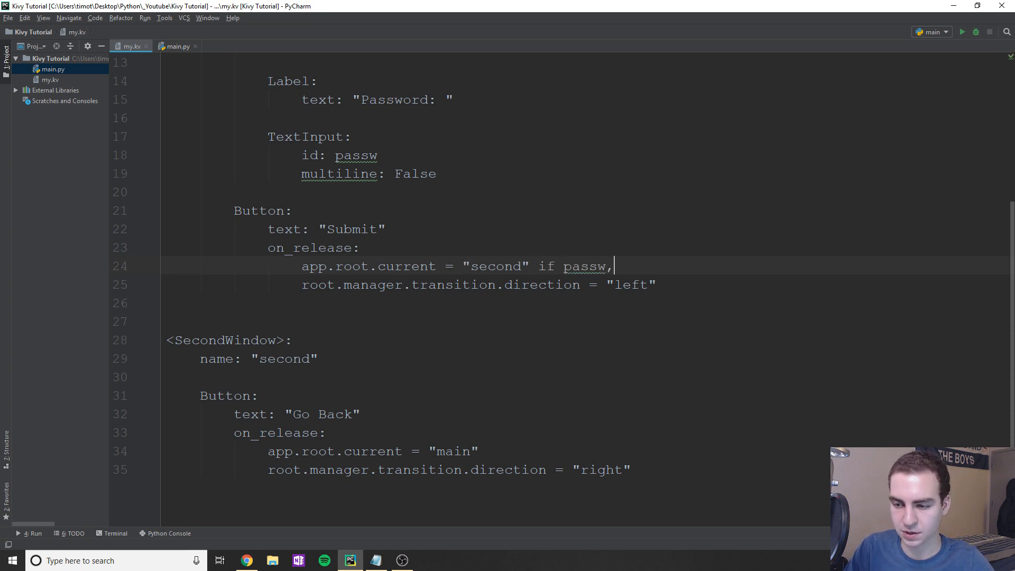
type(".text ==")
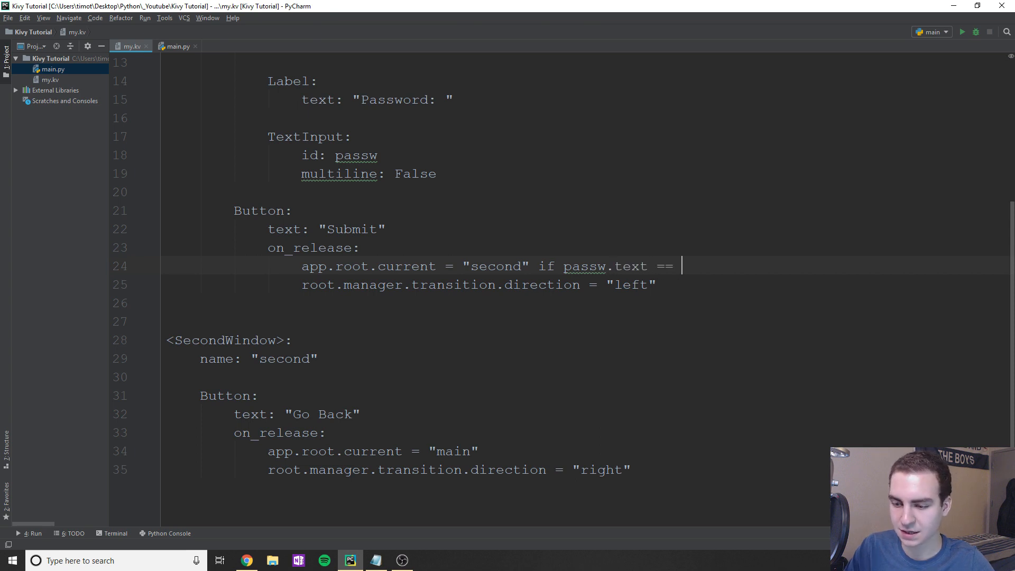
type("\"tim\"")
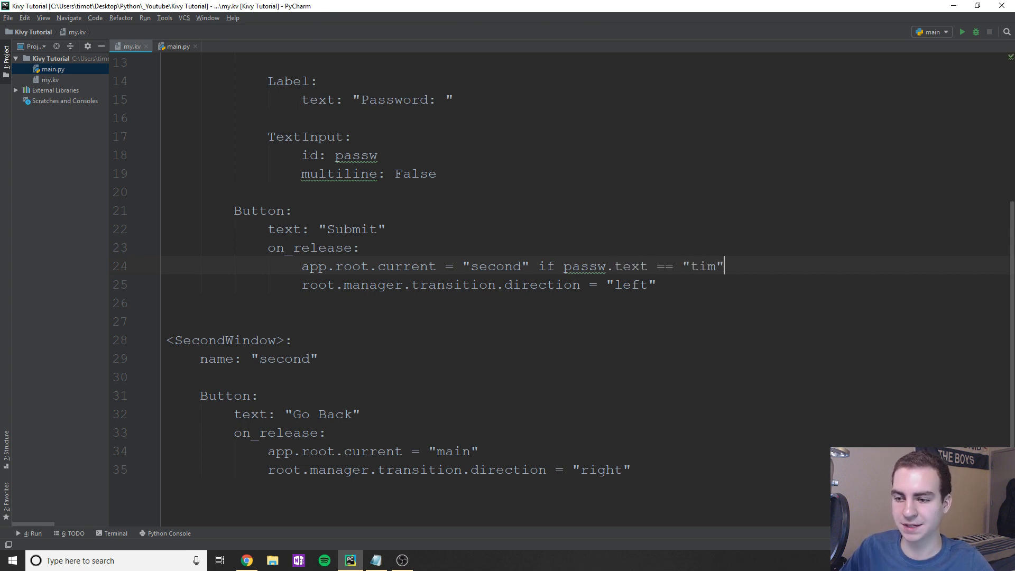
type("else \"")
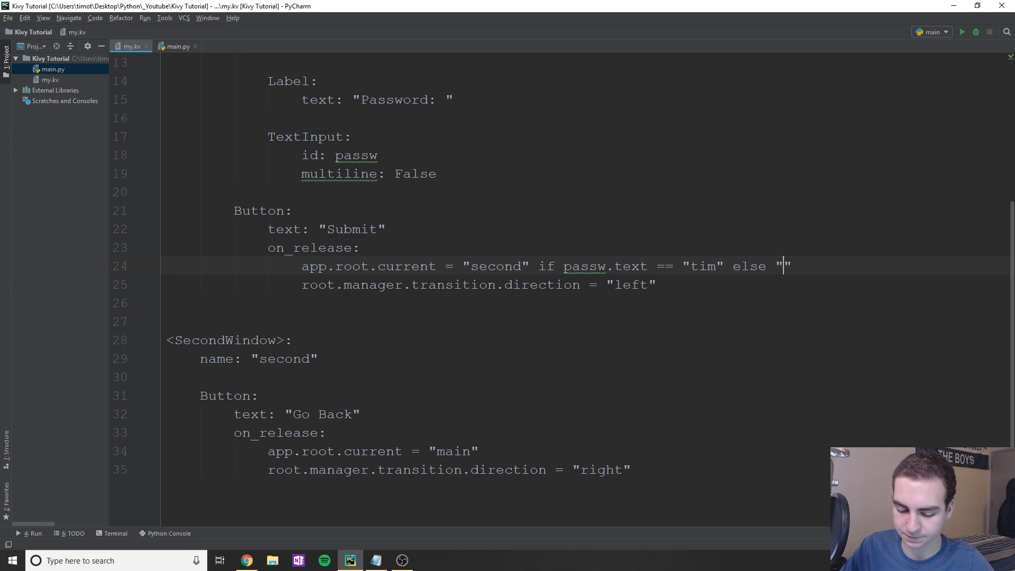
type("main")
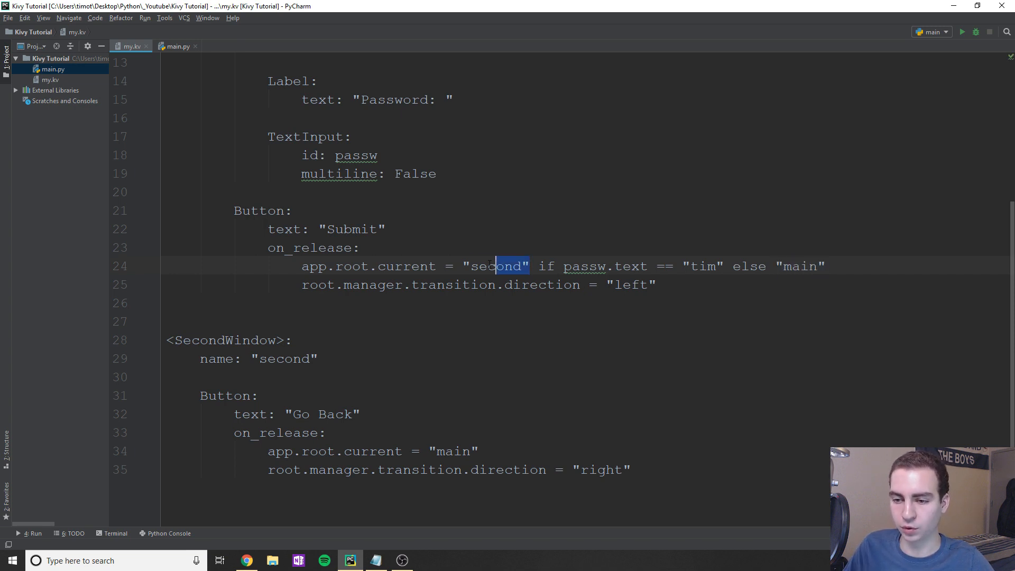
double_click(493, 266)
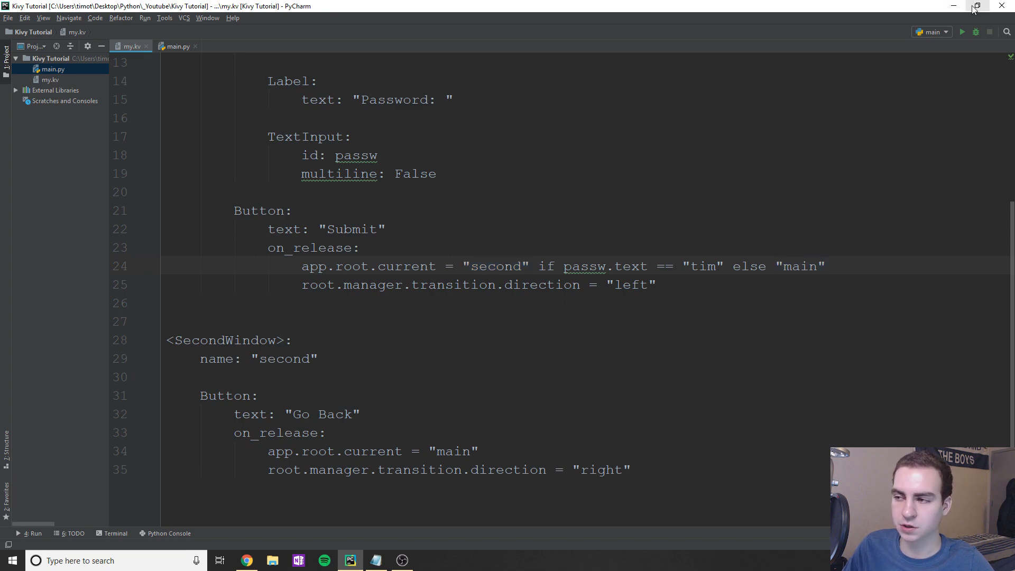
left_click(962, 32)
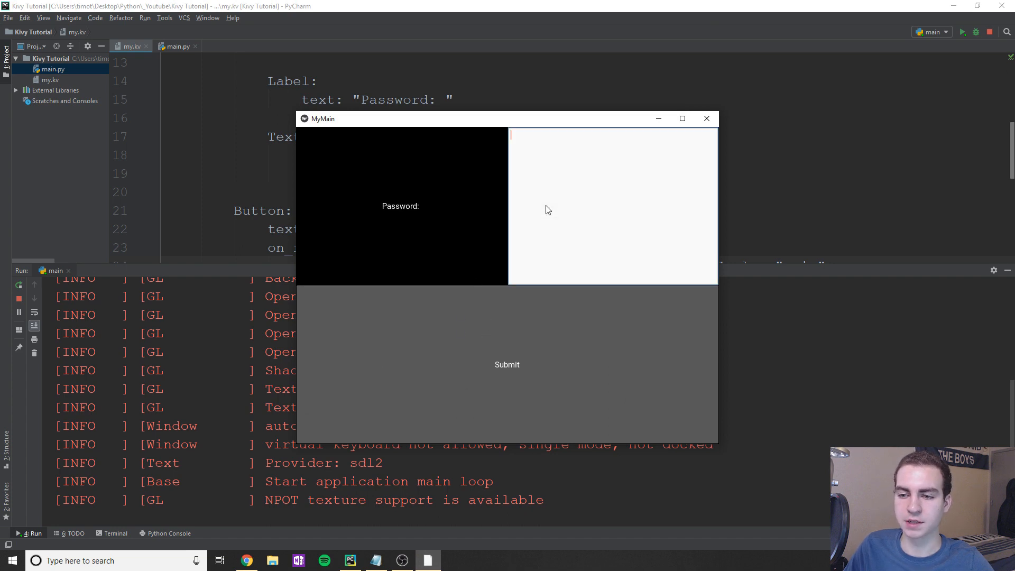
type("tim")
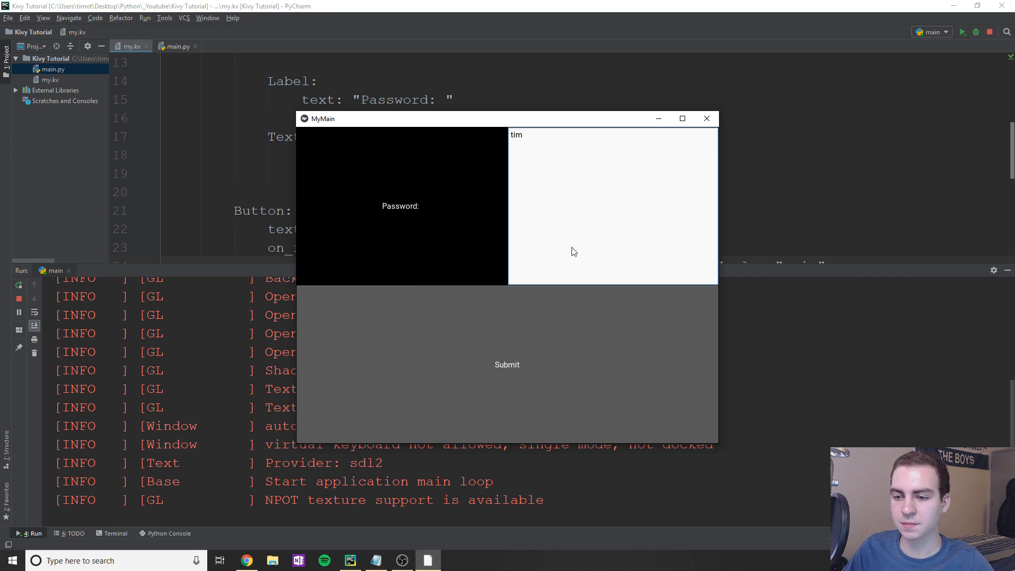
left_click(508, 365)
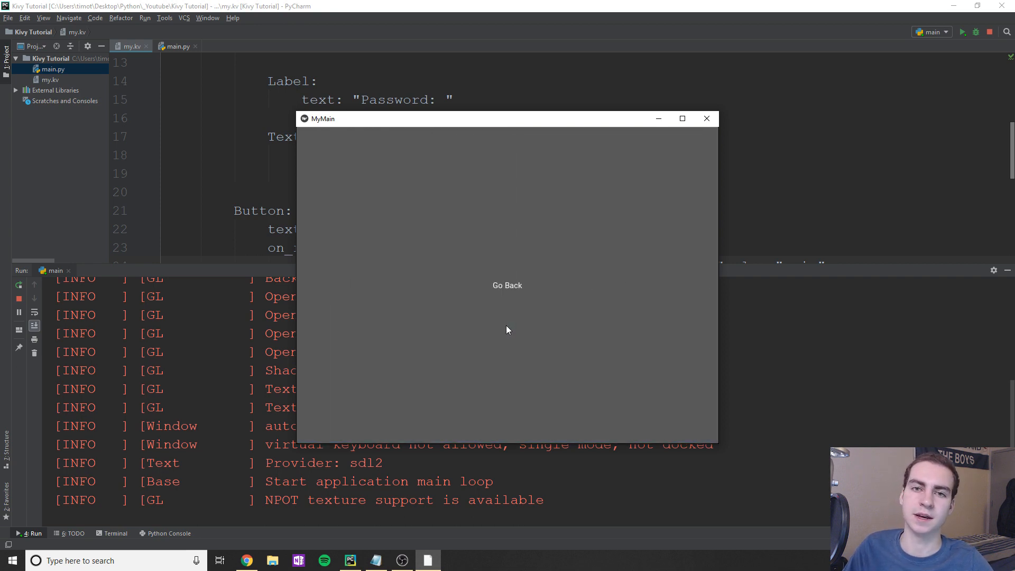
left_click(508, 285)
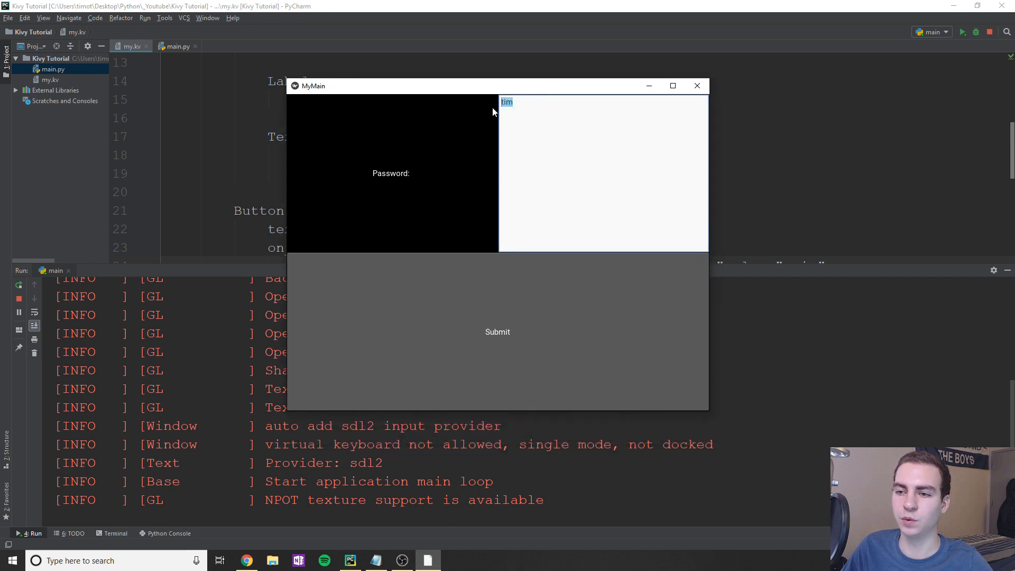
left_click(697, 85)
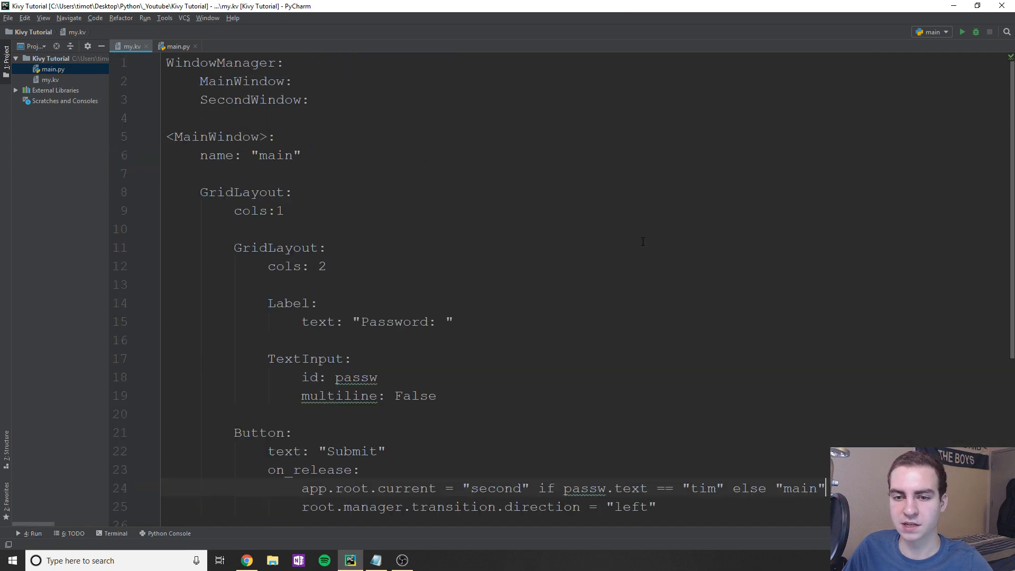
scroll("down", 3)
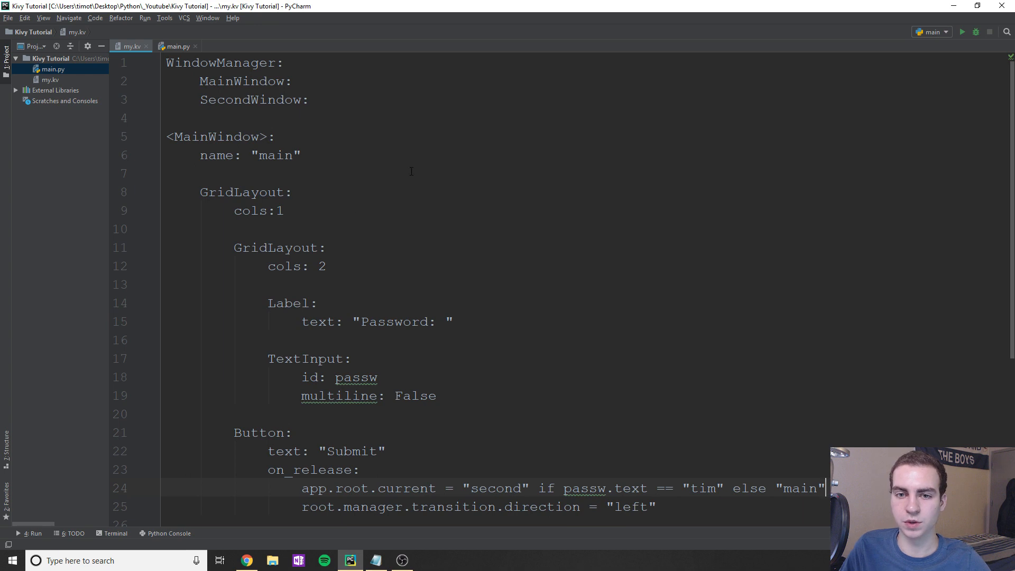
left_click(178, 45)
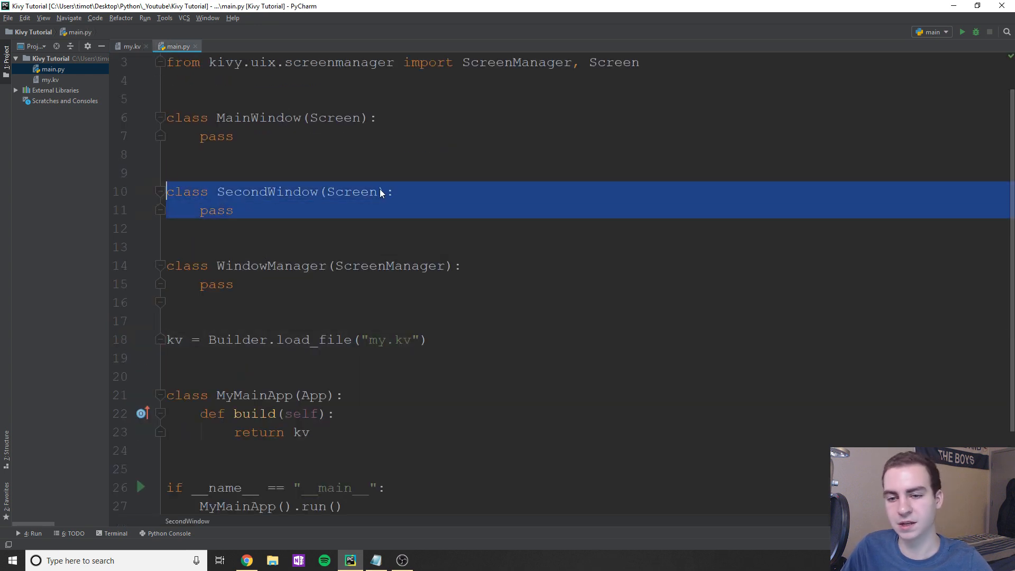
left_click(129, 45)
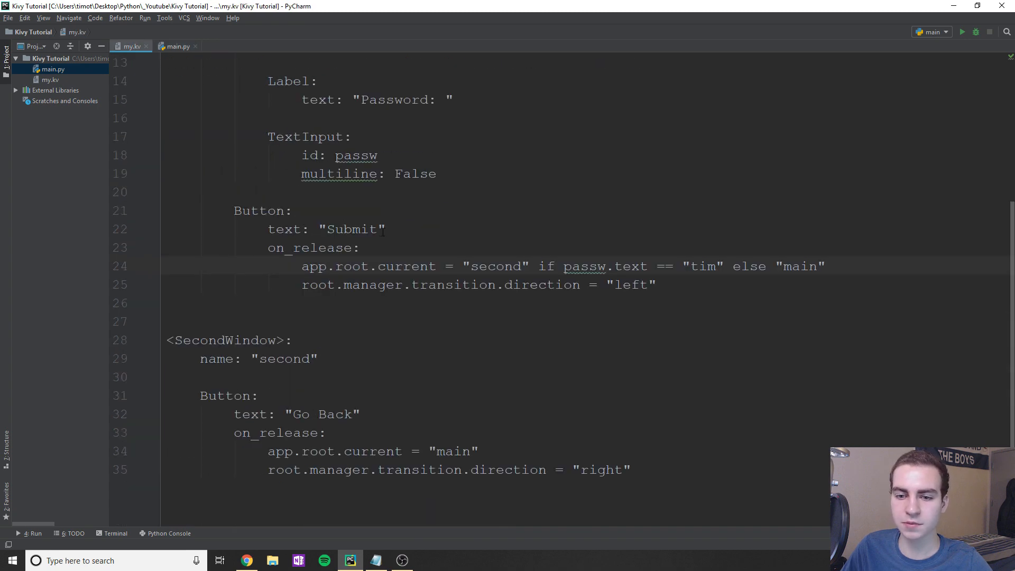
scroll("down", 3)
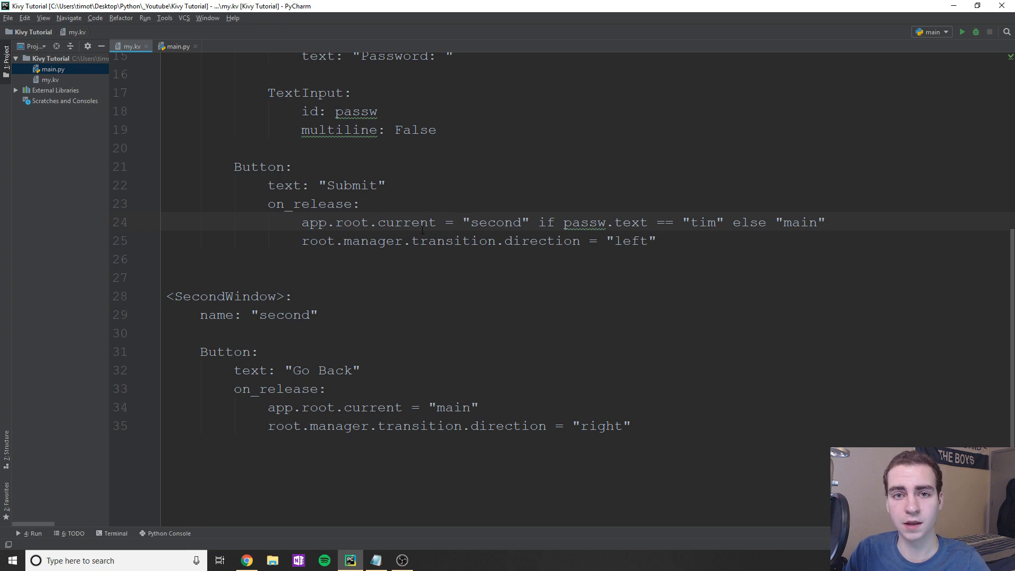
mouse_move(82, 361)
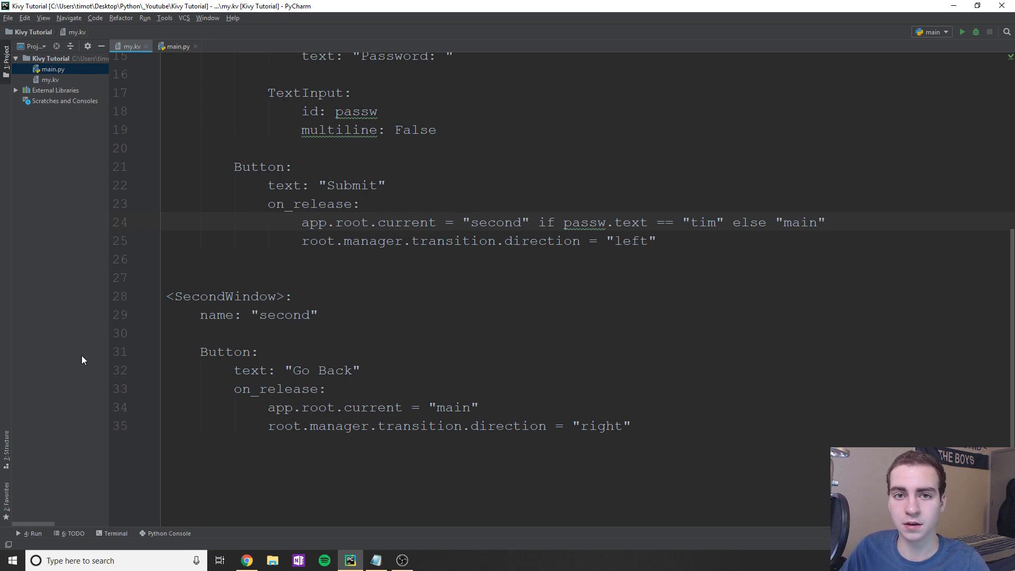